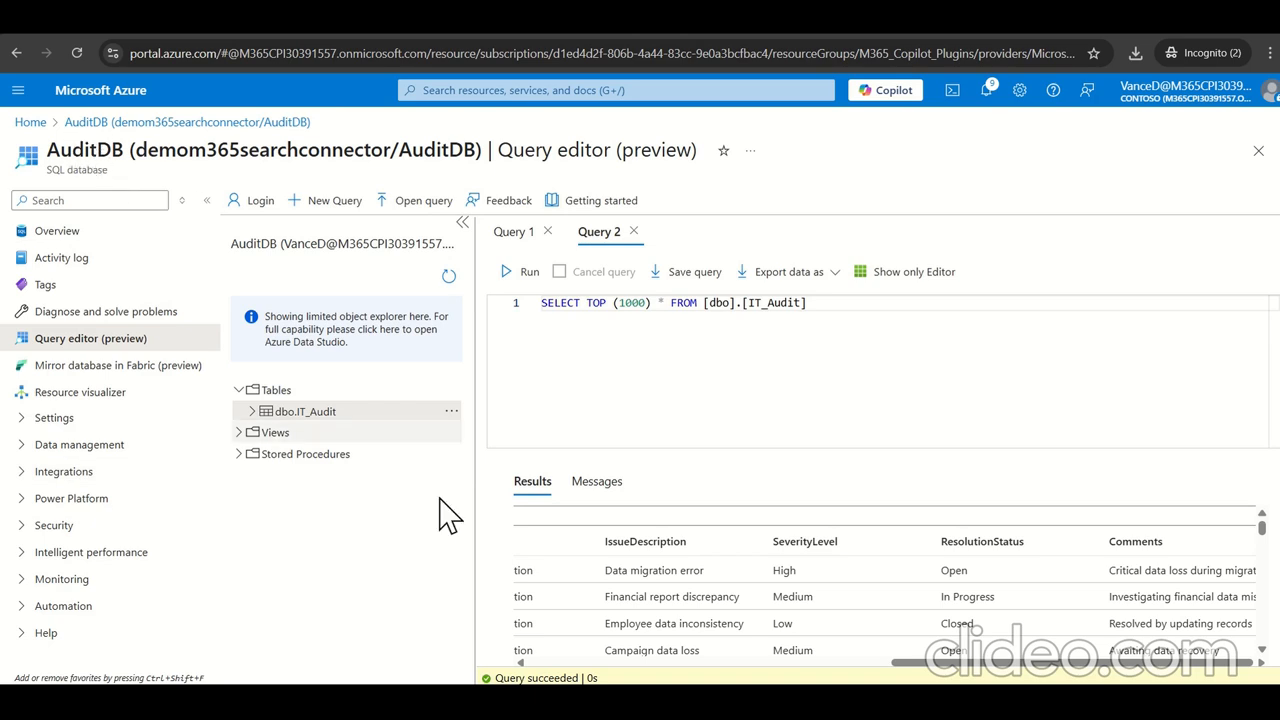
pyautogui.moveTo(330, 440)
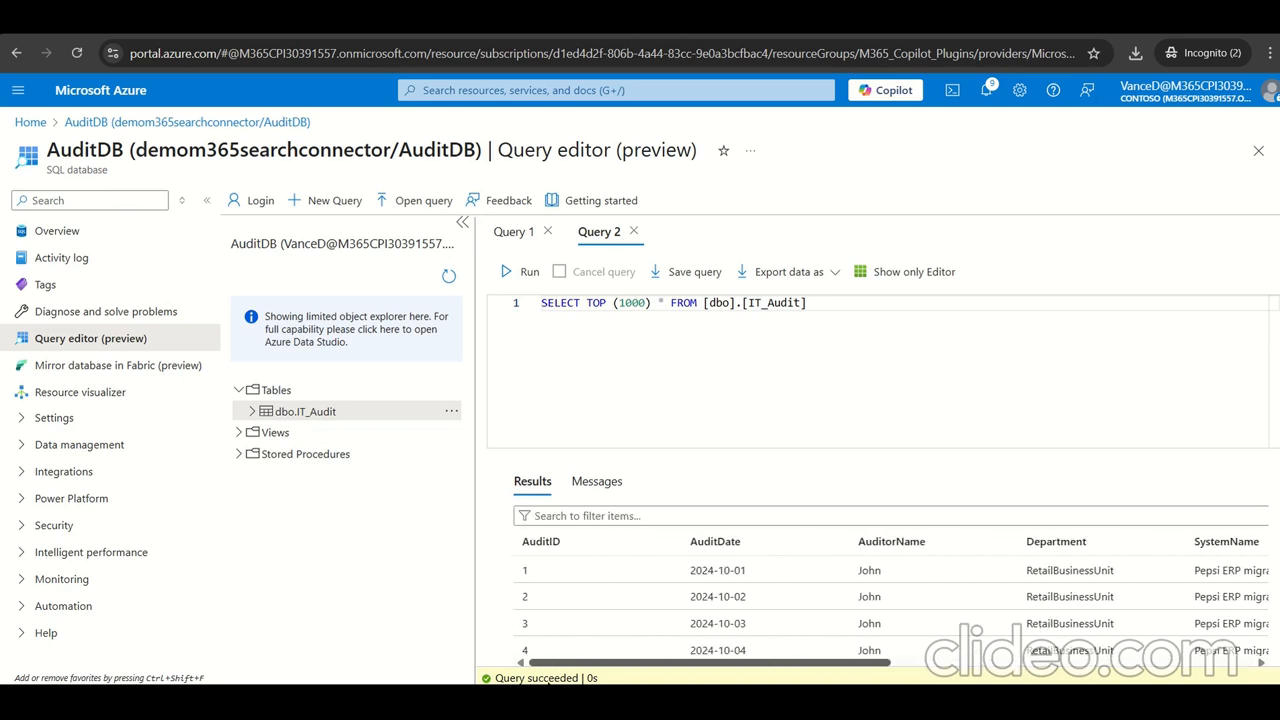
# Step: Scroll down and right through the IT_Audit query results in Azure Portal's Query editor
pyautogui.scroll(-3)
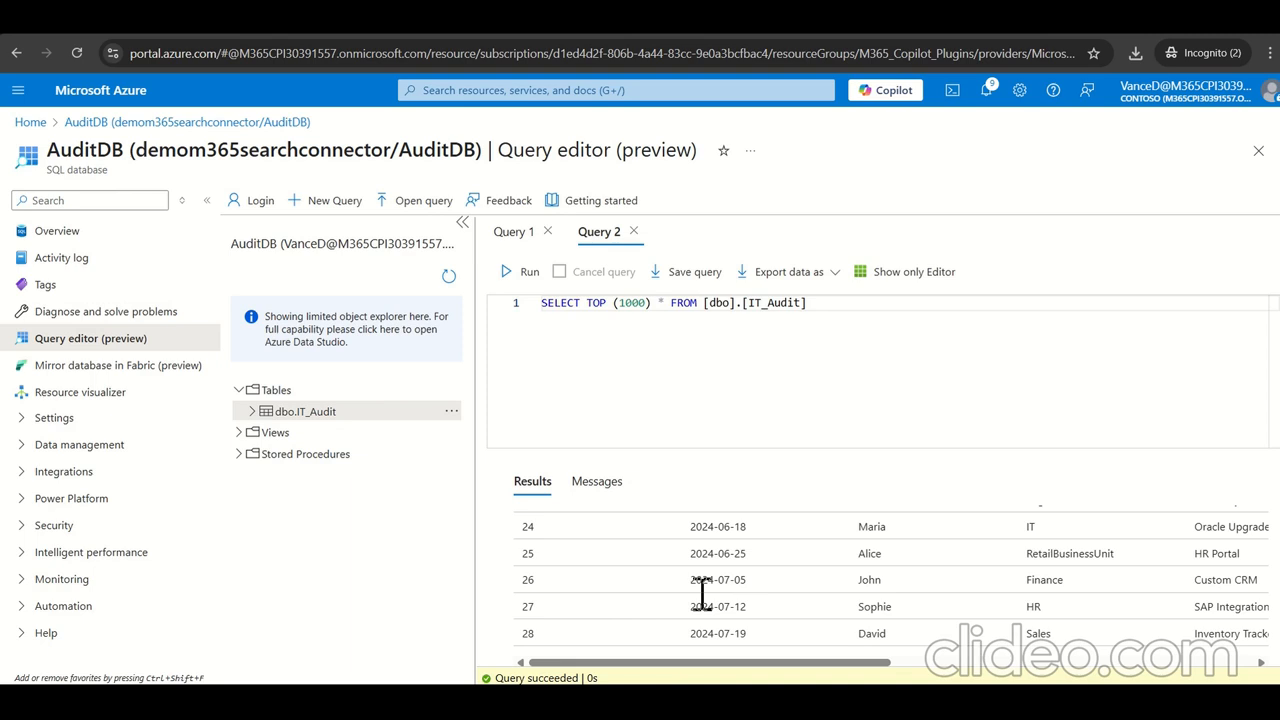
pyautogui.scroll(-3)
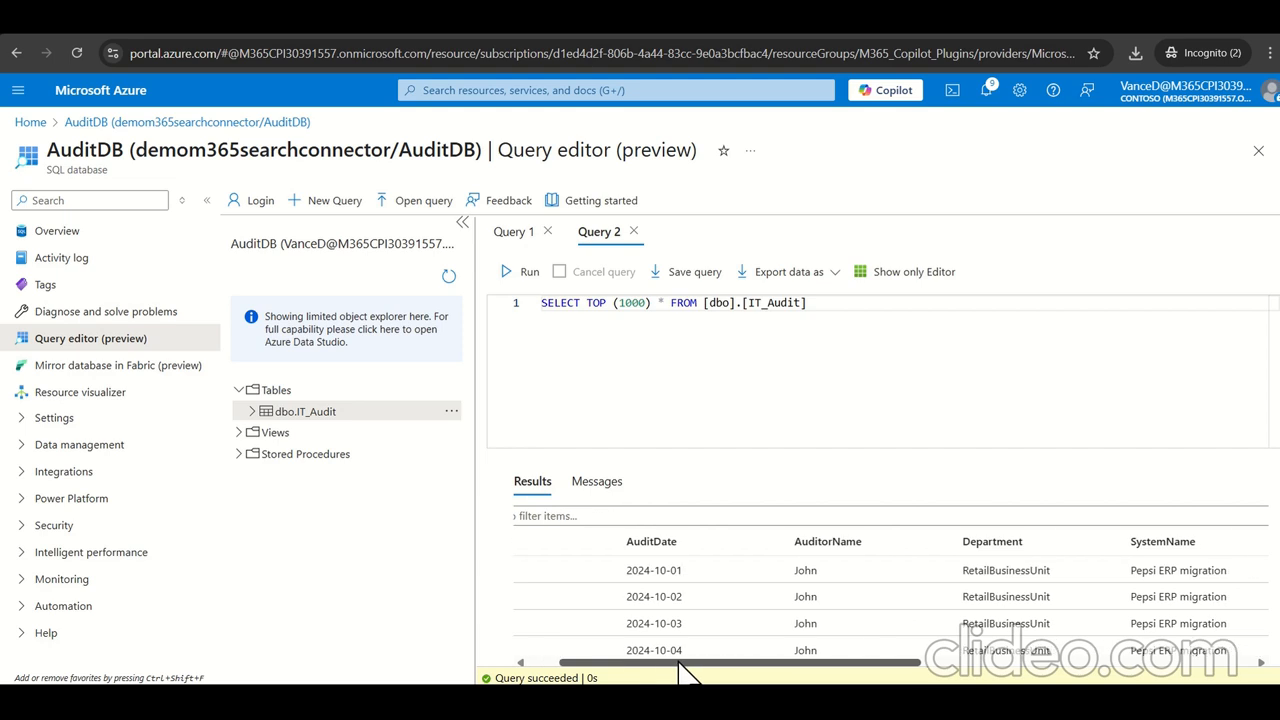
pyautogui.hscroll(3)
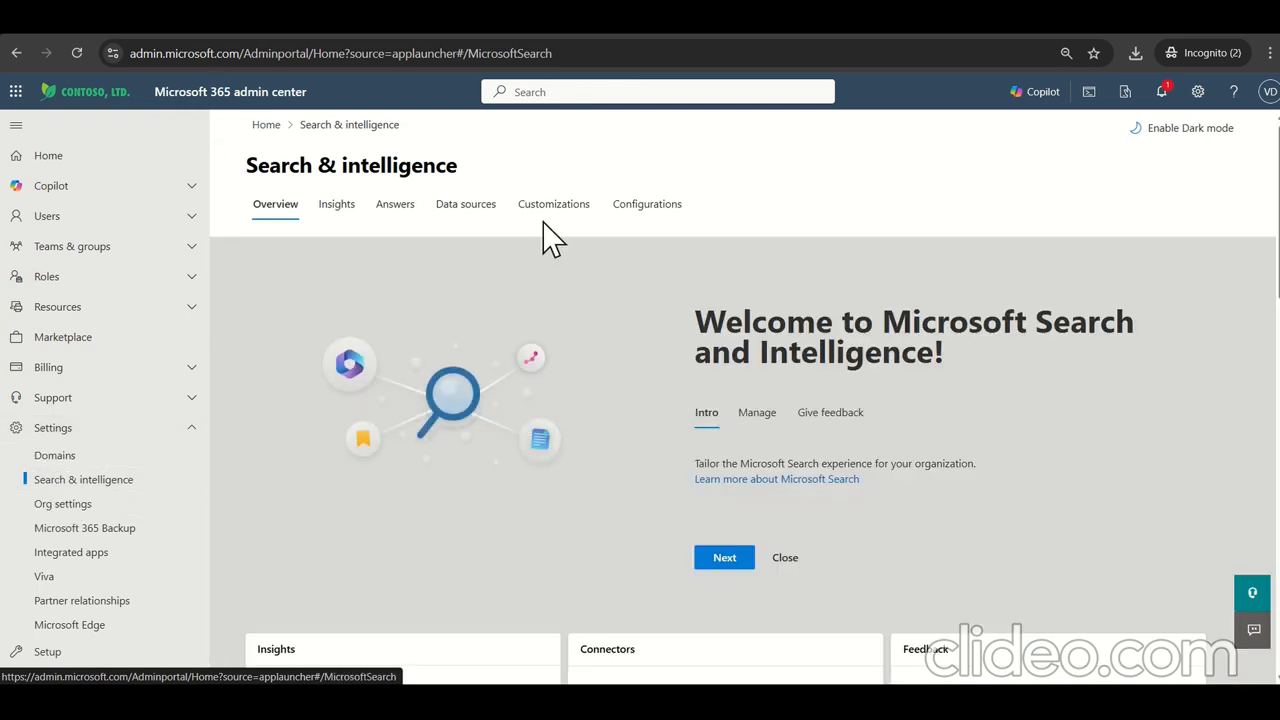
# Step: Add a new Azure SQL connection from Data sources and proceed to its setup form
pyautogui.click(465, 204)
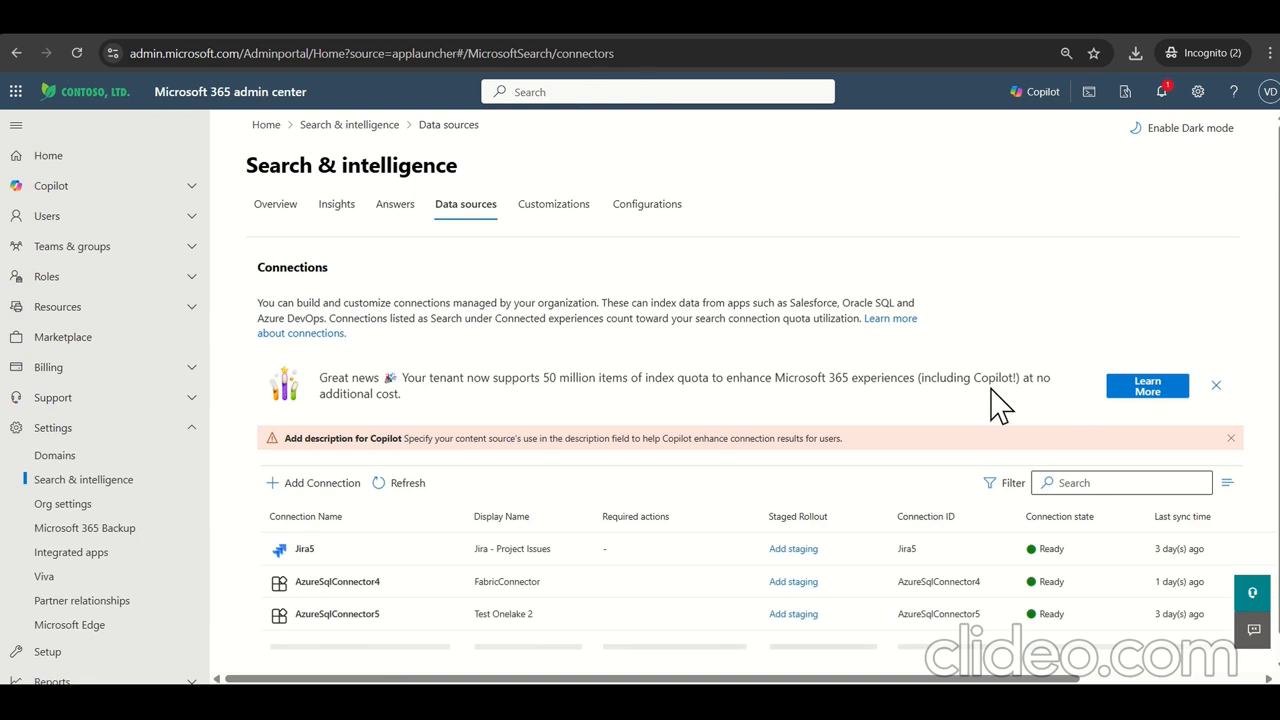
pyautogui.click(321, 482)
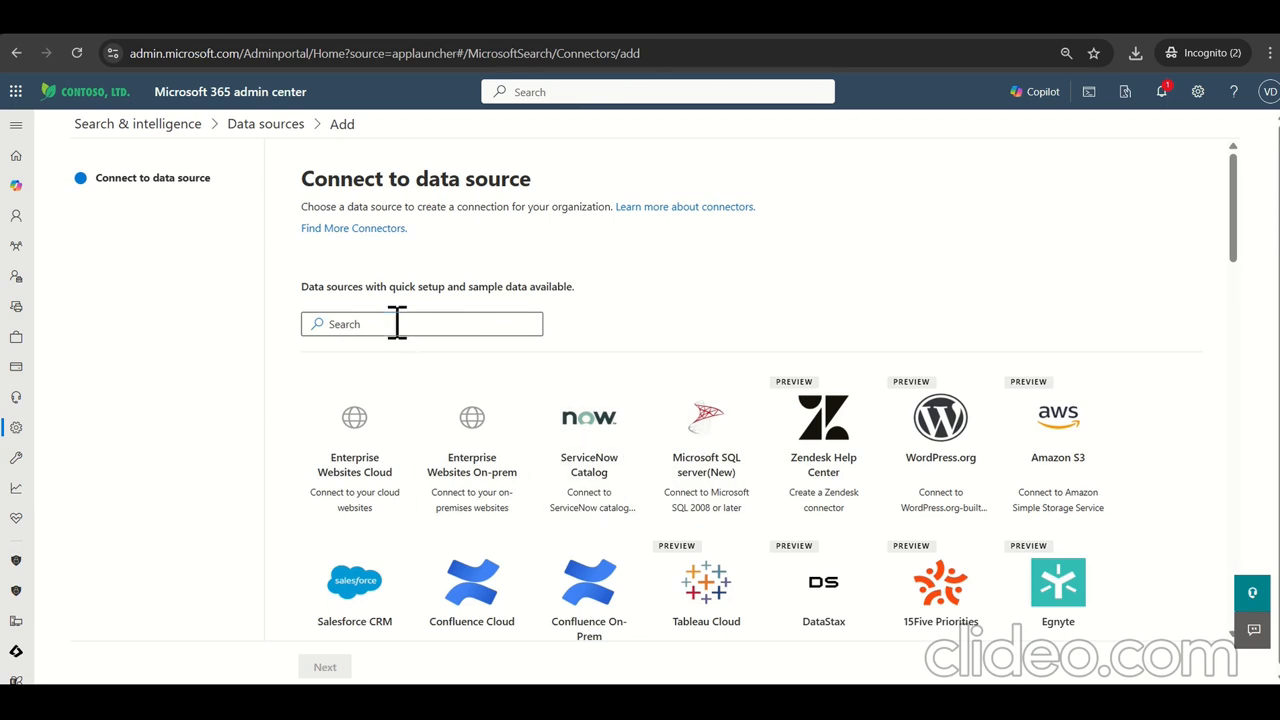
pyautogui.write('sql')
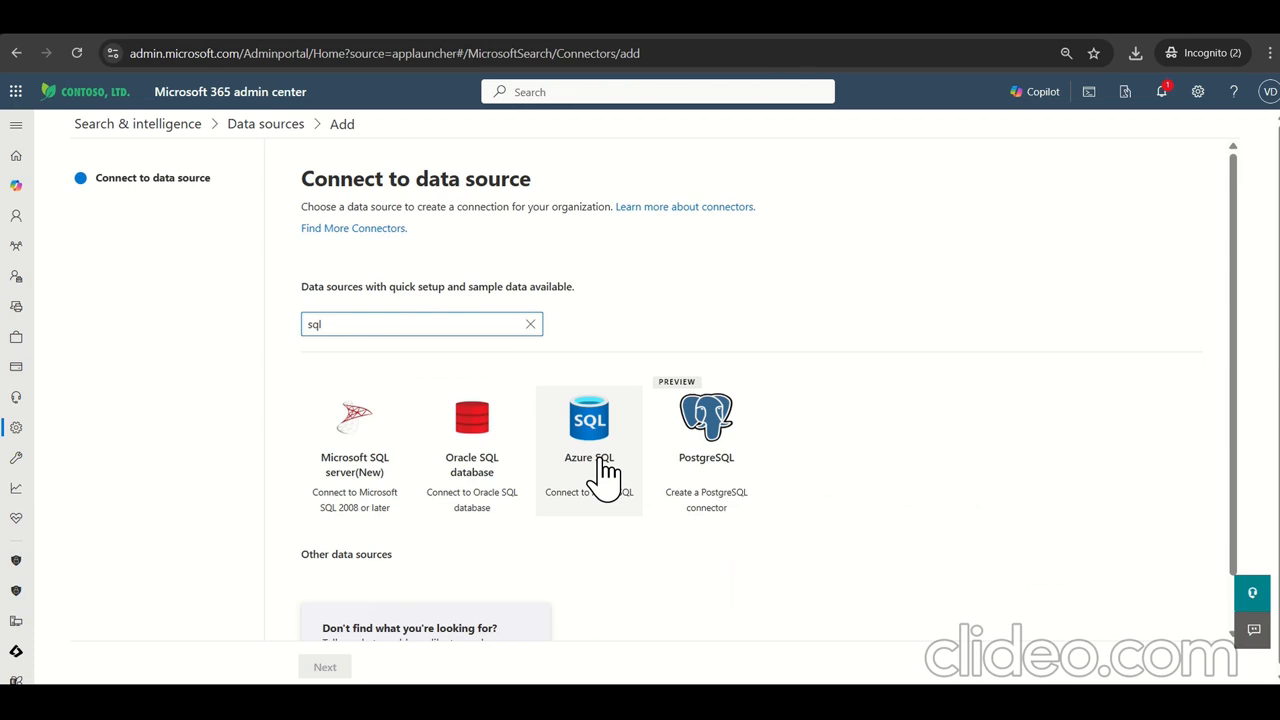
pyautogui.click(589, 450)
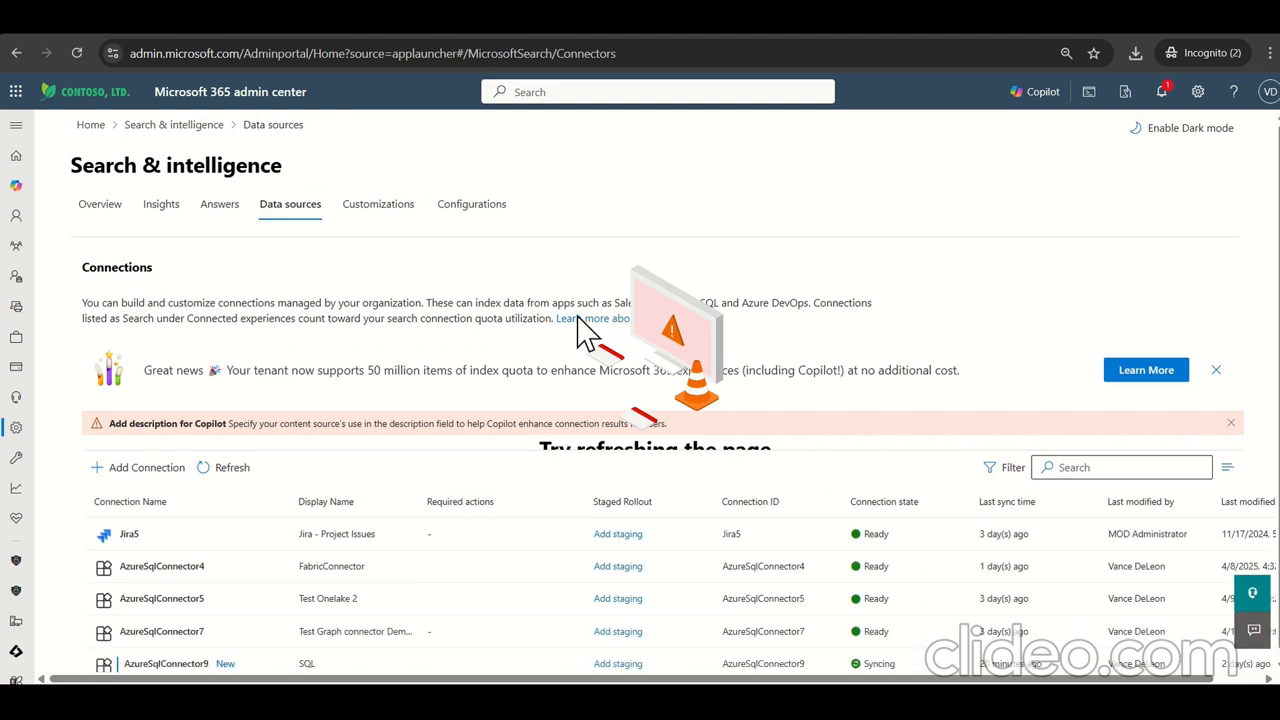
pyautogui.moveTo(610, 445)
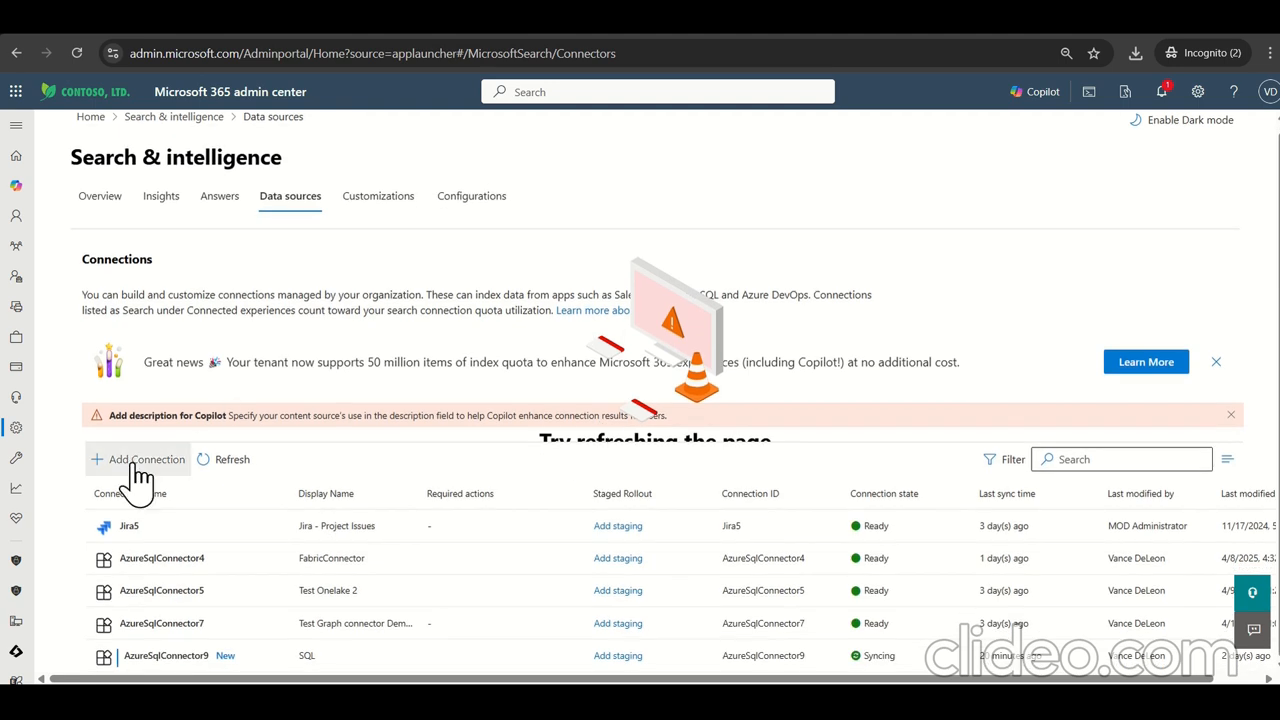
pyautogui.click(145, 459)
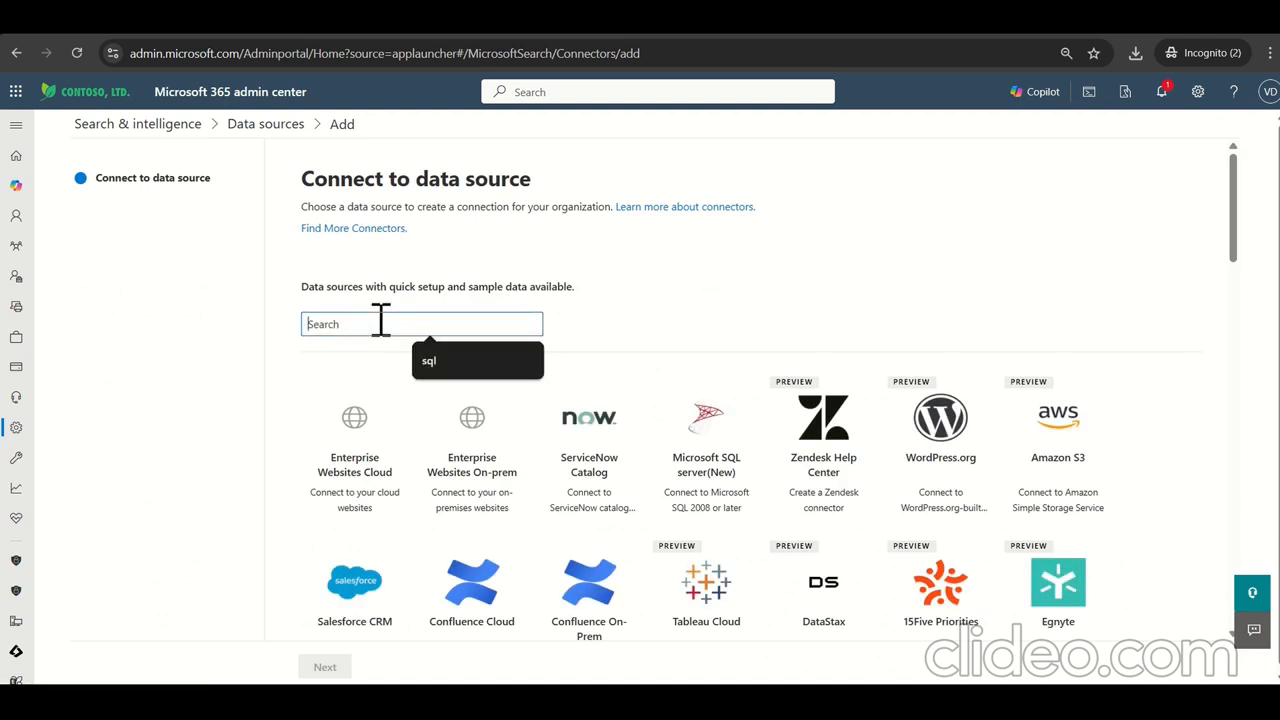
pyautogui.write('sql')
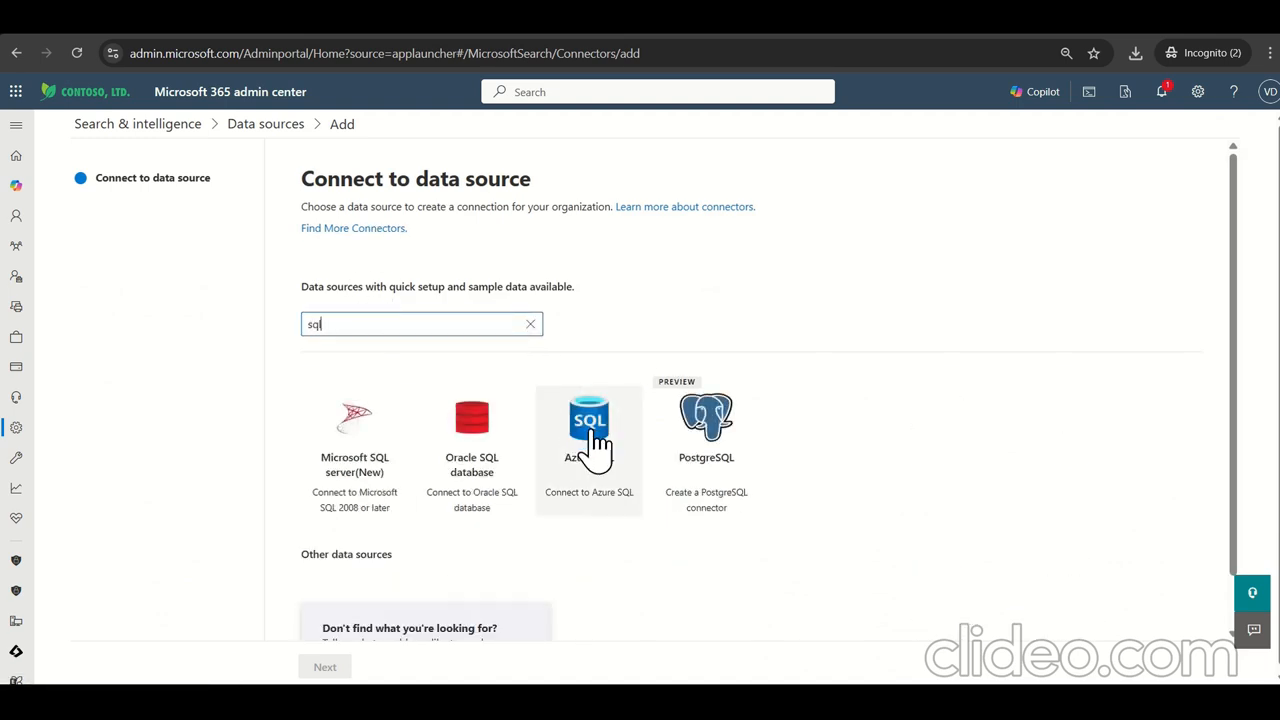
pyautogui.click(589, 420)
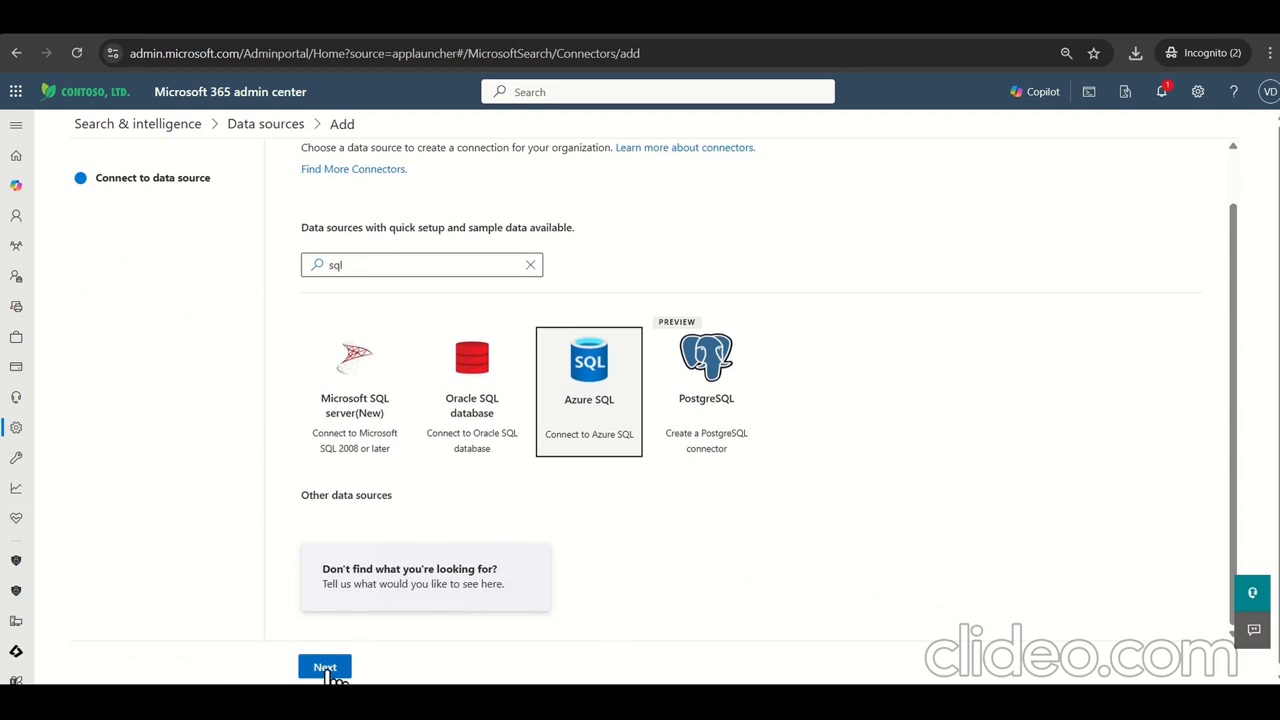
pyautogui.click(324, 667)
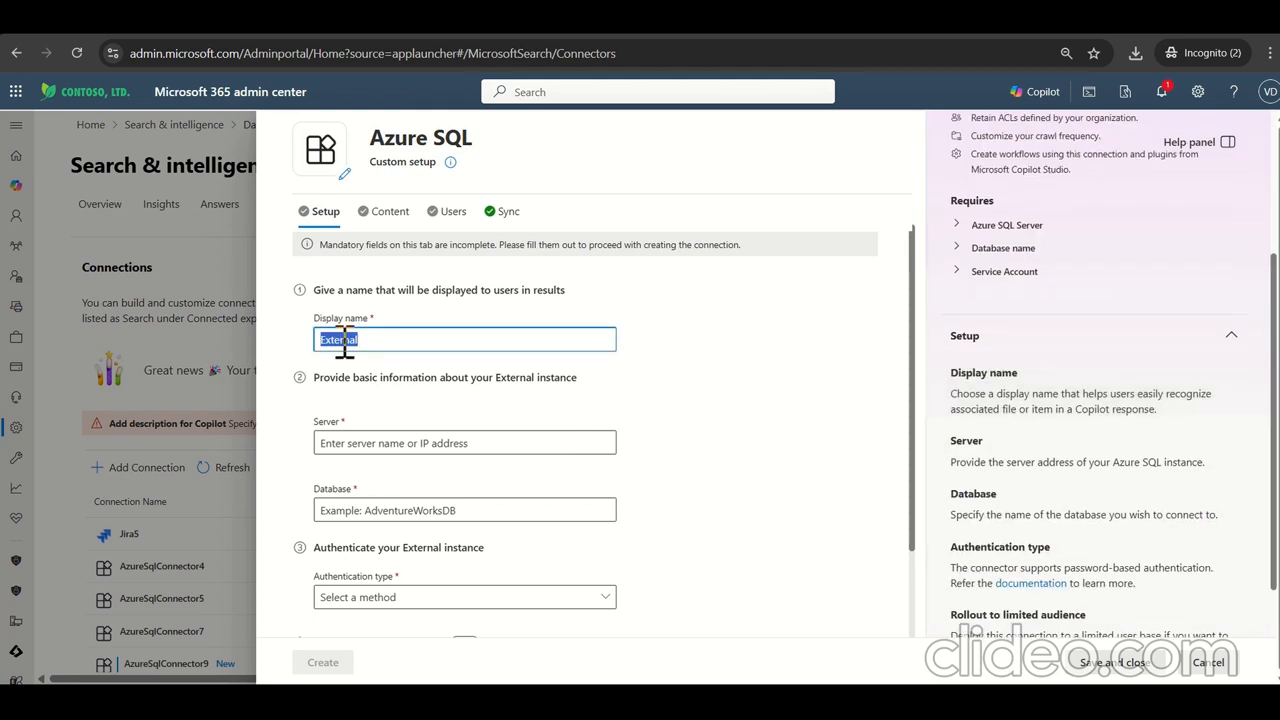
# Step: Enter 'SQLGraphConnector' as the Azure SQL connection's display name
pyautogui.write('SQL')
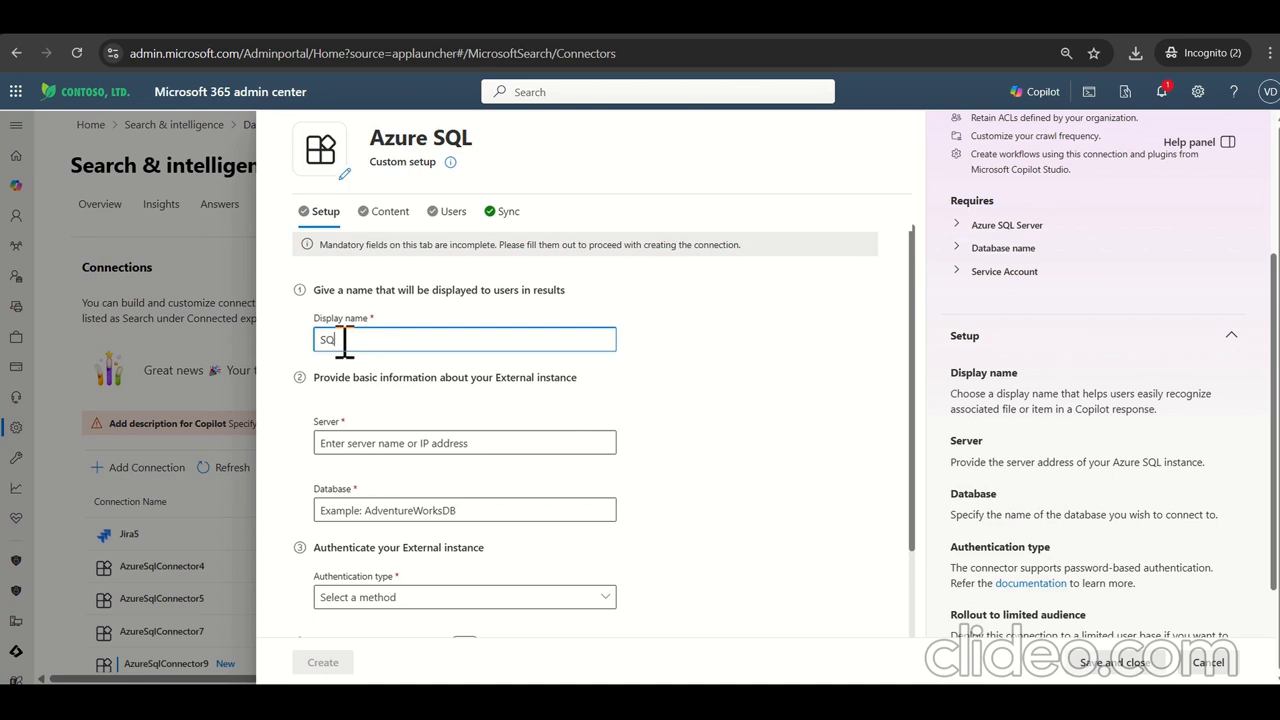
pyautogui.write('Graph')
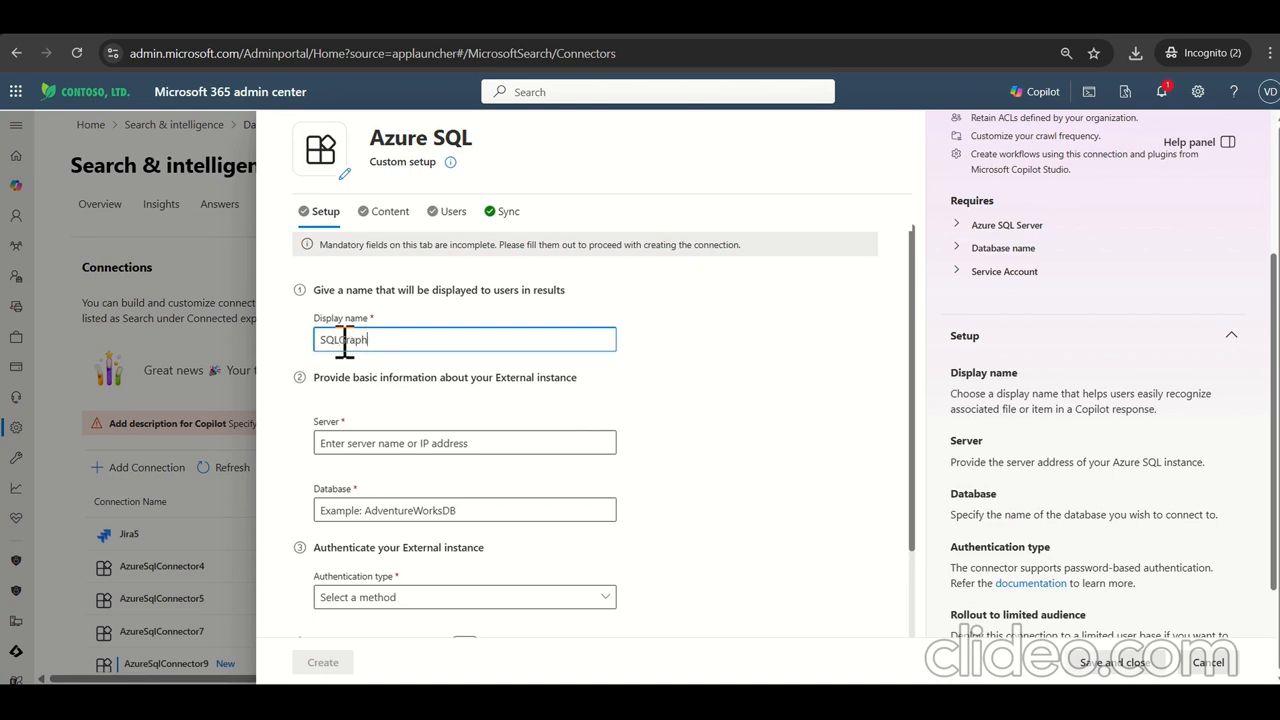
pyautogui.write('Connector')
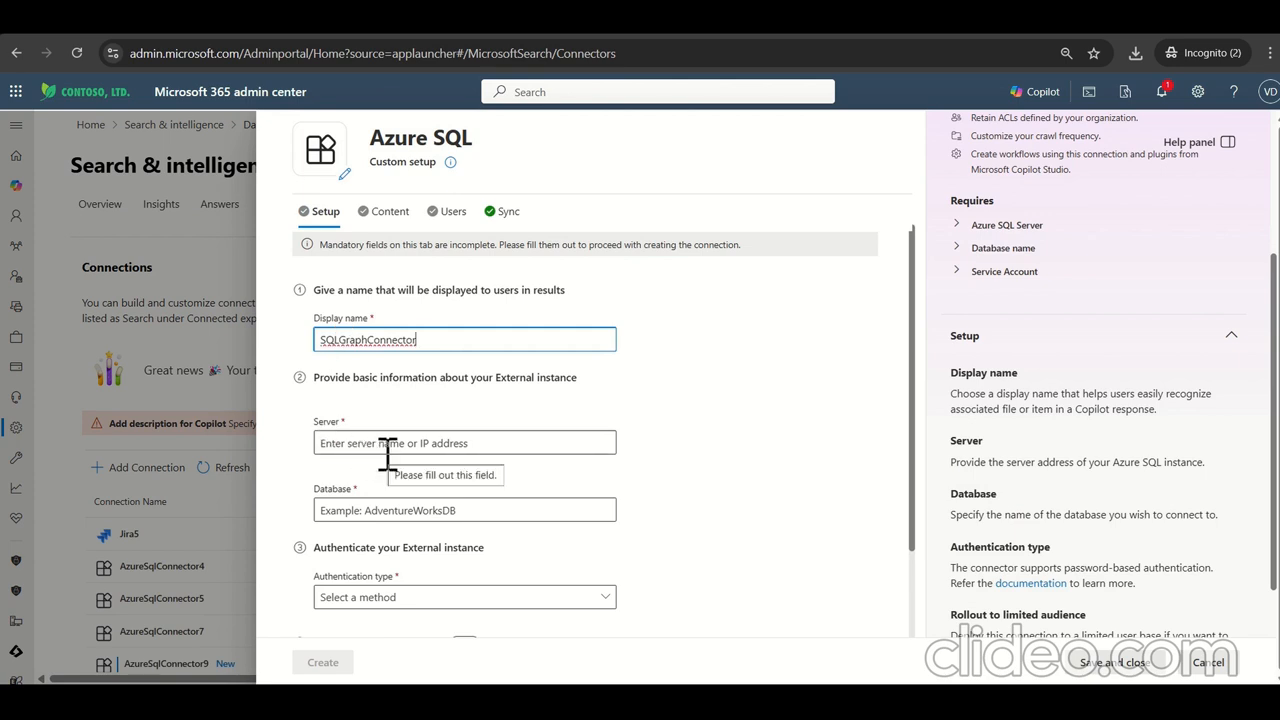
pyautogui.moveTo(380, 490)
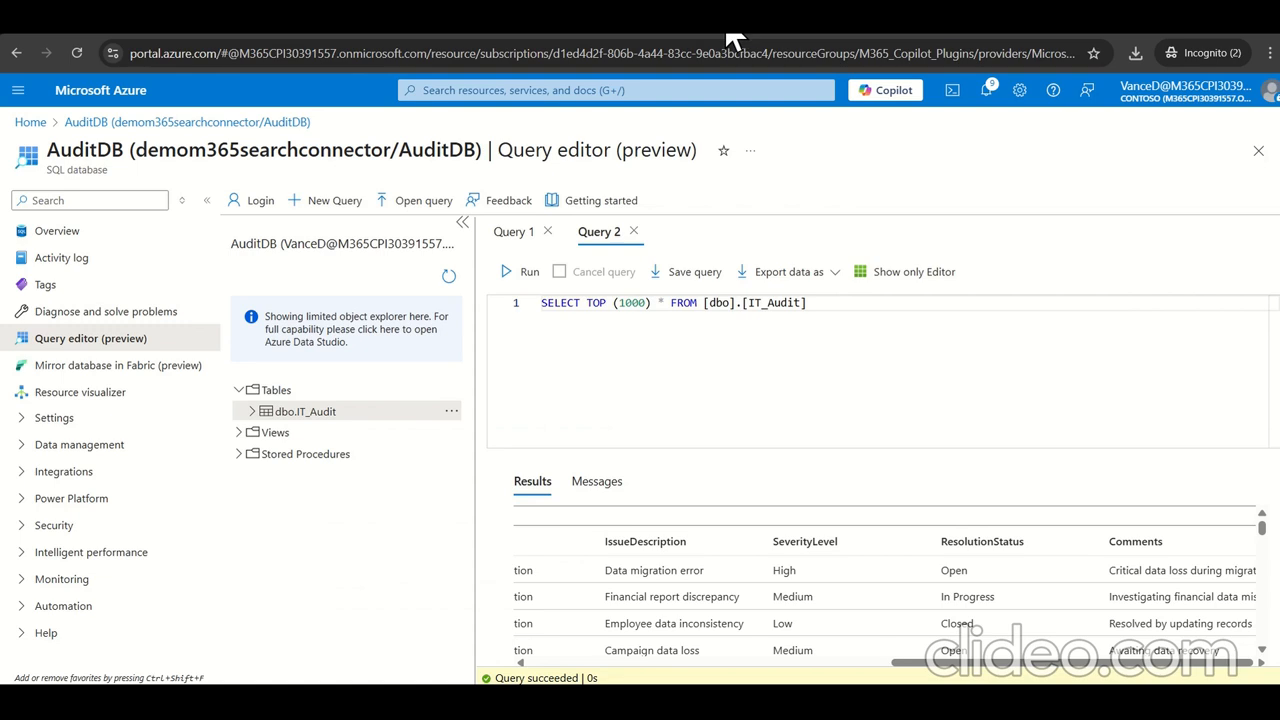
pyautogui.moveTo(210, 165)
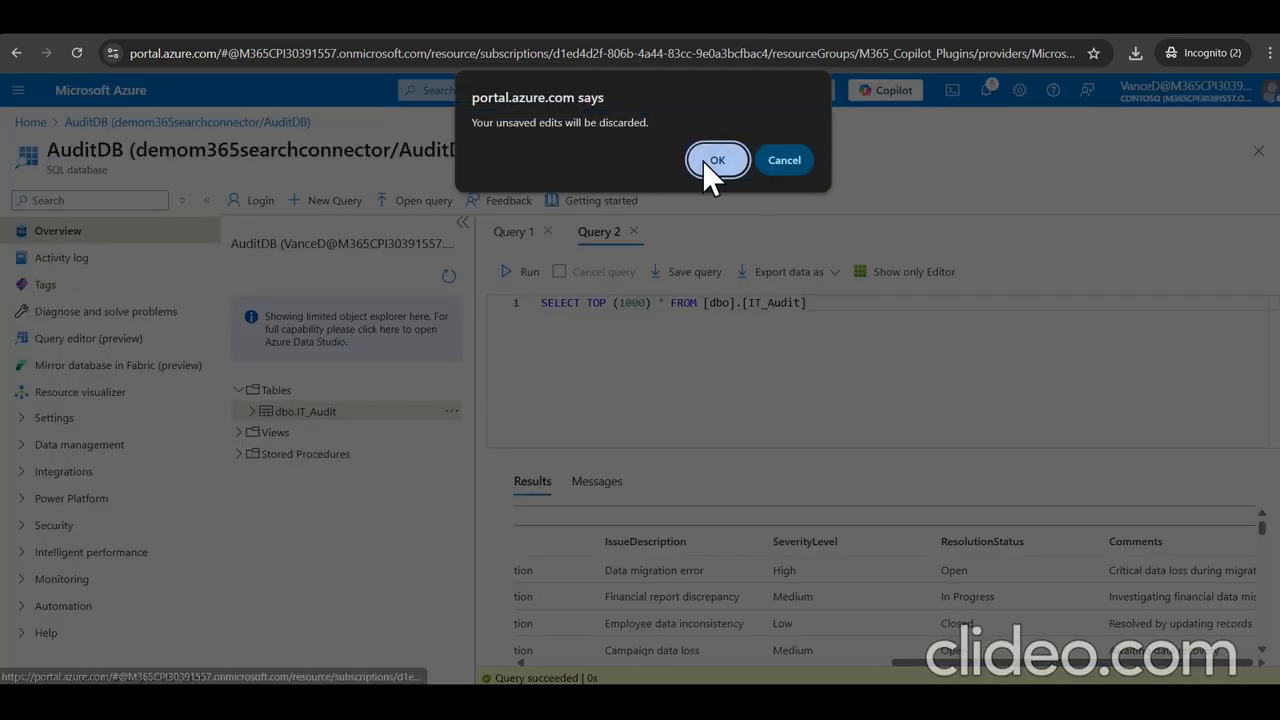
# Step: Confirm discarding the unsaved AuditDB query edits in Azure Portal
pyautogui.click(717, 160)
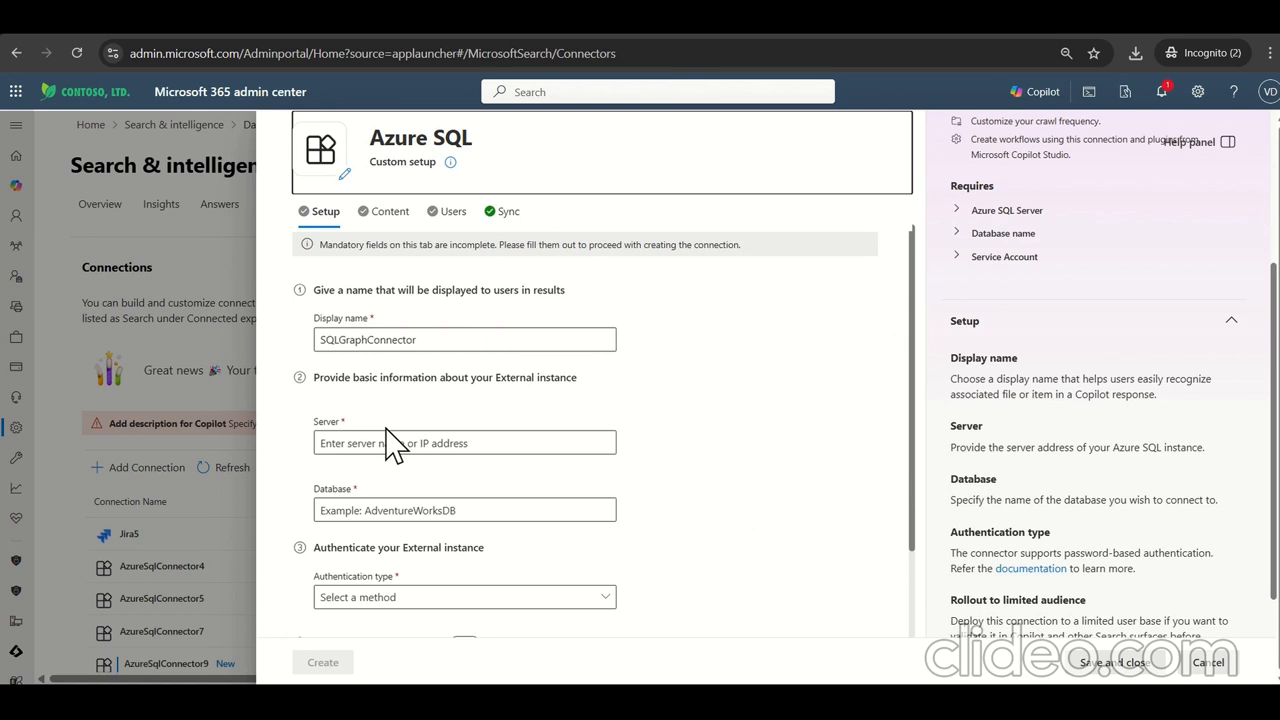
# Step: Enter server demom365searchconnector.database.windows.net, database AuditDB, and OAuth 2.0 Client Credentials authentication
pyautogui.write('demom365searchconnector.database.windows.net')
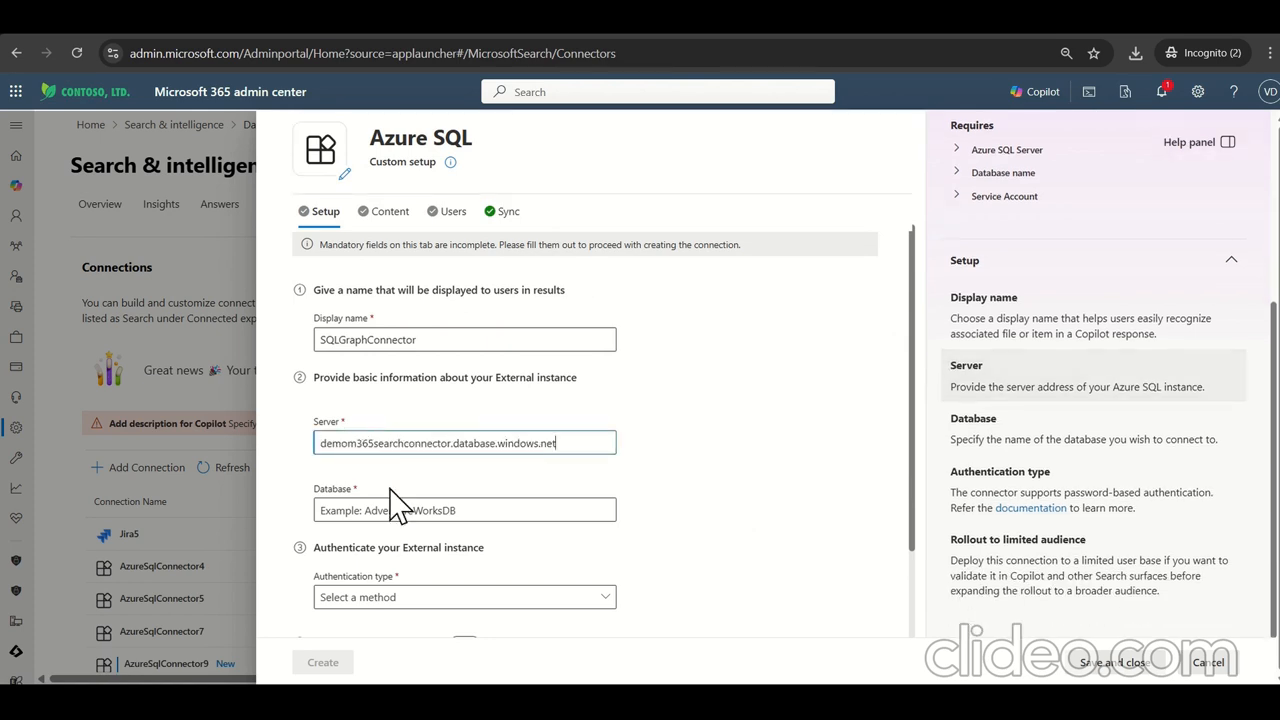
pyautogui.click(464, 510)
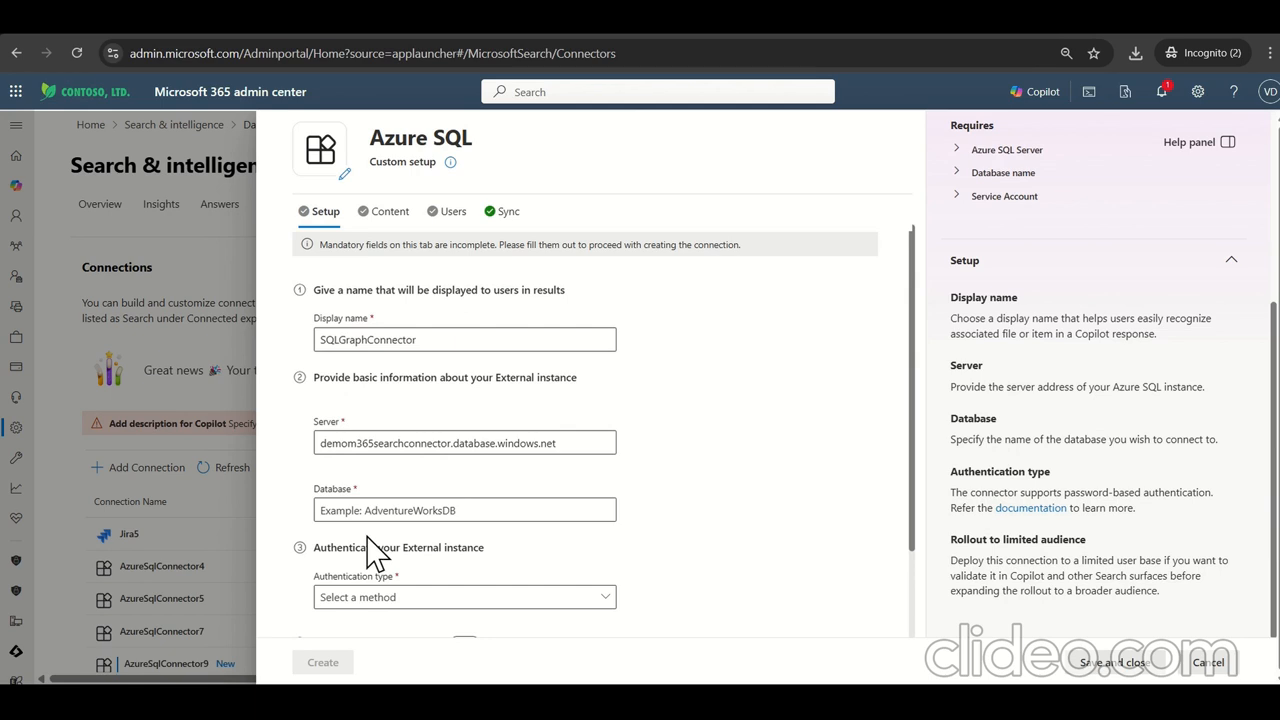
pyautogui.write('AuditDB')
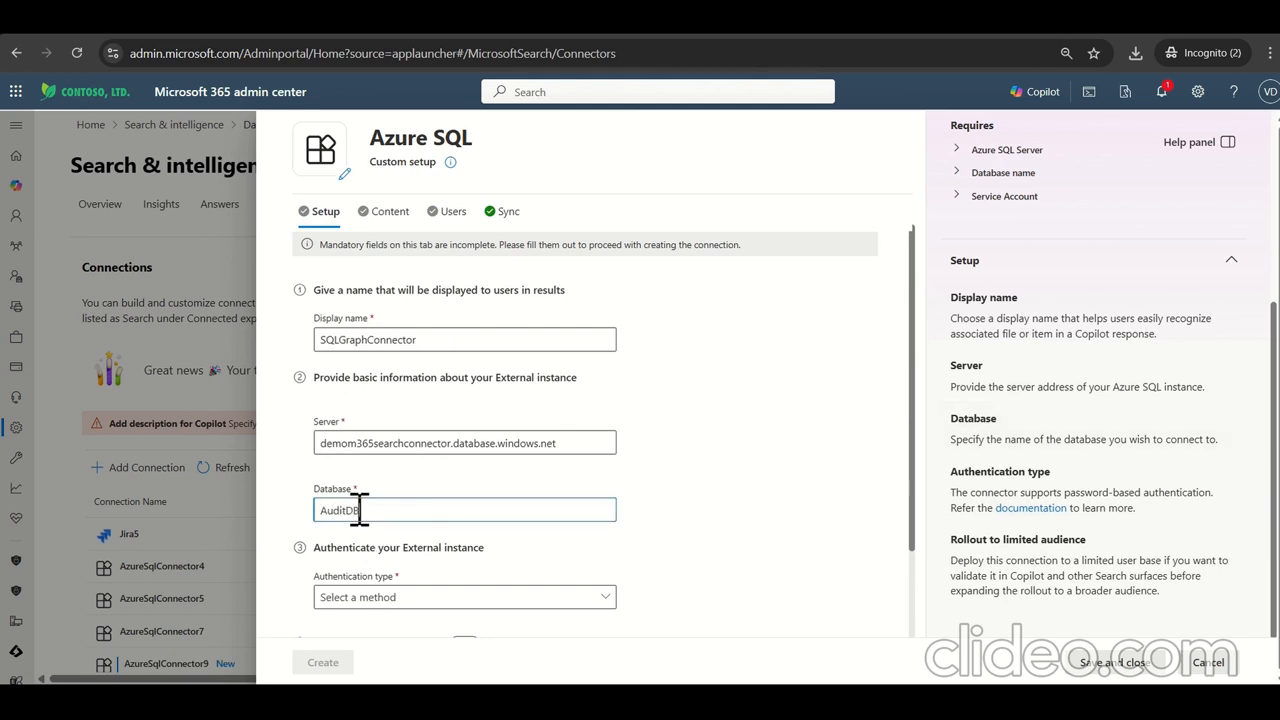
pyautogui.scroll(-3)
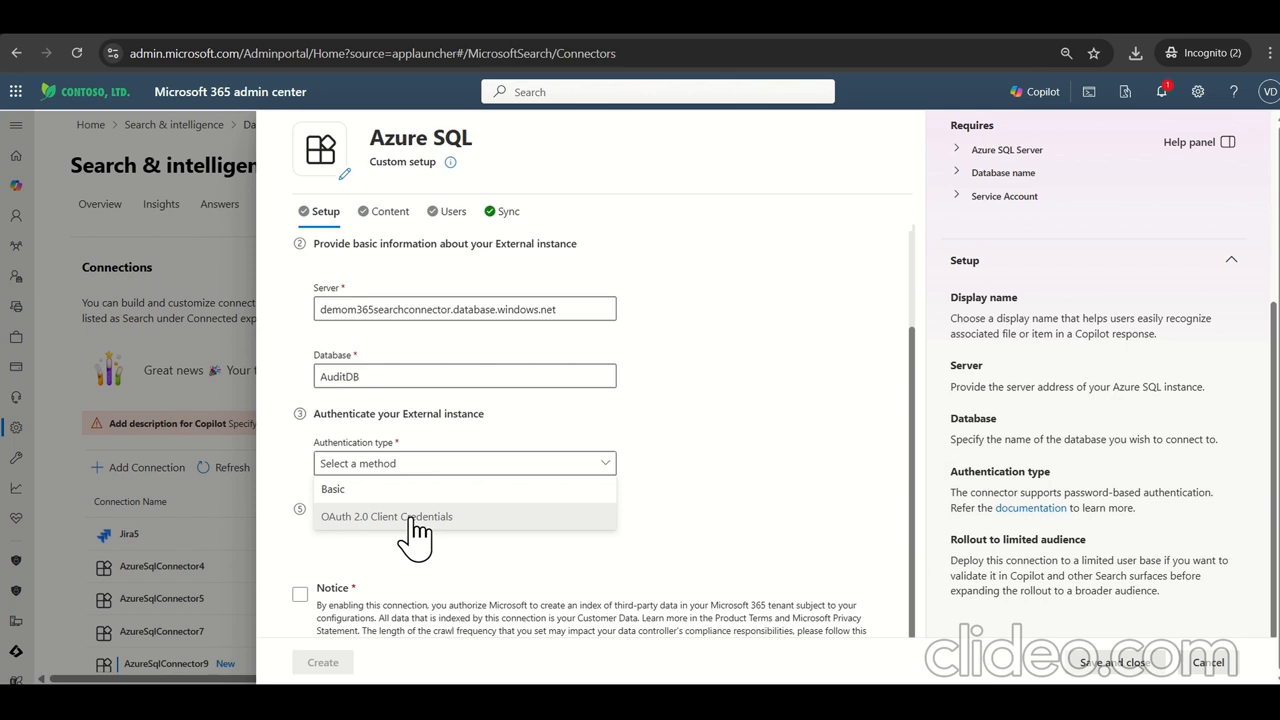
pyautogui.click(386, 516)
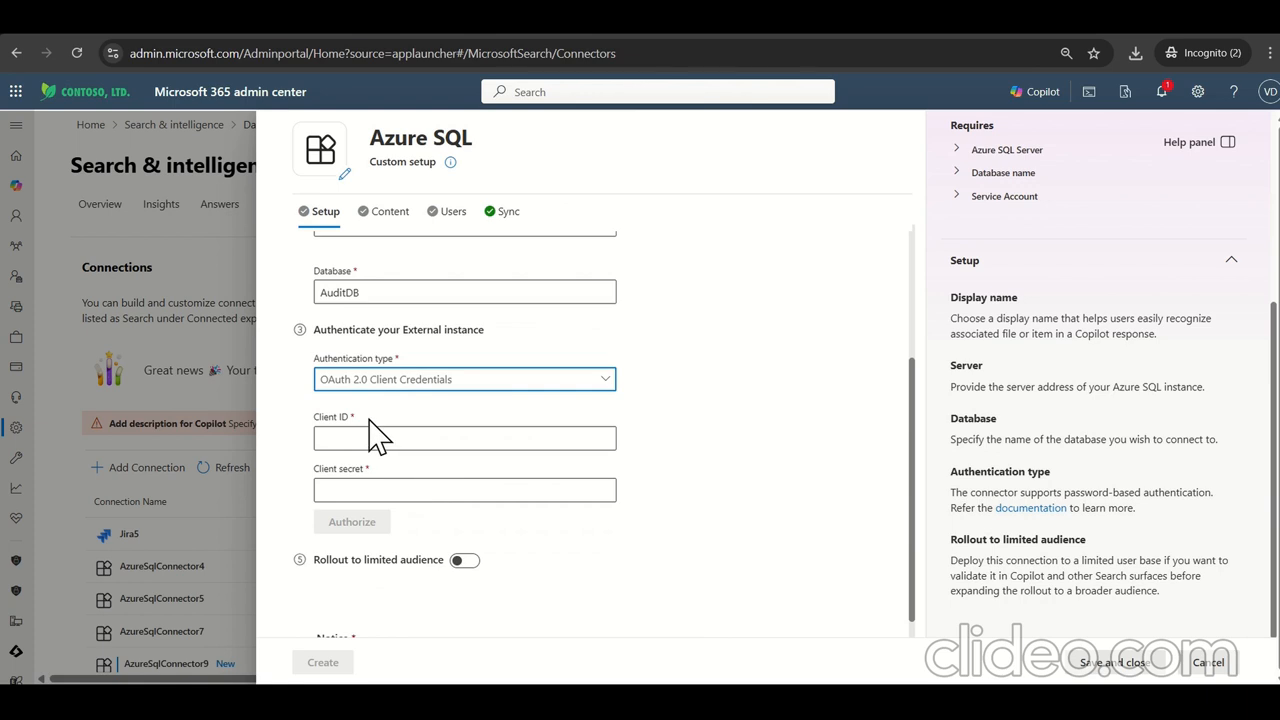
pyautogui.moveTo(625, 440)
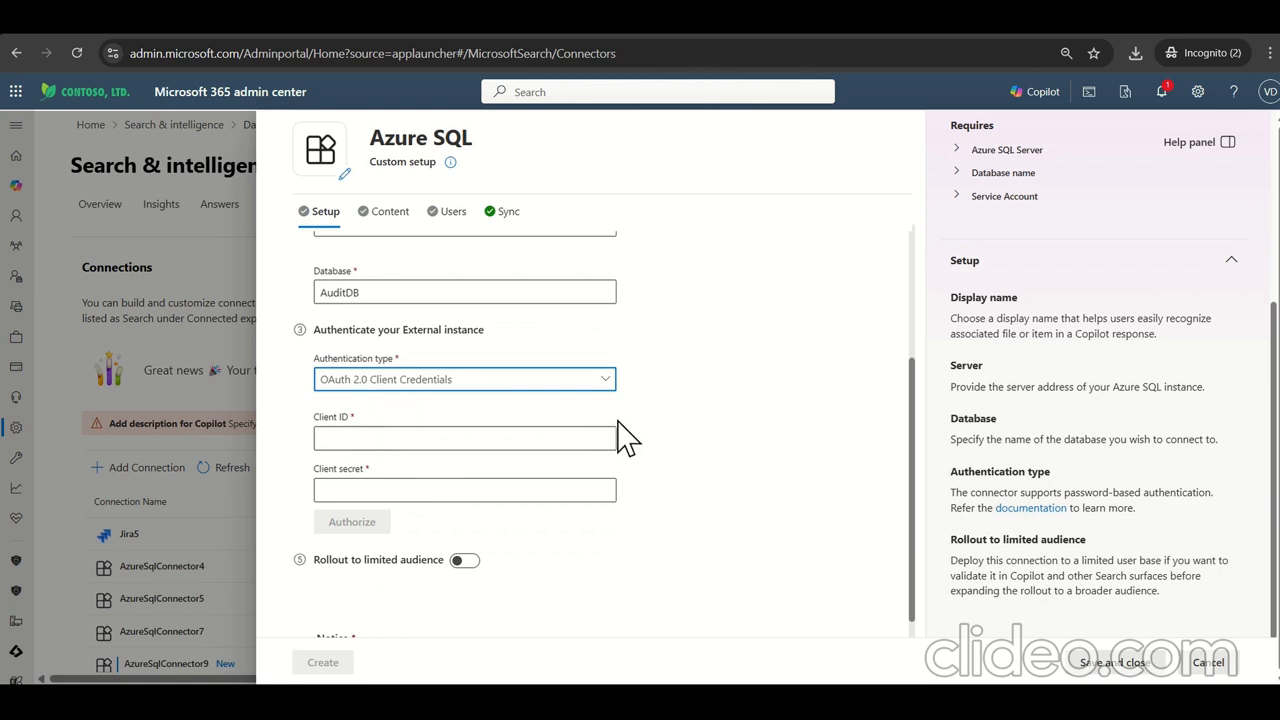
pyautogui.moveTo(645, 568)
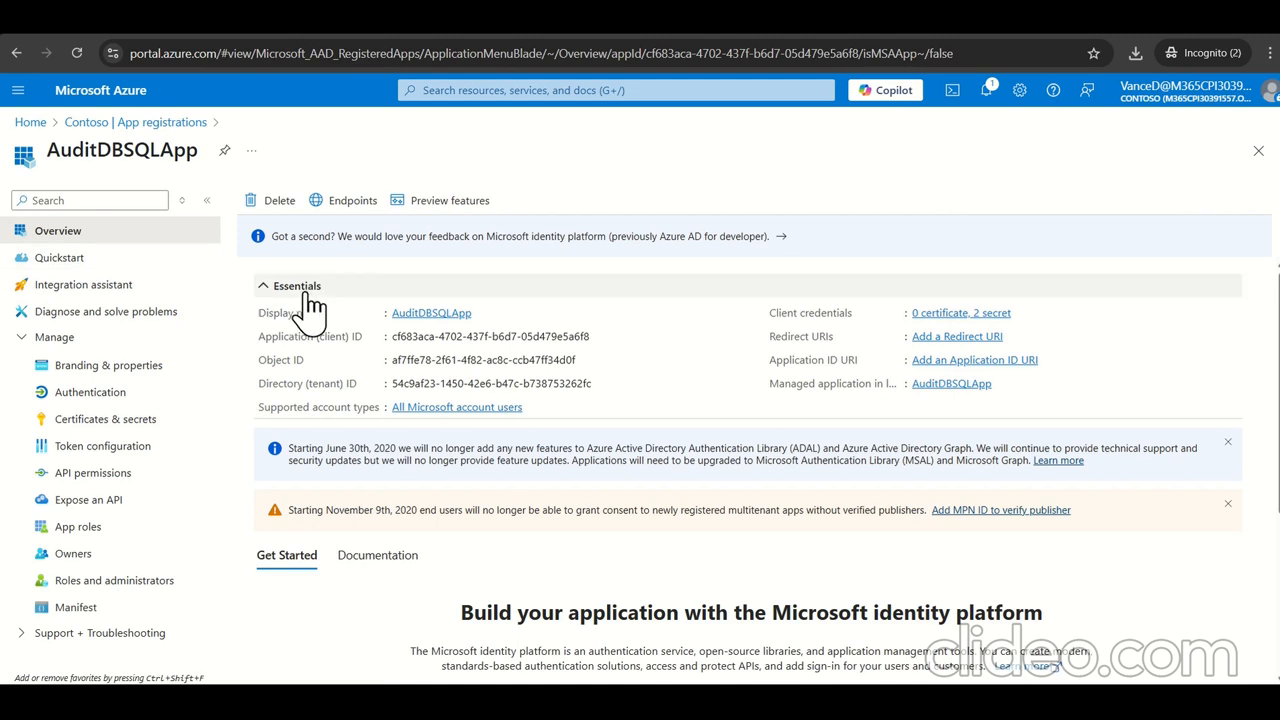
pyautogui.moveTo(90, 391)
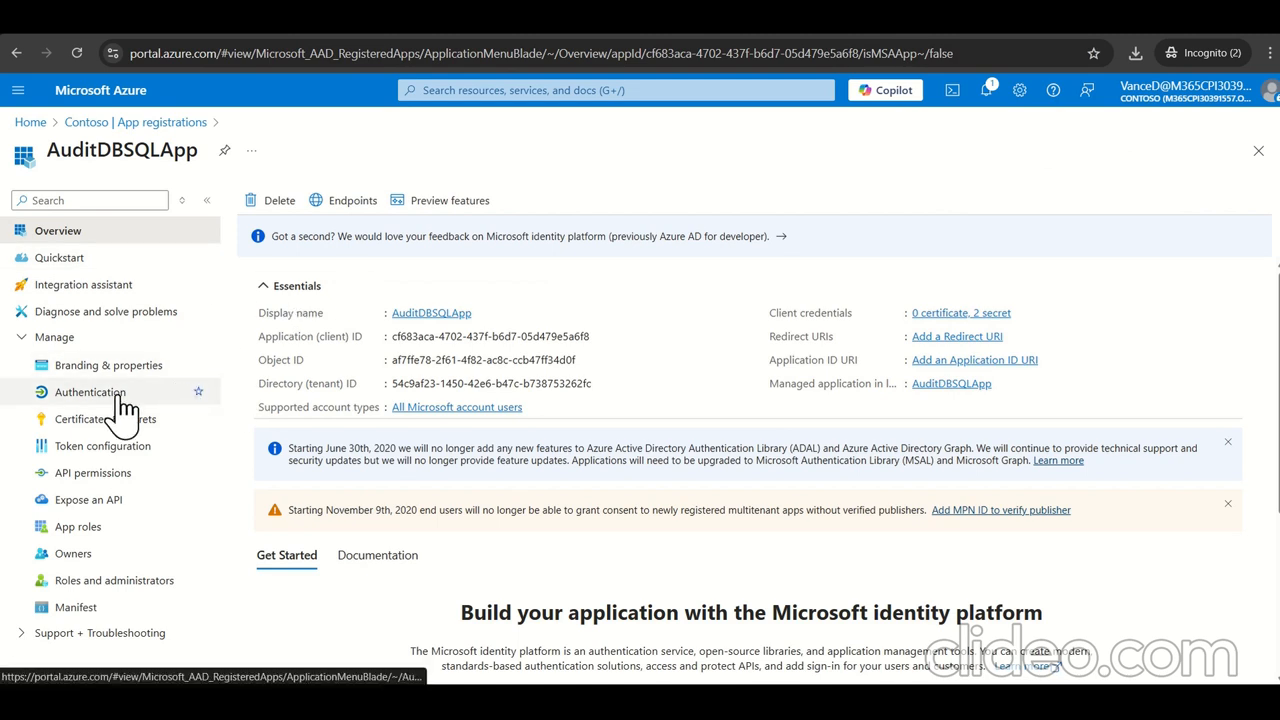
# Step: View AuditDBSQLApp's Authentication settings, scrolling down to Advanced settings
pyautogui.click(91, 391)
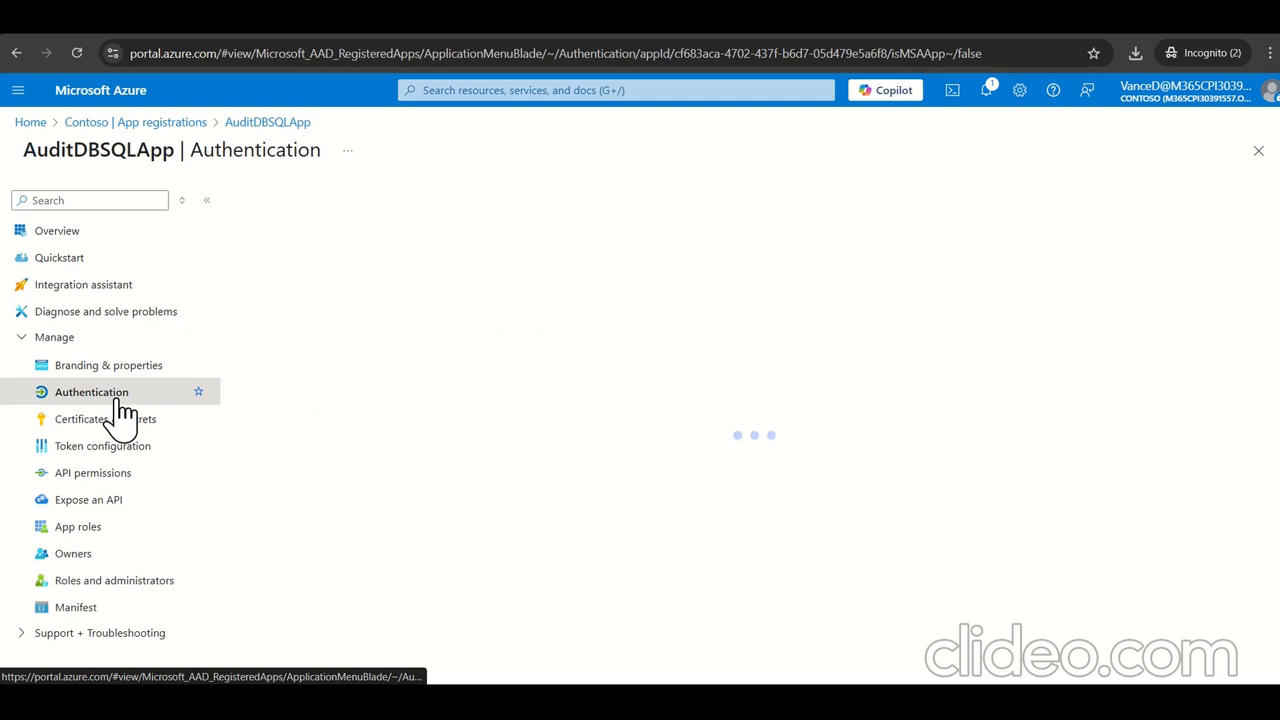
pyautogui.click(91, 391)
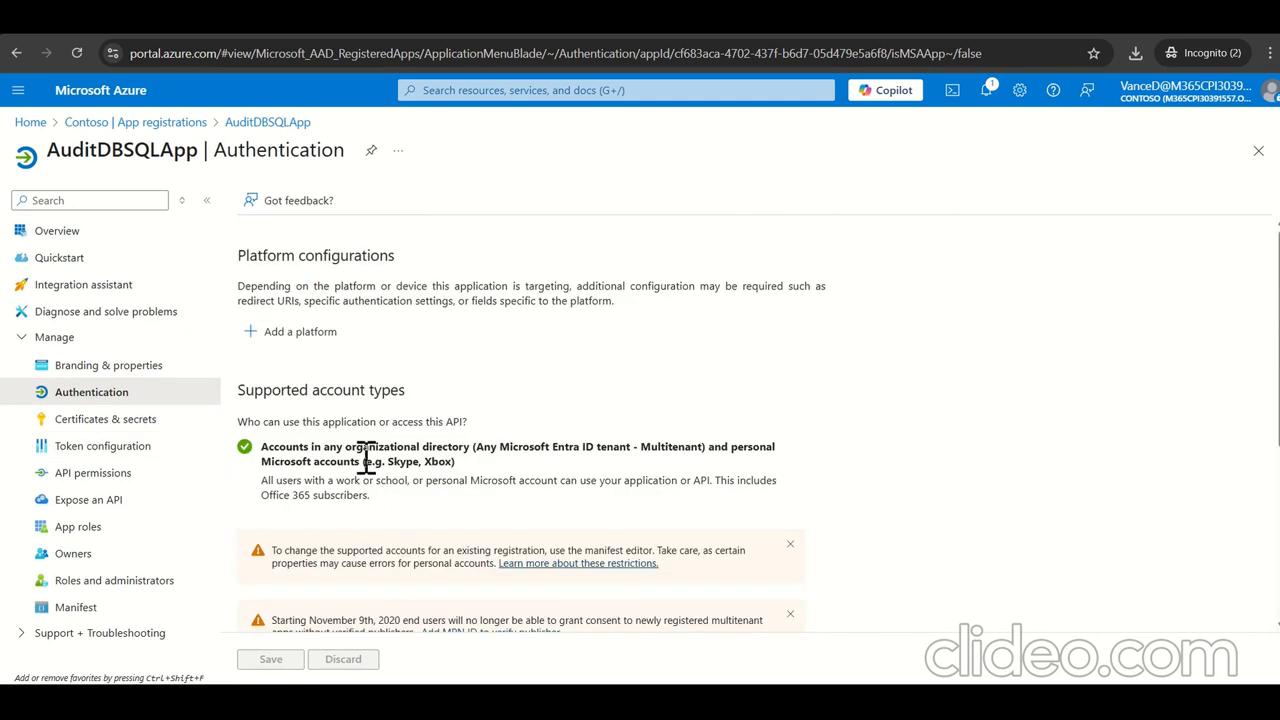
pyautogui.moveTo(388, 378)
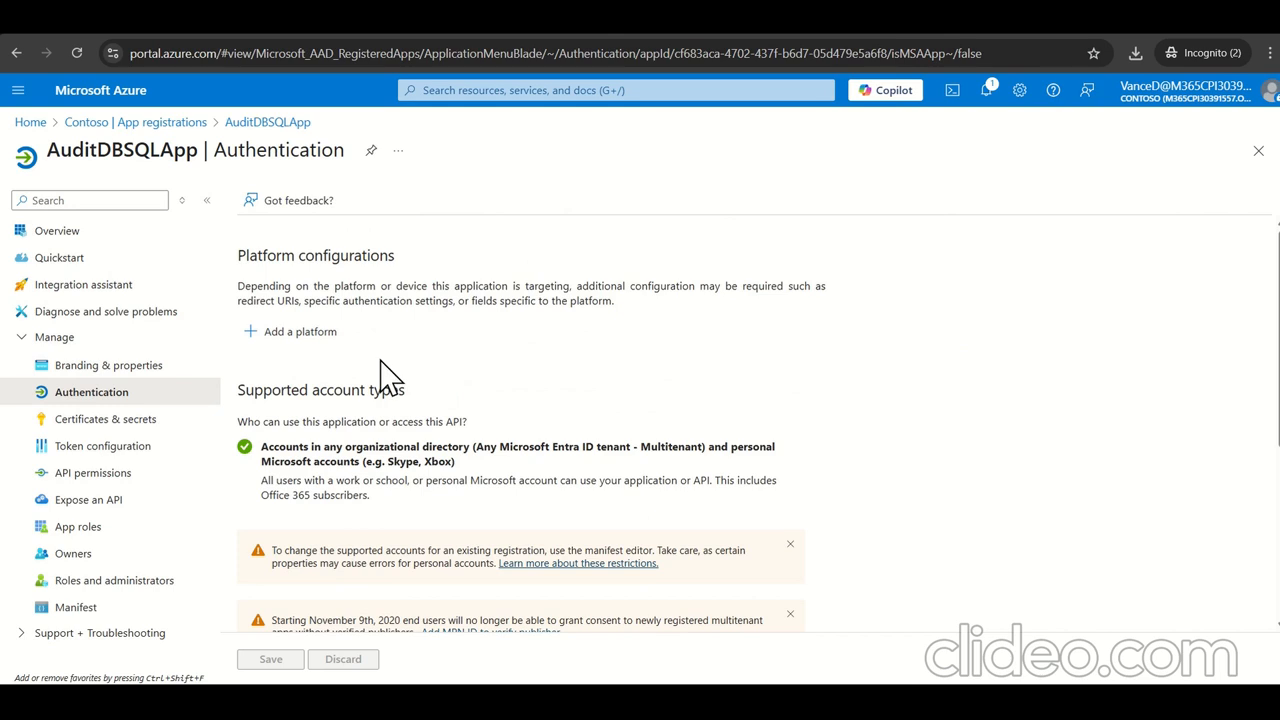
pyautogui.scroll(-3)
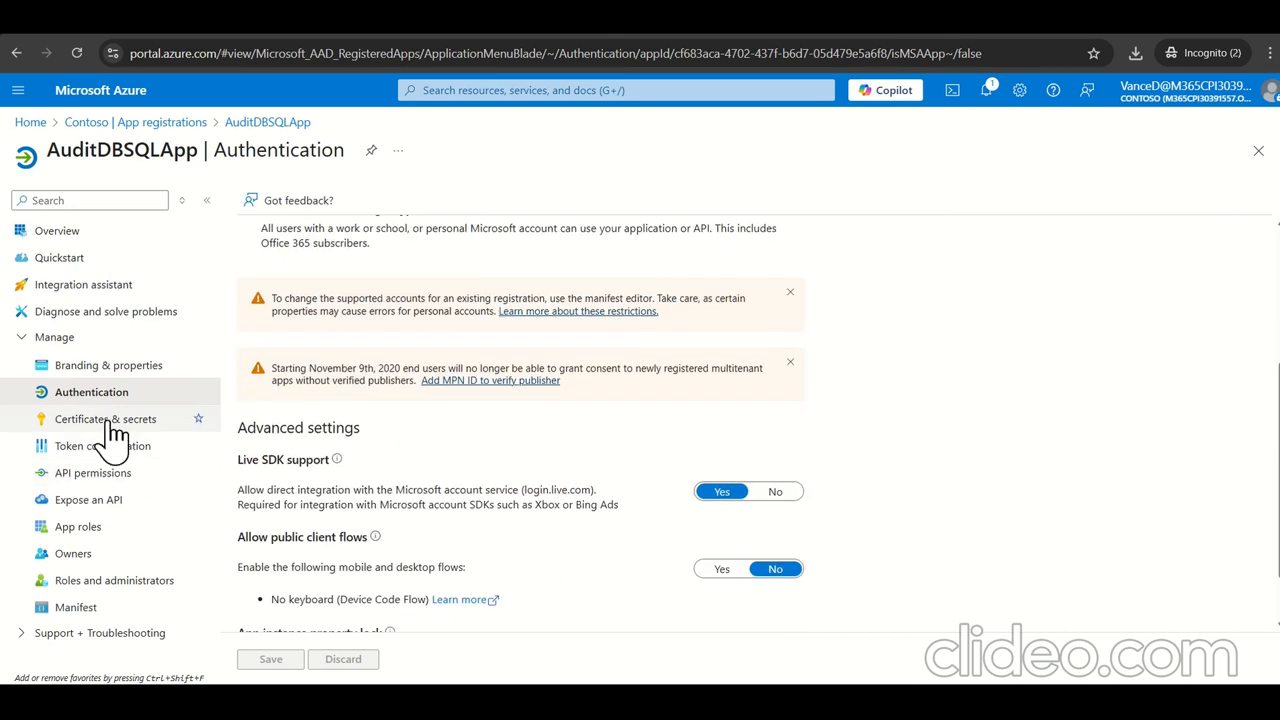
# Step: Attempt a new AuditDBSQLApp client secret, dismissing the credential limit error
pyautogui.click(106, 418)
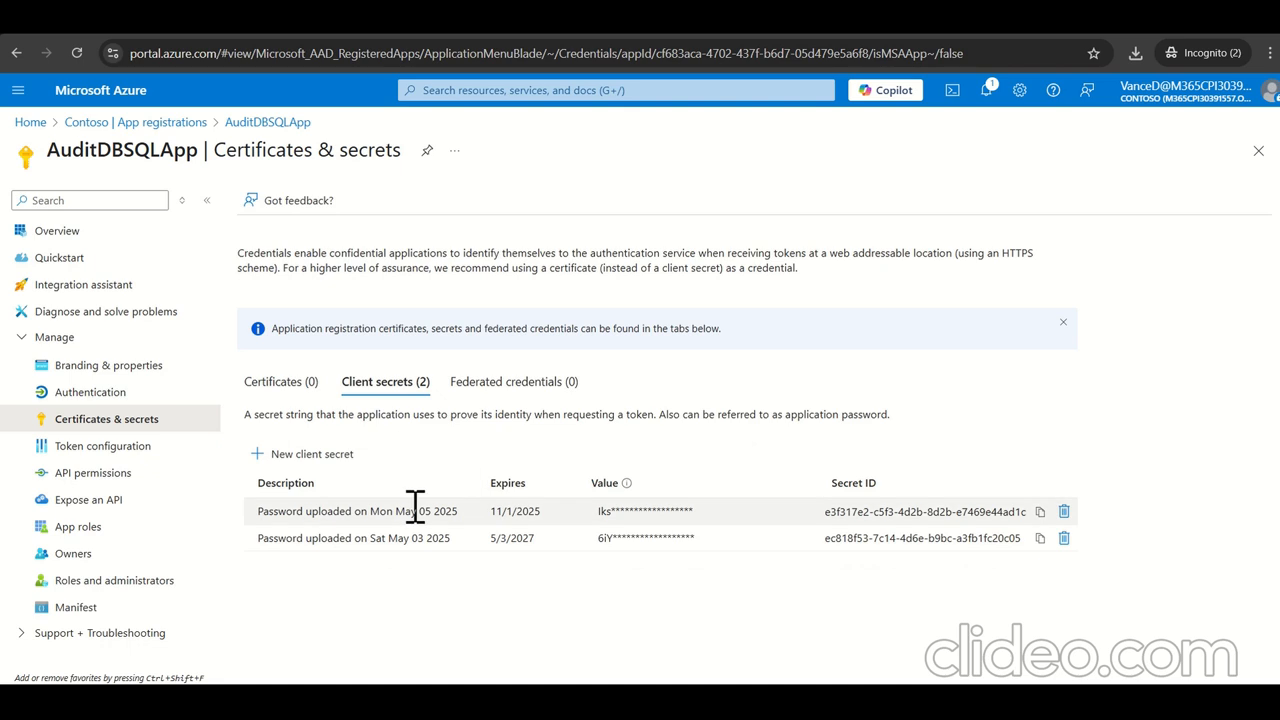
pyautogui.click(311, 453)
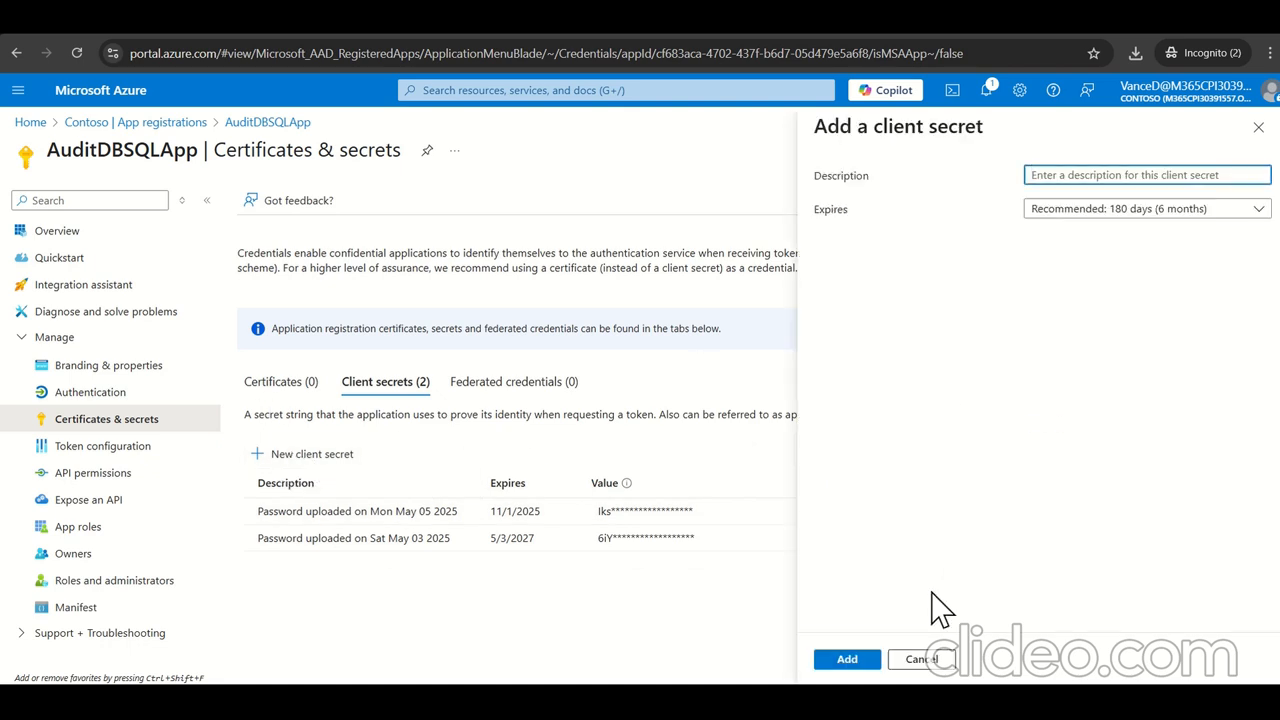
pyautogui.click(846, 659)
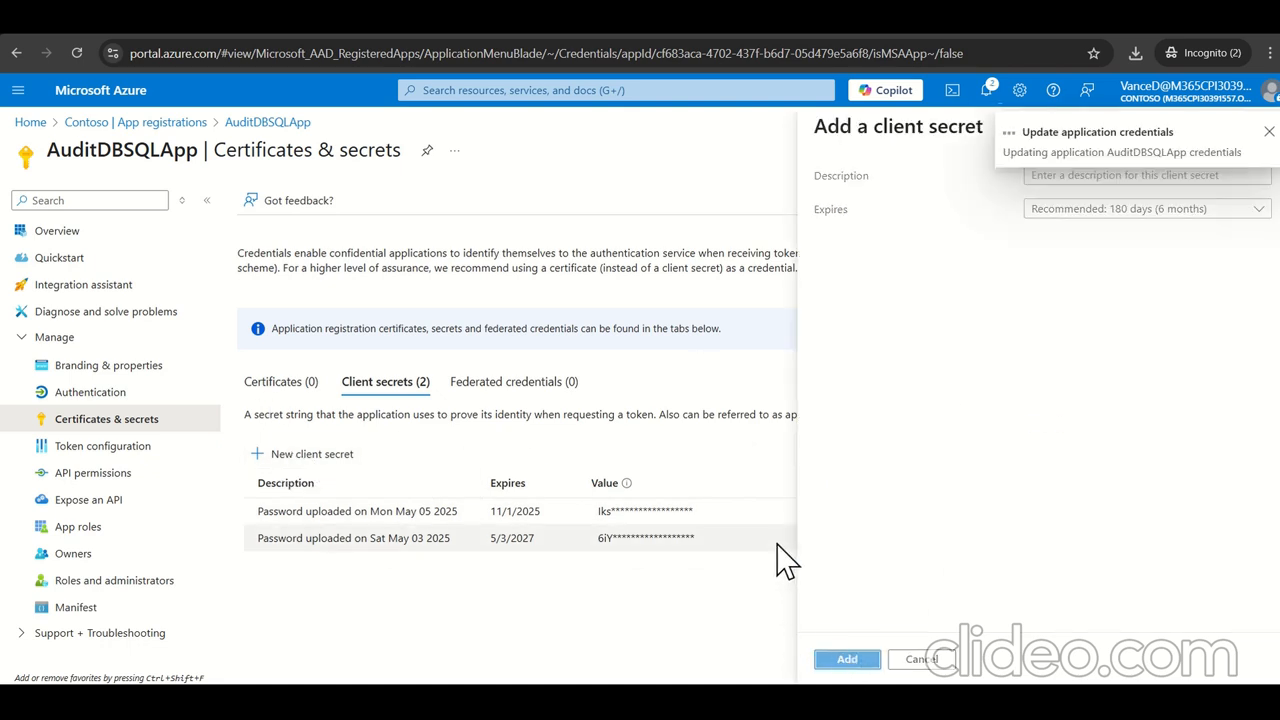
pyautogui.click(846, 658)
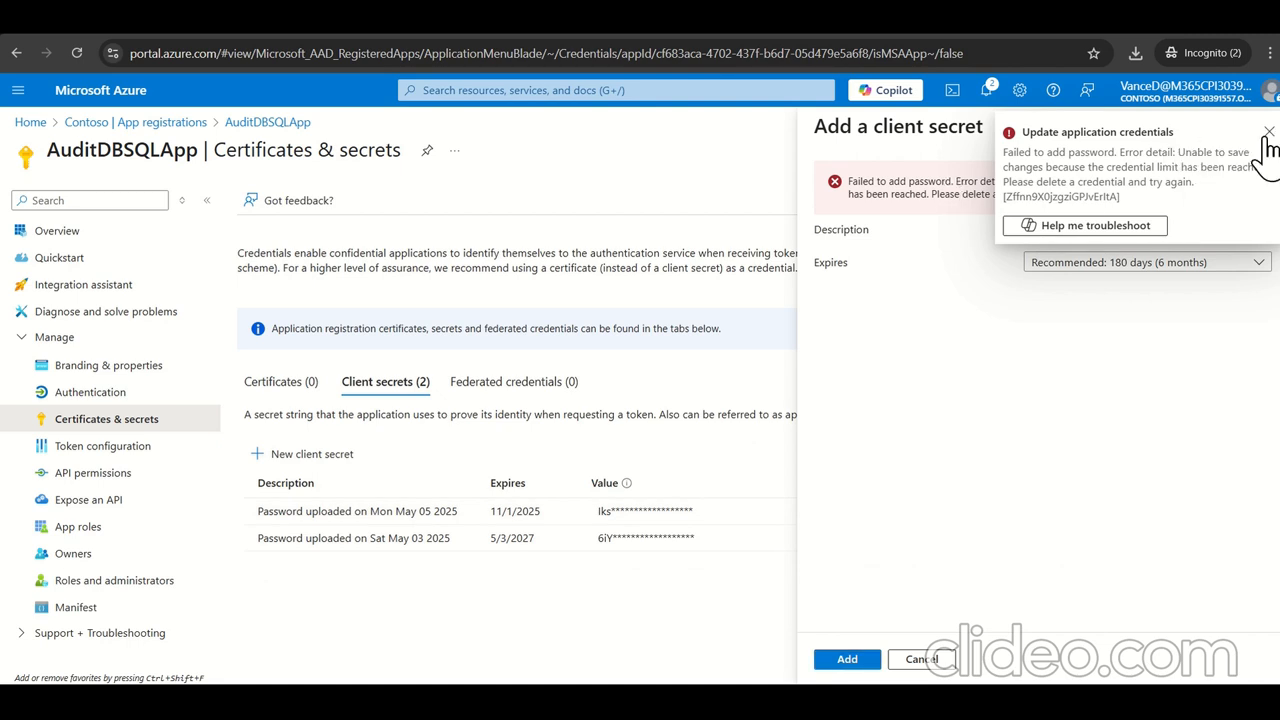
pyautogui.click(1145, 261)
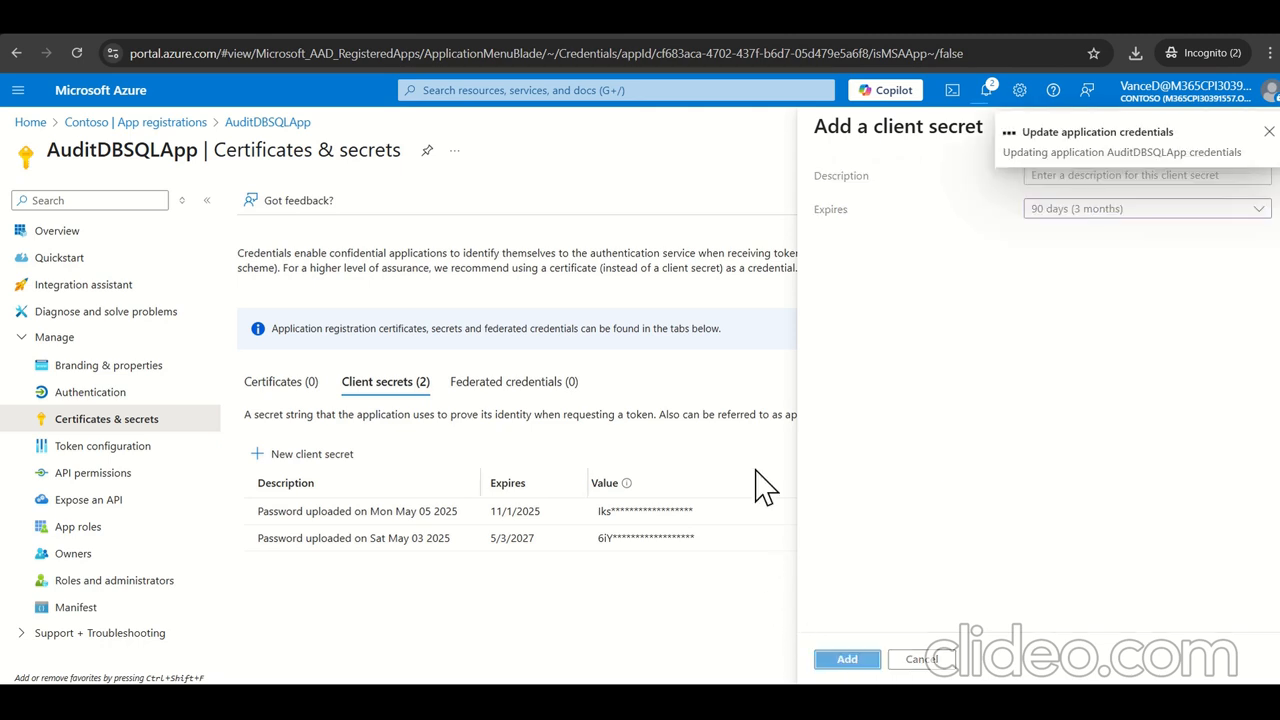
# Step: Remove the old secrets, add one expiring 11/3/2025, and copy its value
pyautogui.click(846, 658)
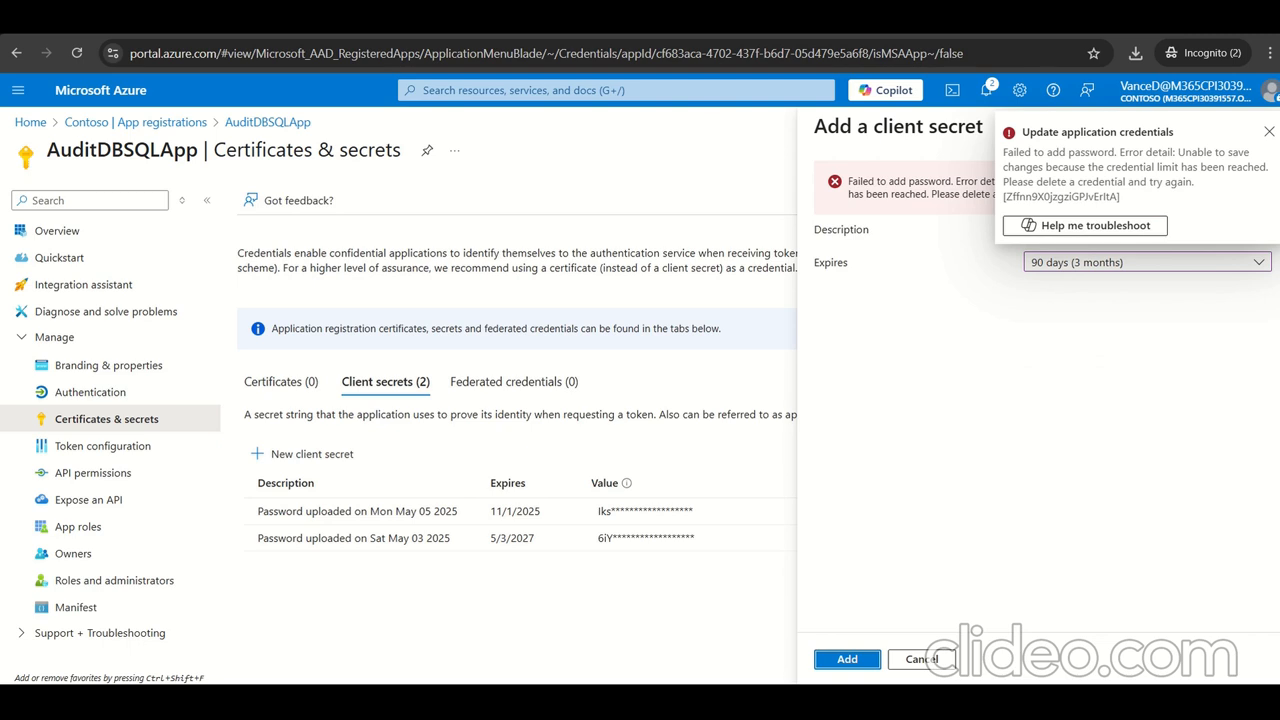
pyautogui.click(920, 659)
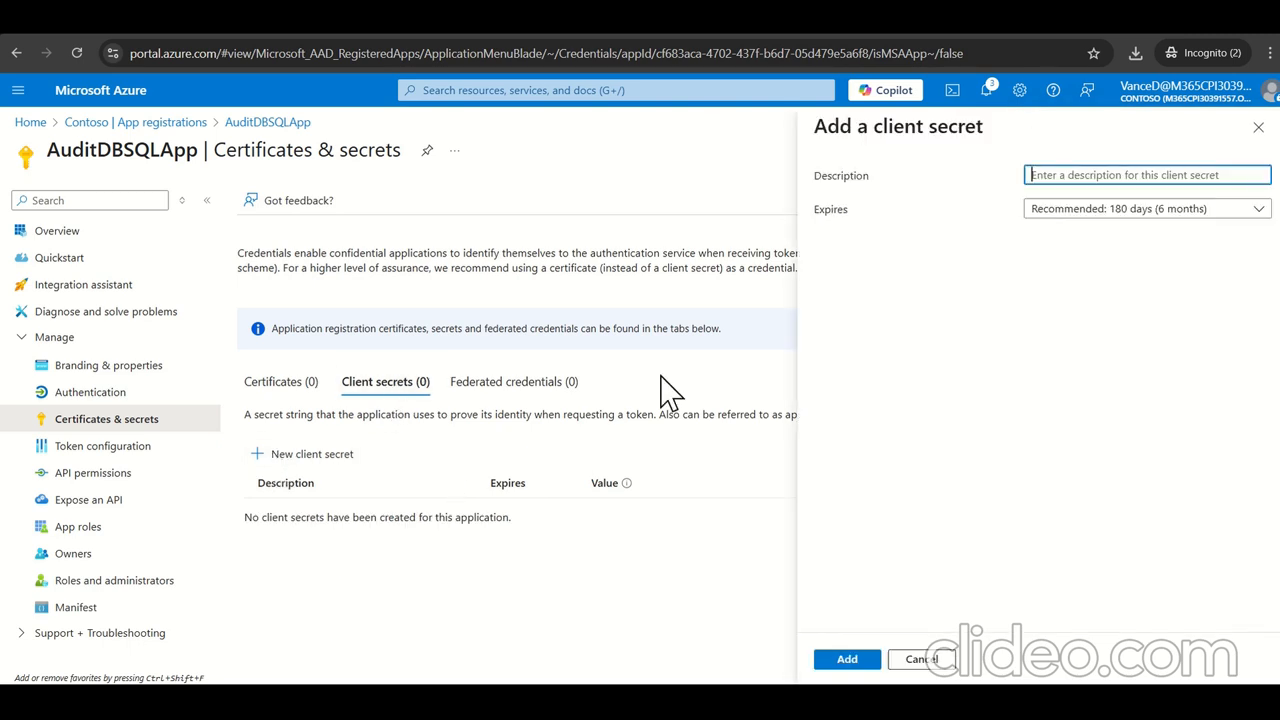
pyautogui.click(846, 658)
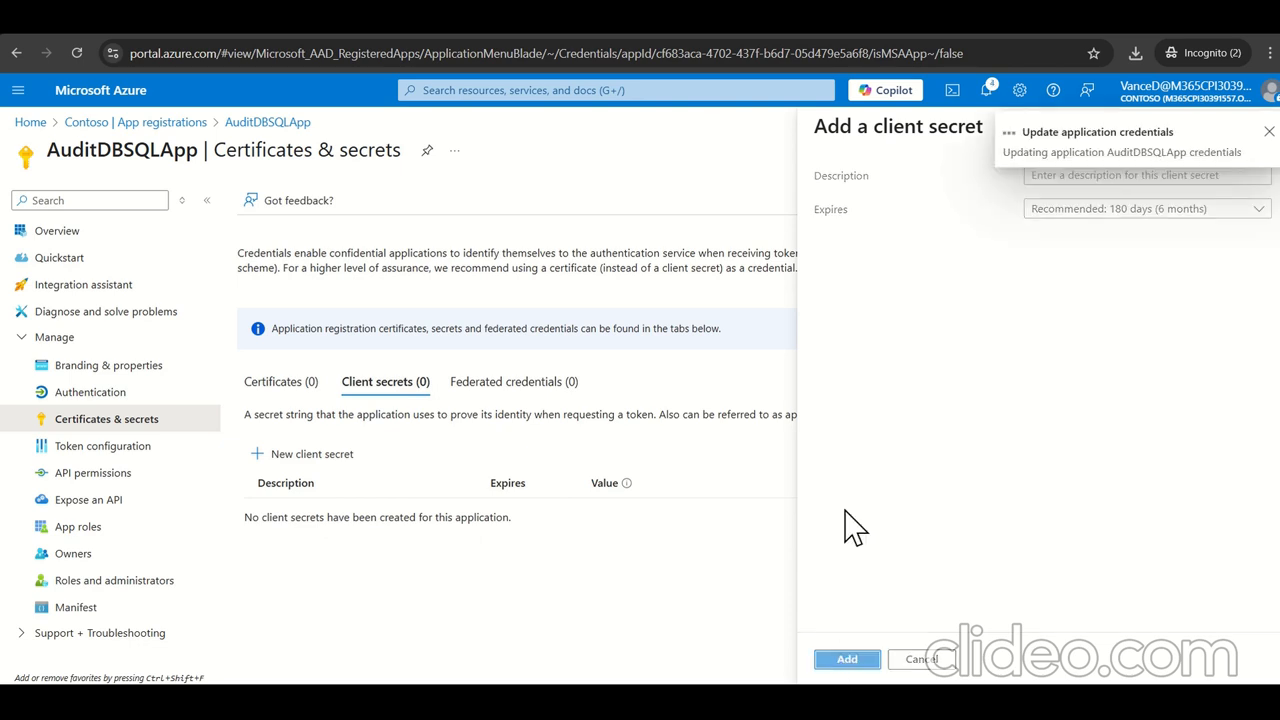
pyautogui.click(846, 658)
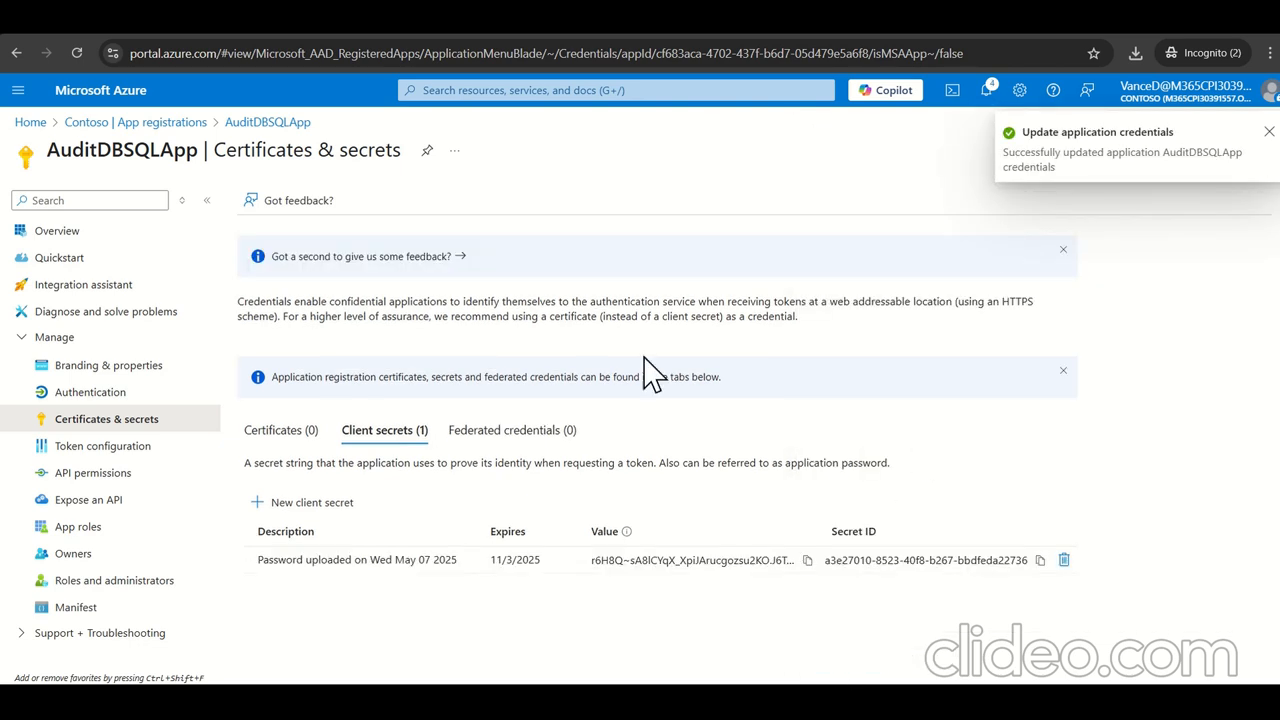
pyautogui.moveTo(808, 560)
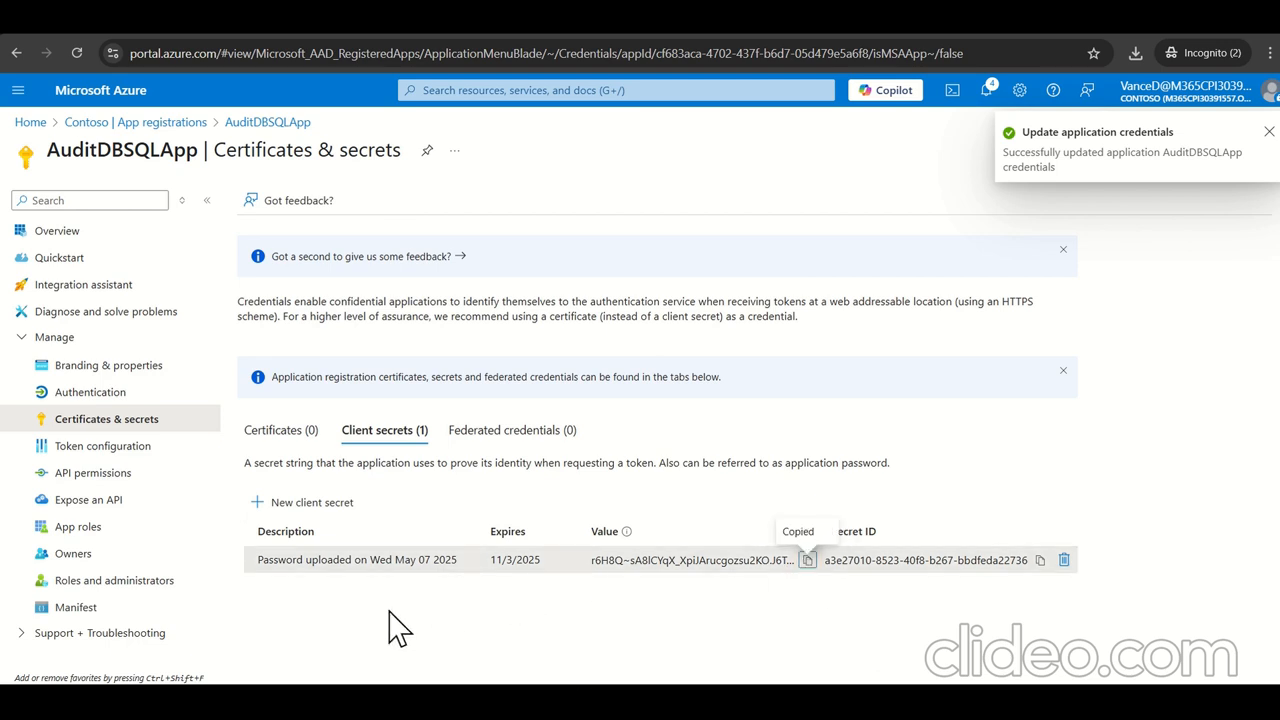
pyautogui.click(1269, 131)
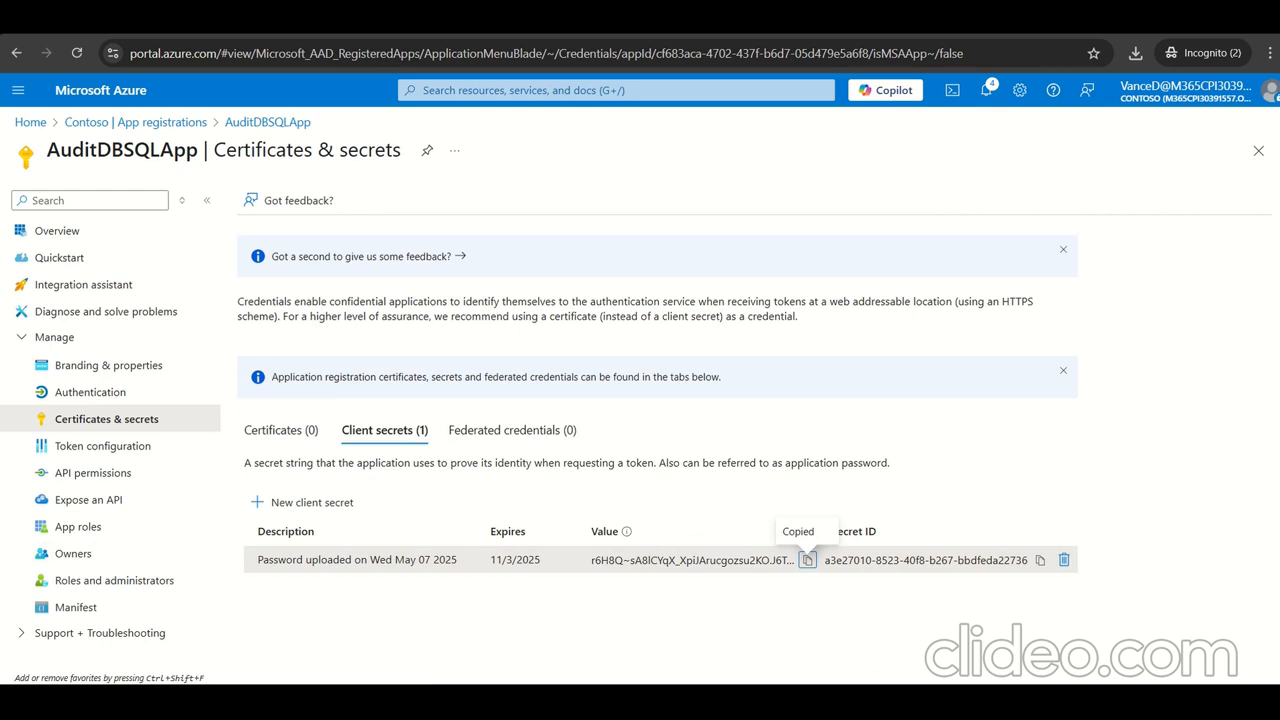
pyautogui.moveTo(92, 472)
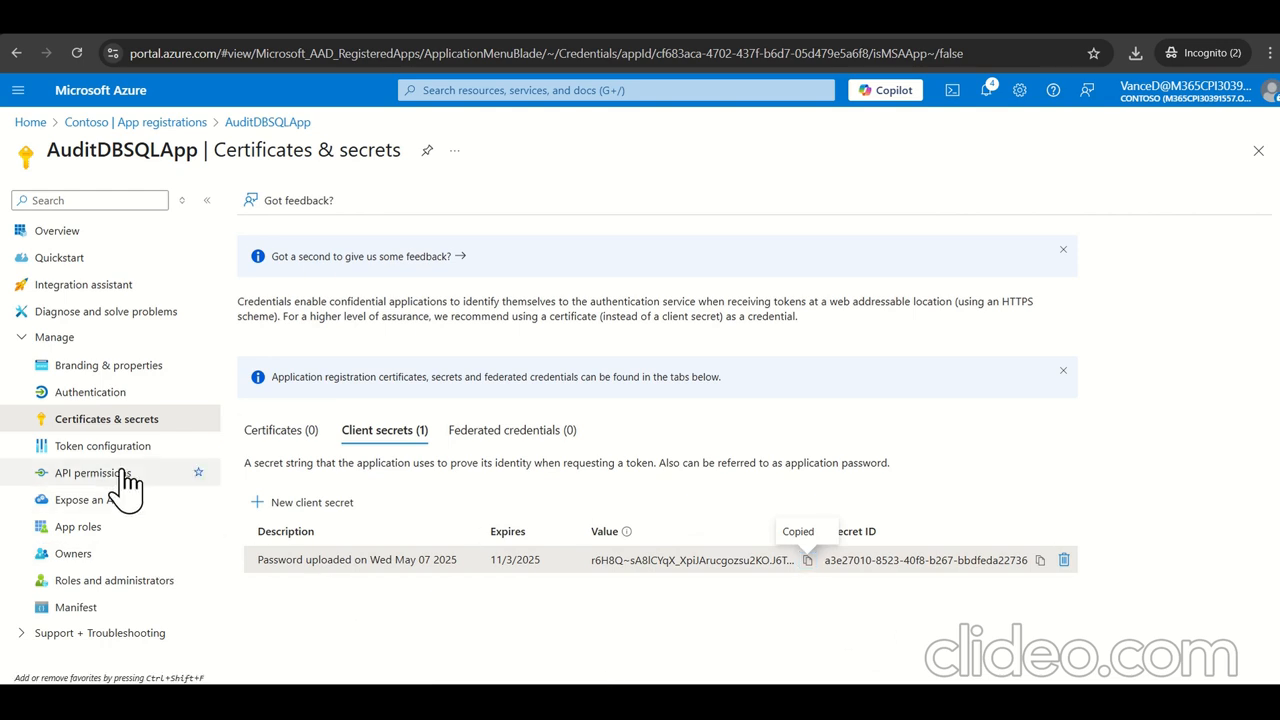
pyautogui.click(94, 472)
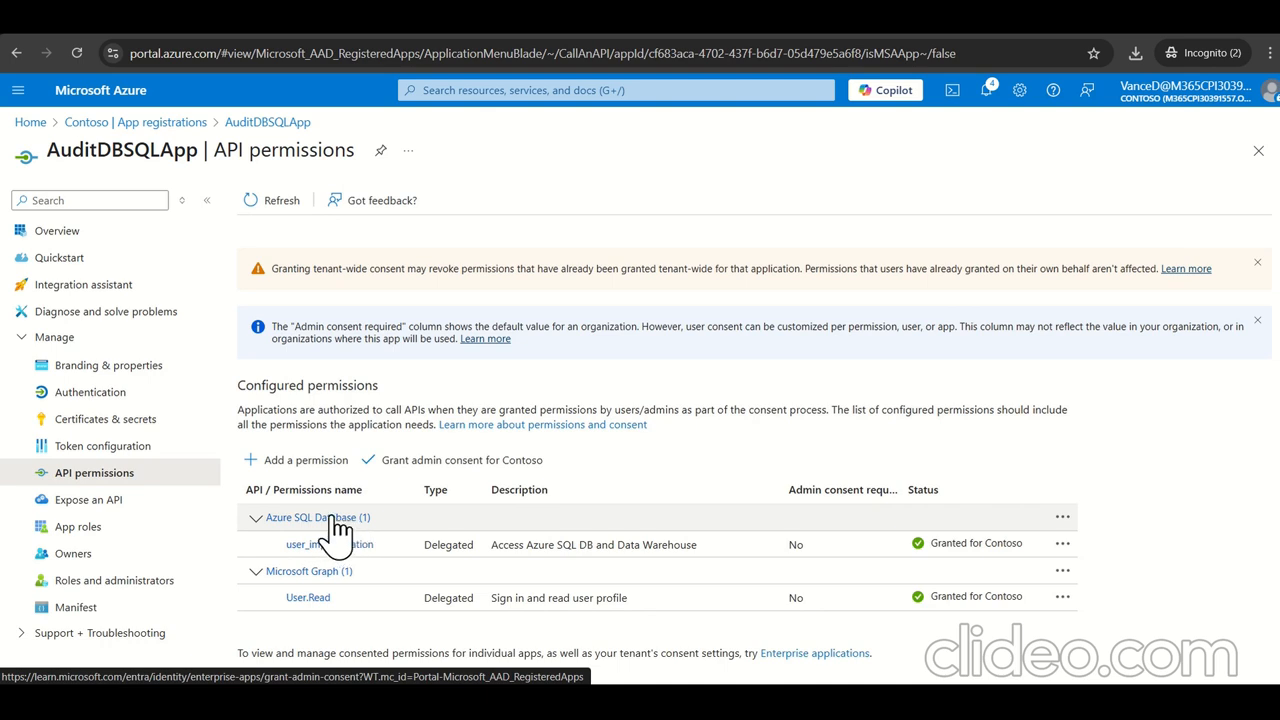
# Step: Check AuditDBSQLApp's API permissions under APIs my organization uses, then return to the overview
pyautogui.click(305, 459)
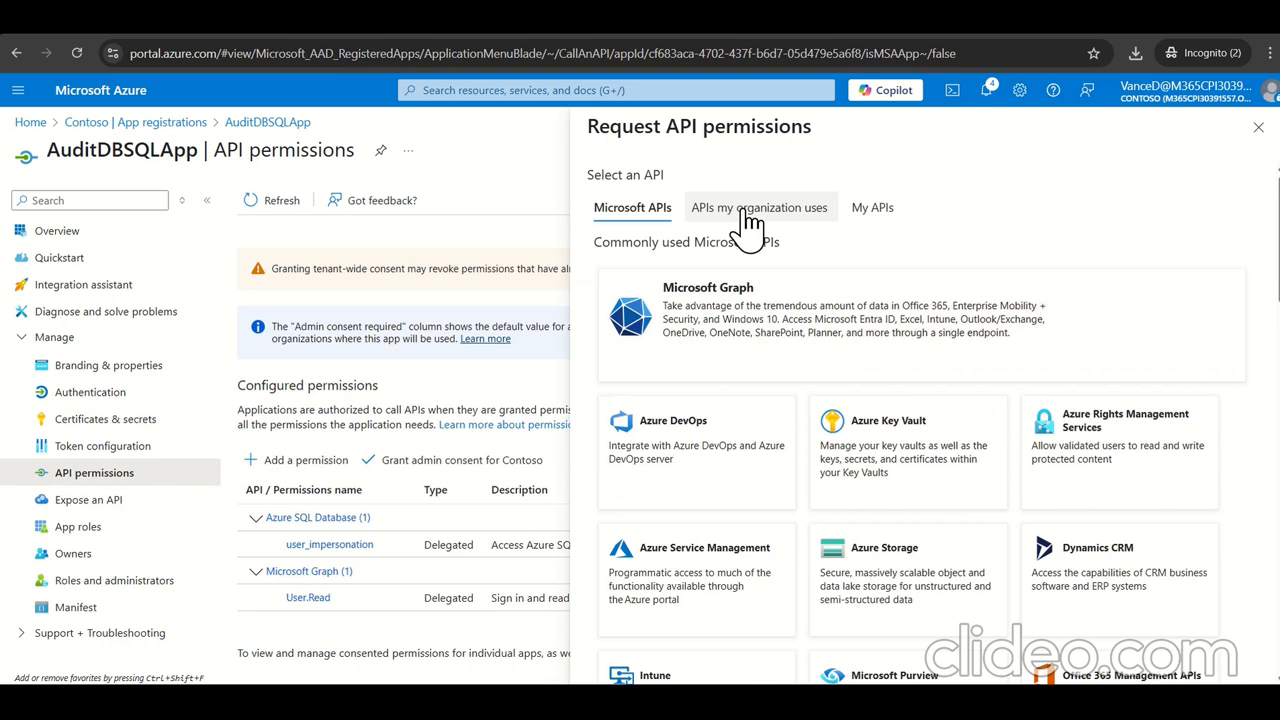
pyautogui.click(759, 207)
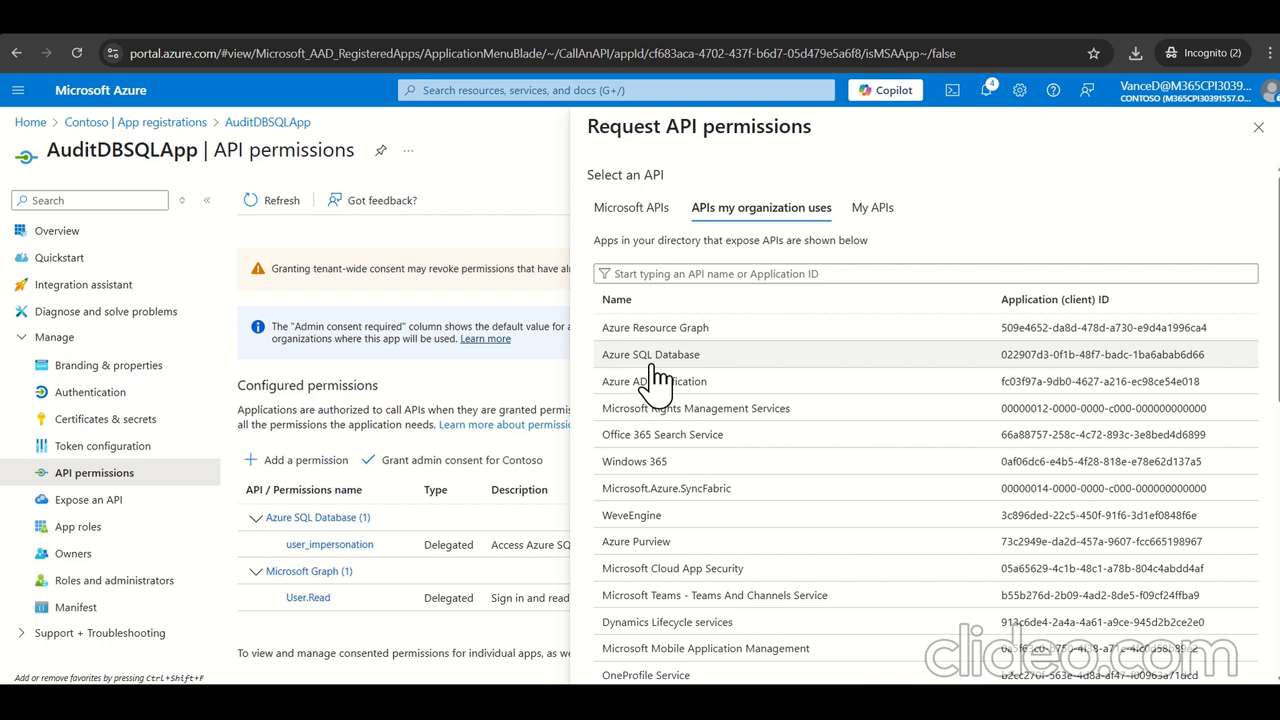
pyautogui.moveTo(695, 382)
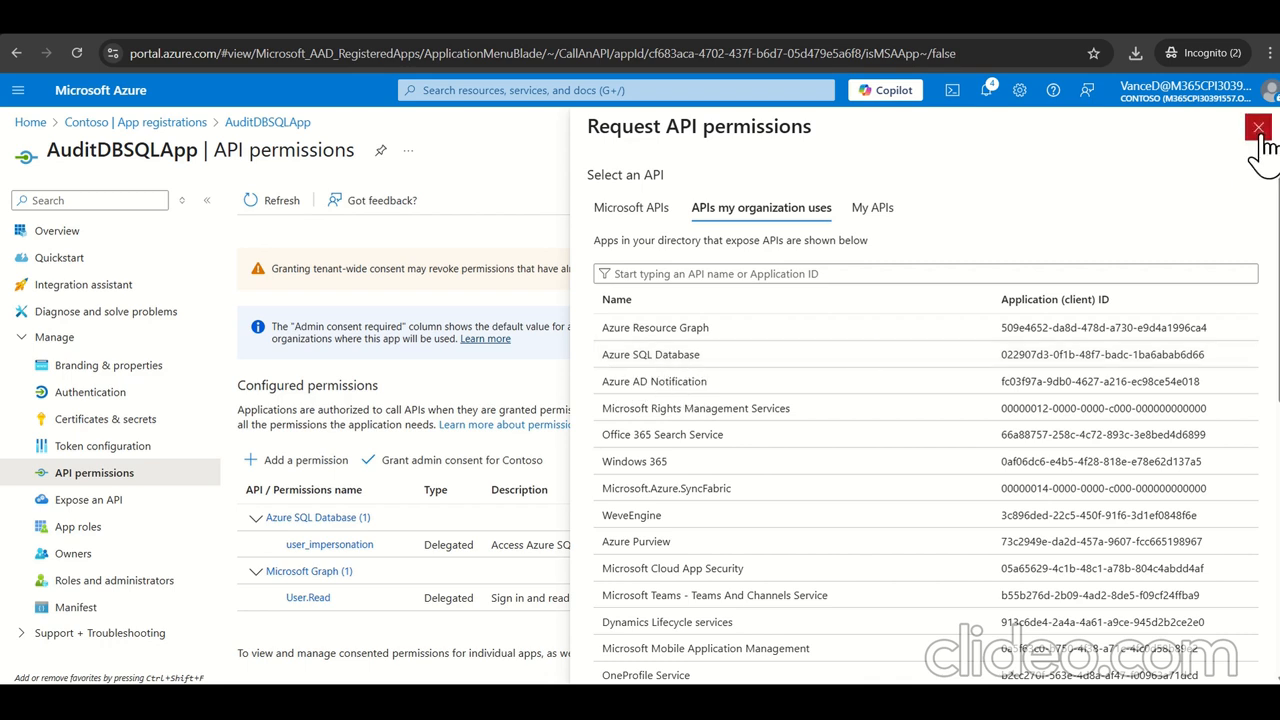
pyautogui.click(1258, 128)
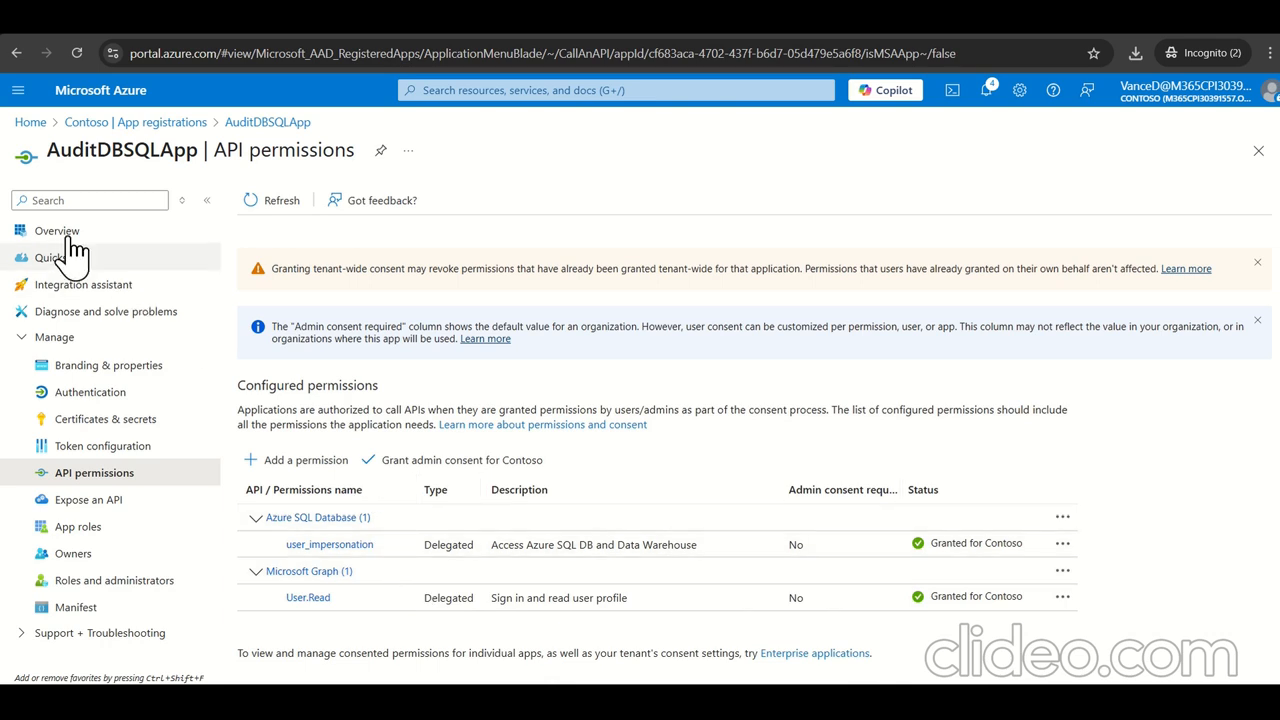
pyautogui.click(57, 230)
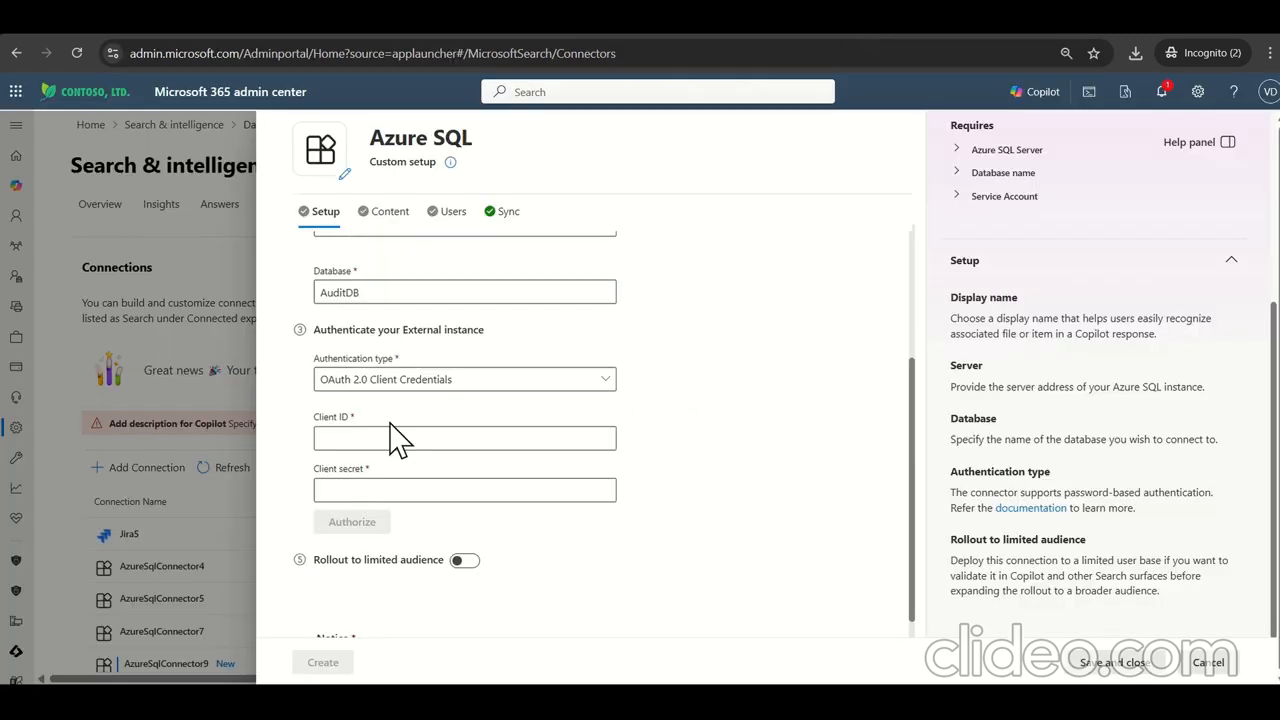
# Step: Enter client ID cf683aca-4702-437f-b6d7-05d479e5a6f8 and the secret, then authorize the connection
pyautogui.click(463, 438)
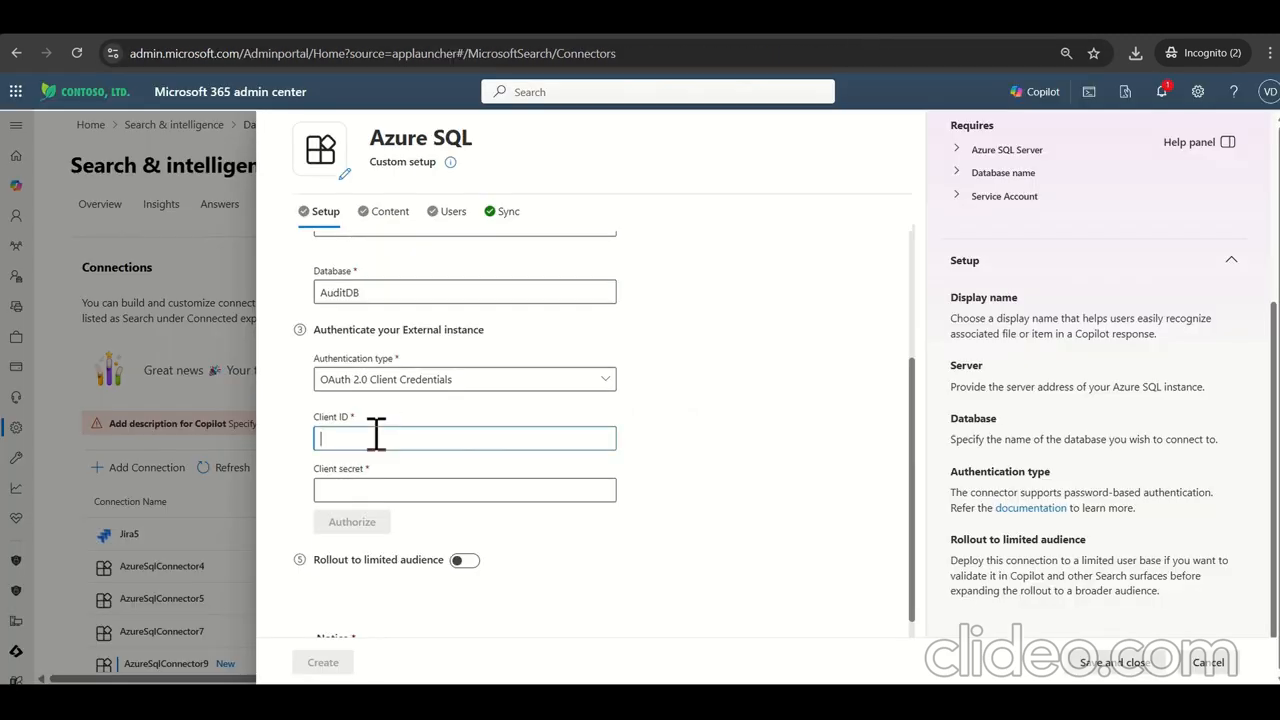
pyautogui.write('cf683aca-4702-437f-b6d7-05d479e5a6f8')
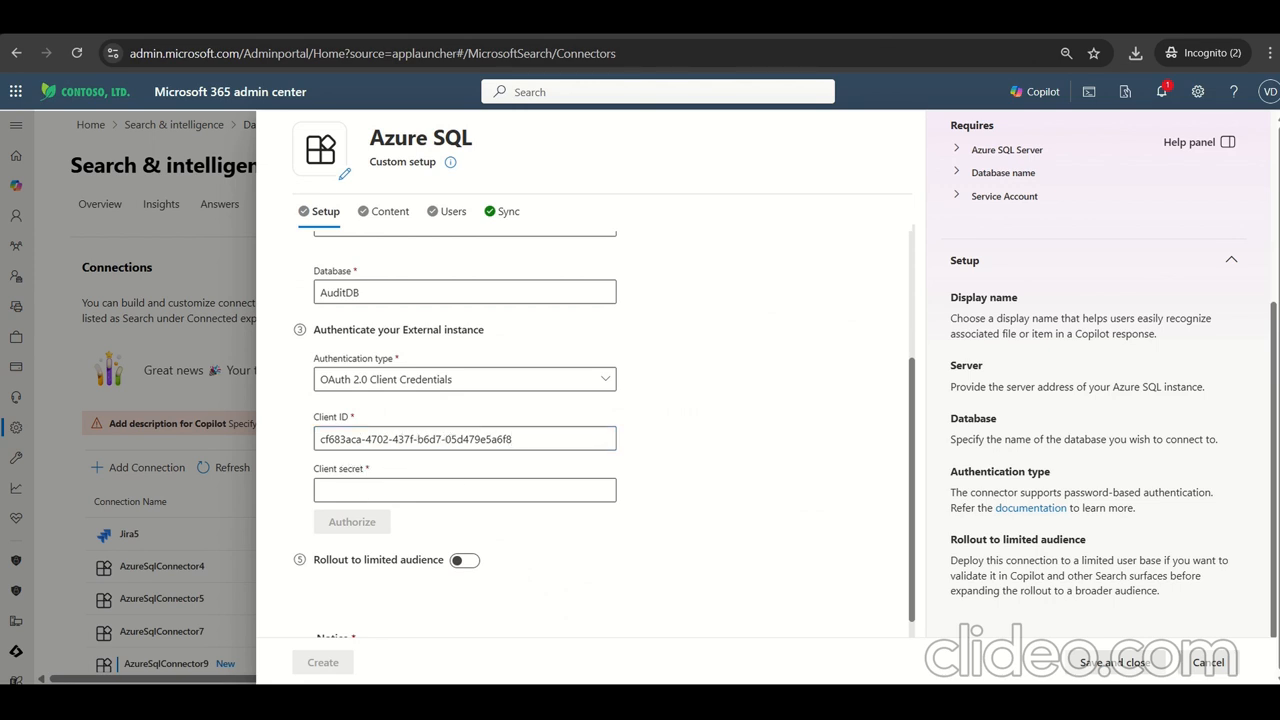
pyautogui.click(463, 490)
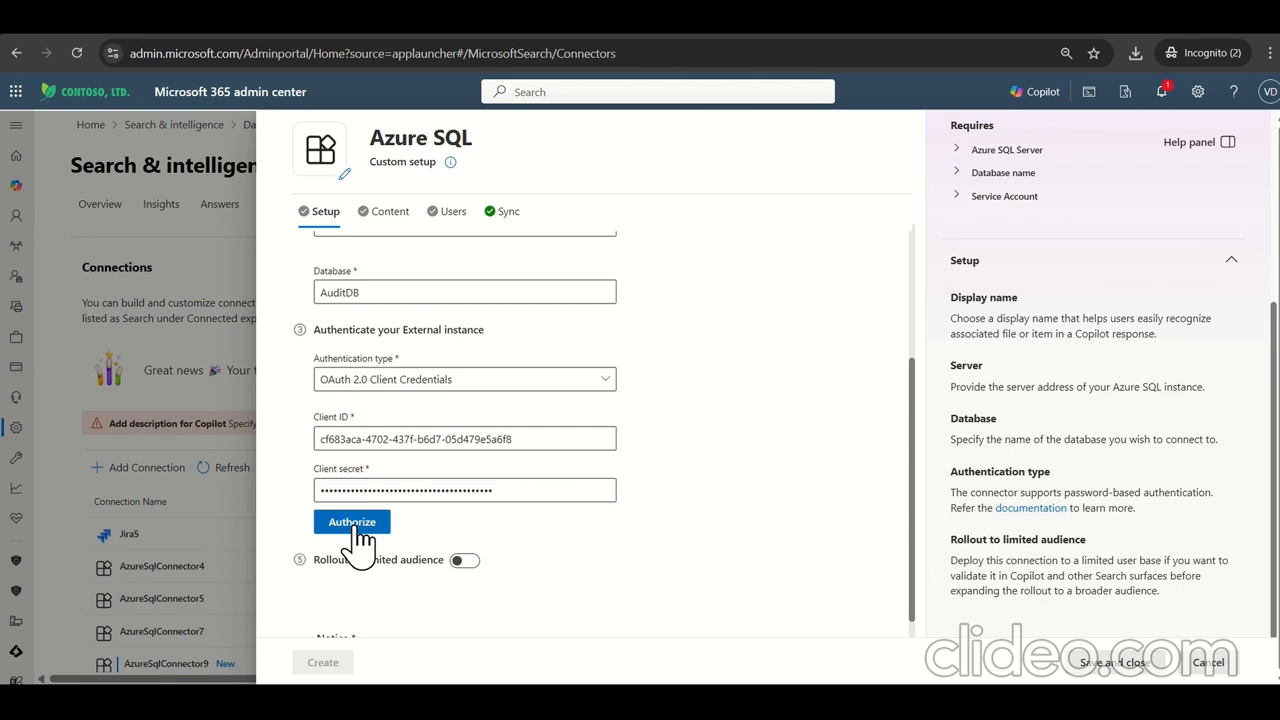
pyautogui.click(351, 521)
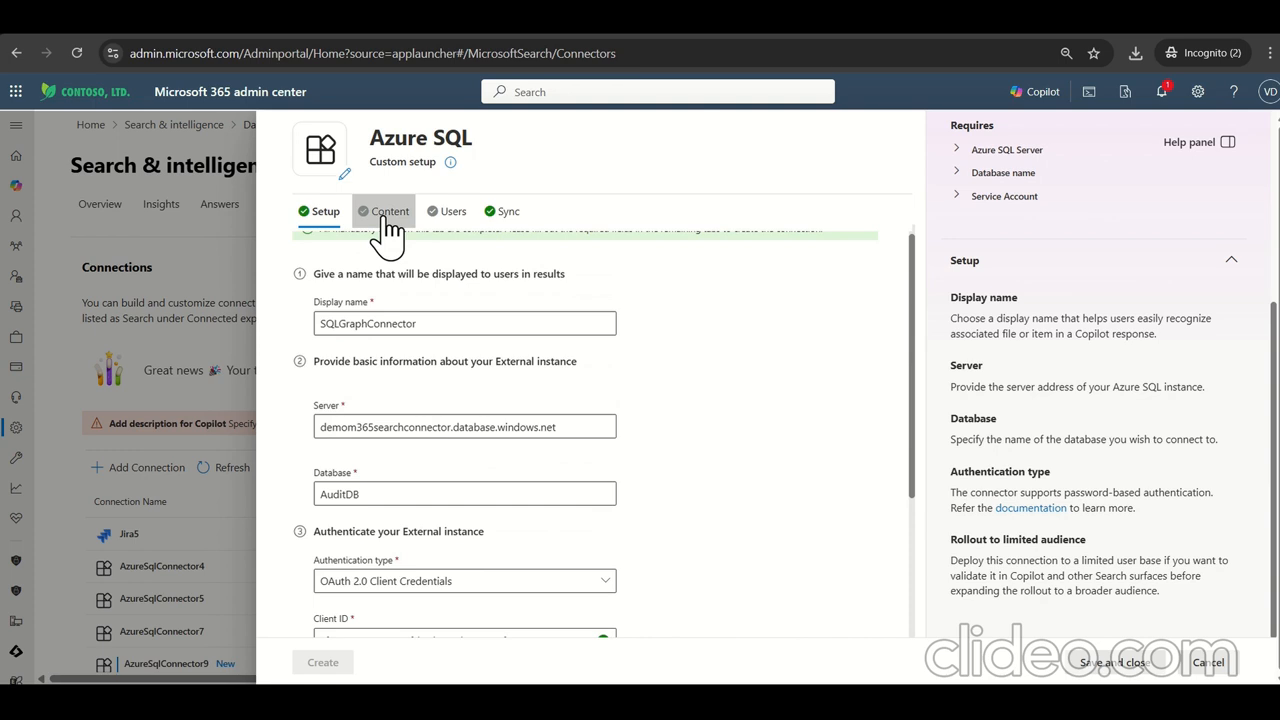
# Step: Set a full-crawl IT_Audit query in Content settings with Int watermark data type
pyautogui.click(390, 211)
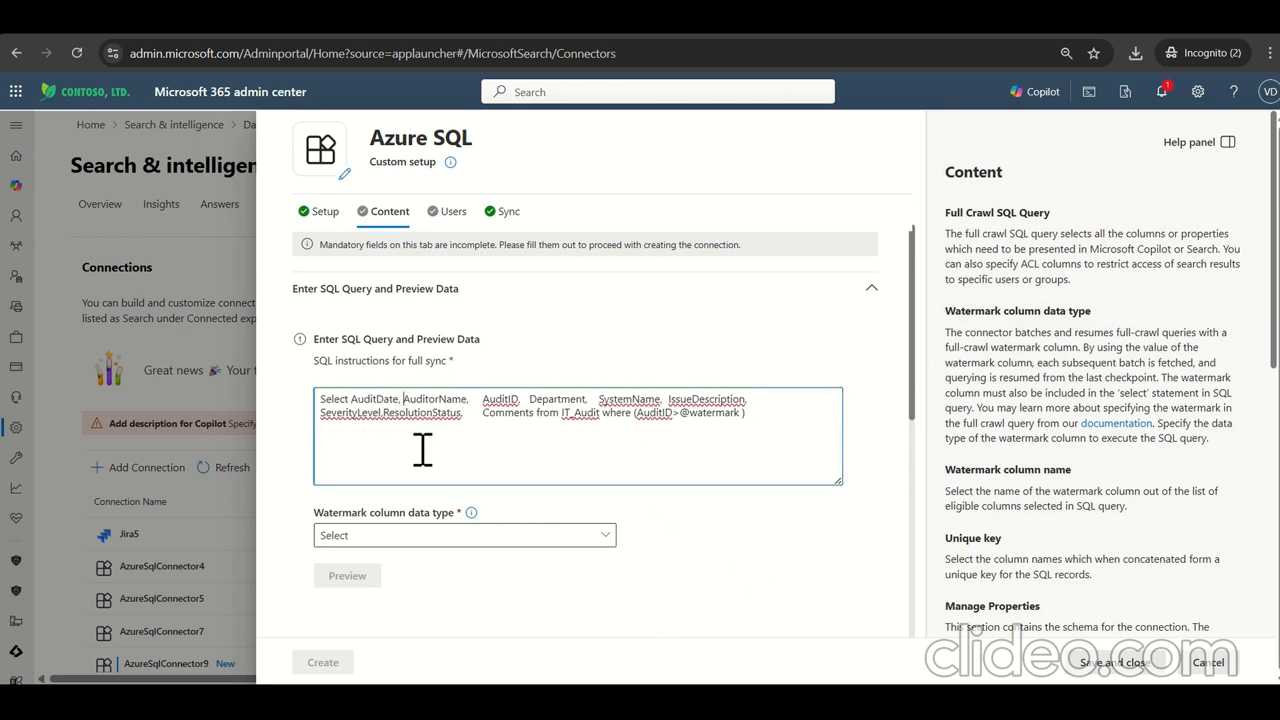
pyautogui.moveTo(490, 405)
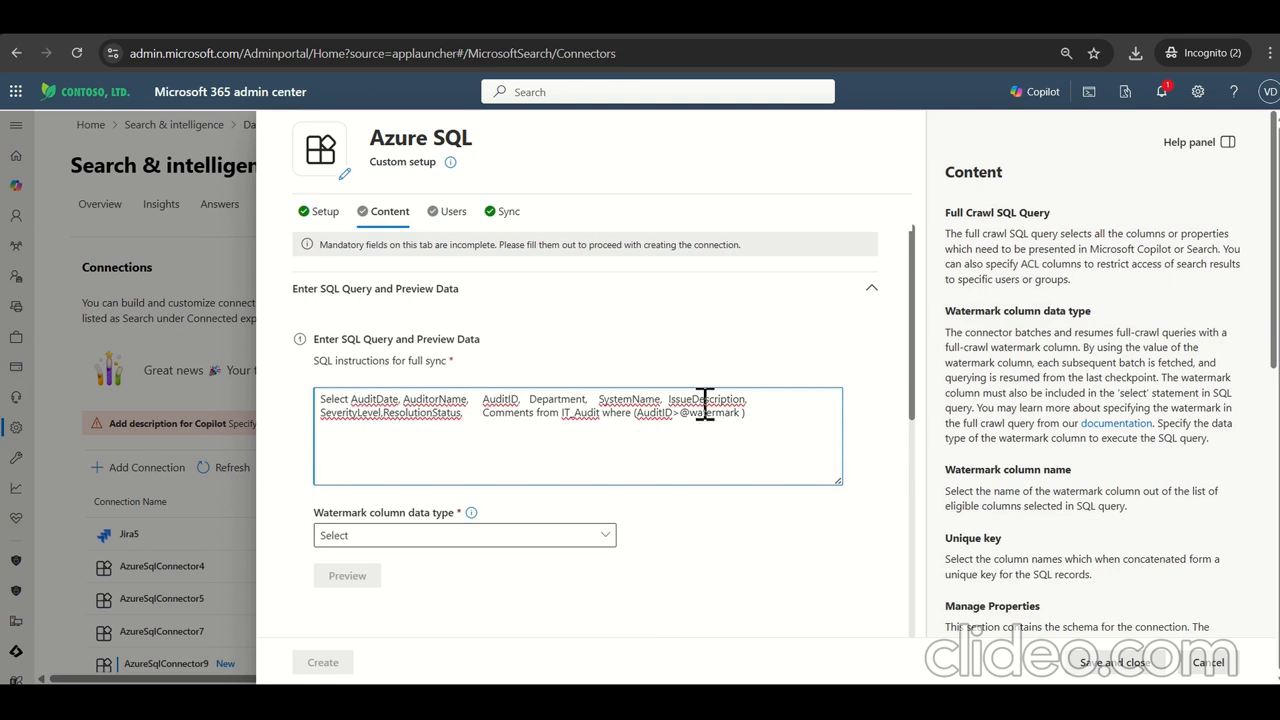
pyautogui.moveTo(605, 415)
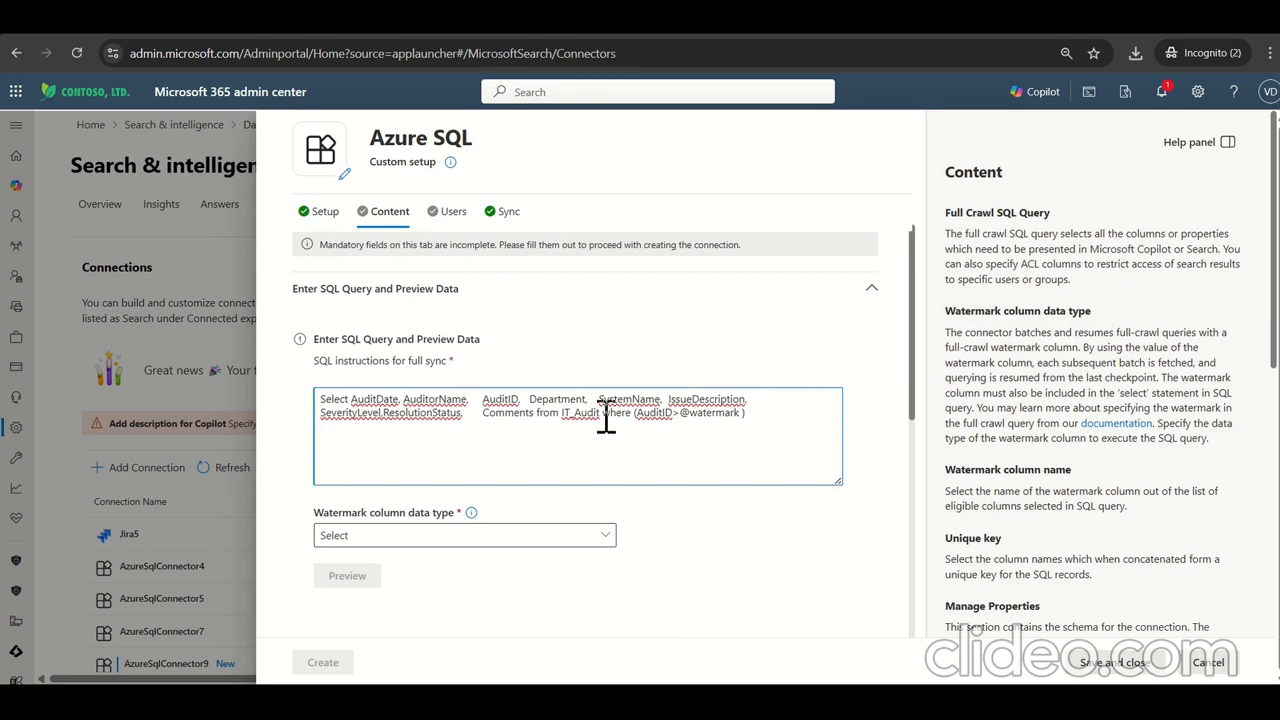
pyautogui.moveTo(588, 415)
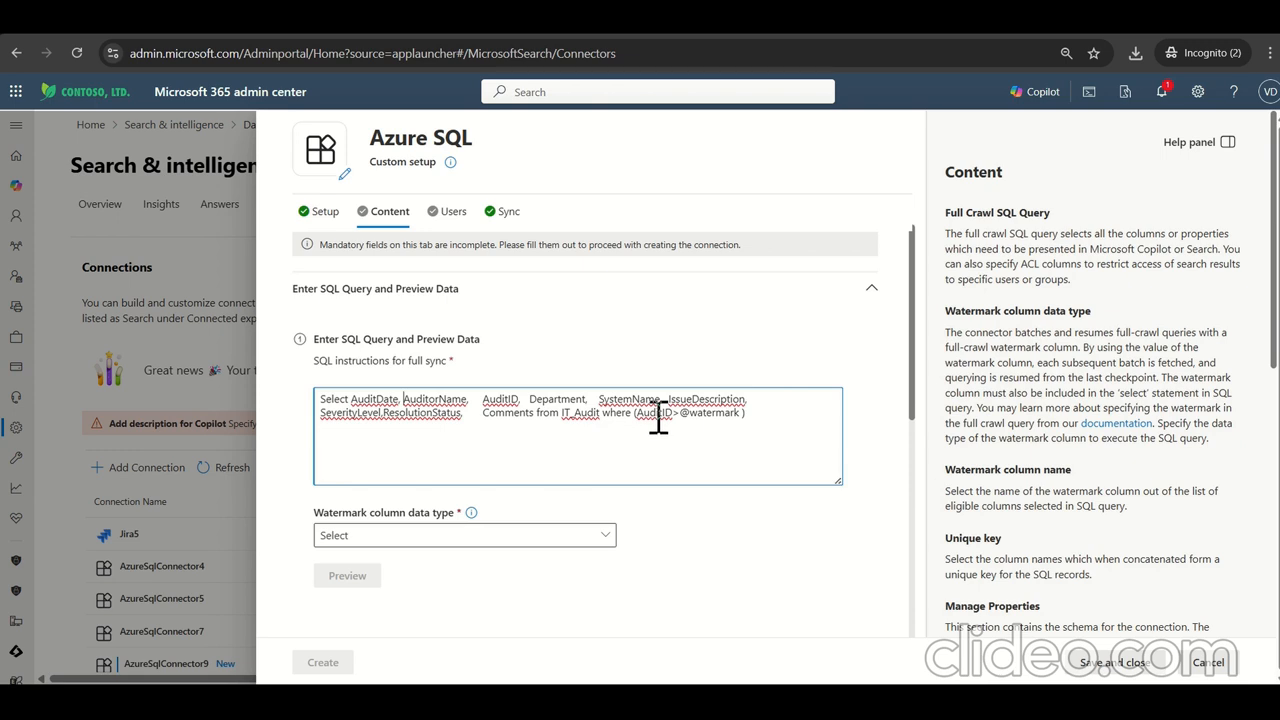
pyautogui.moveTo(693, 420)
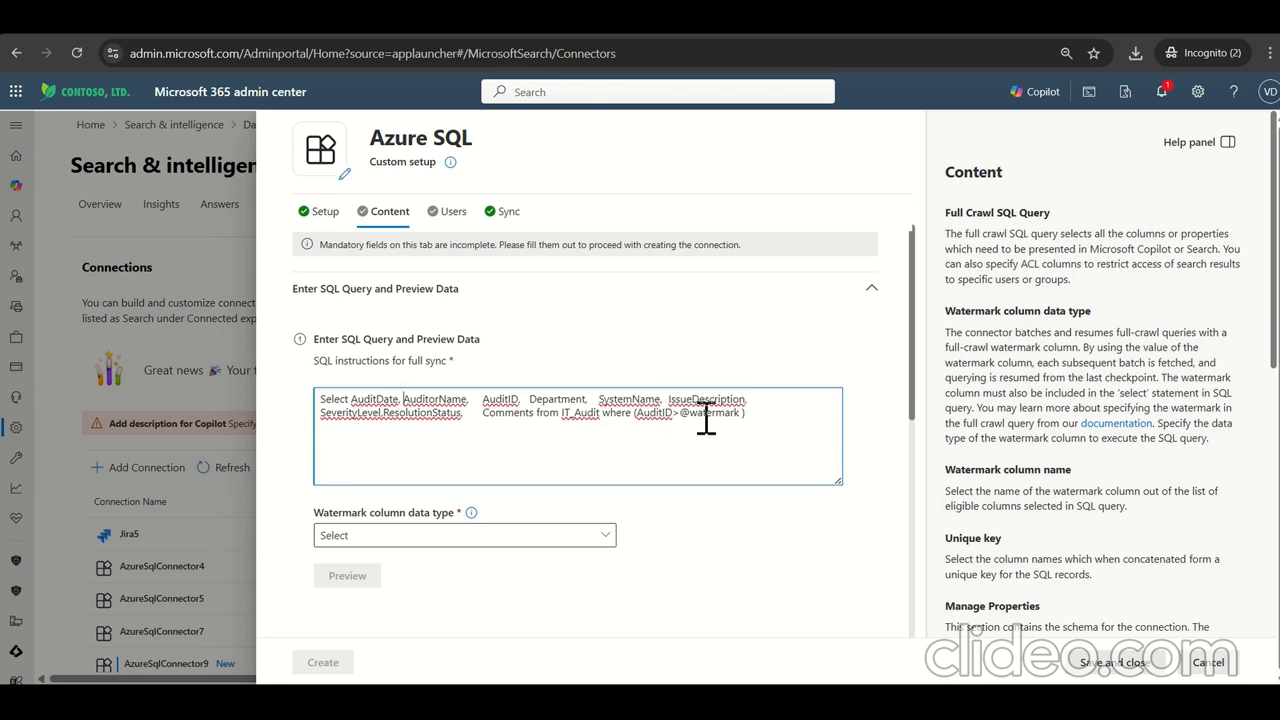
pyautogui.moveTo(742, 458)
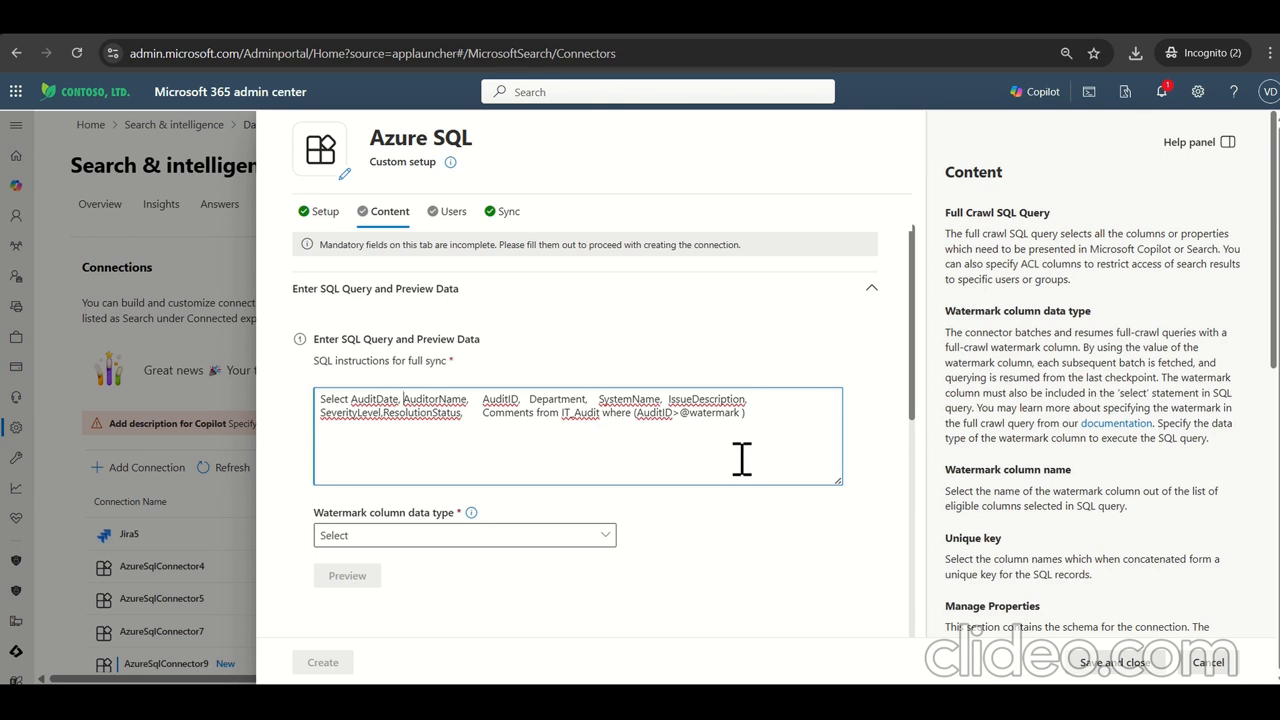
pyautogui.moveTo(997, 343)
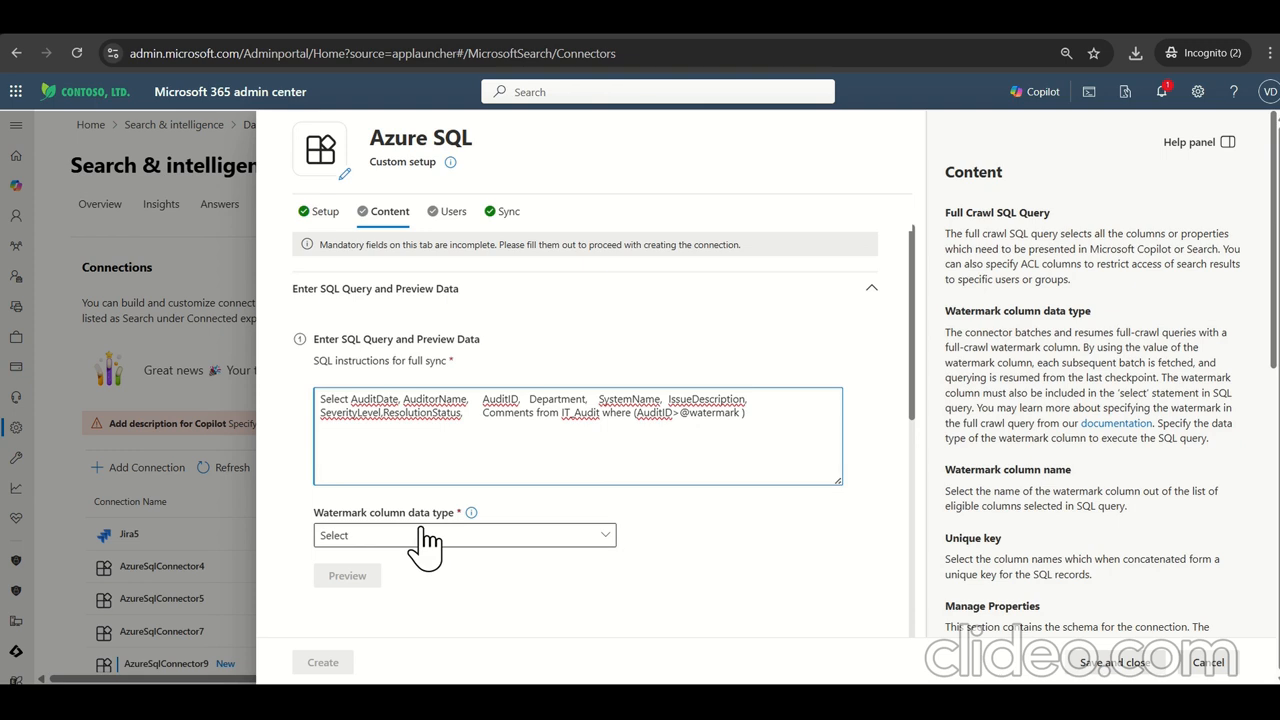
pyautogui.click(463, 535)
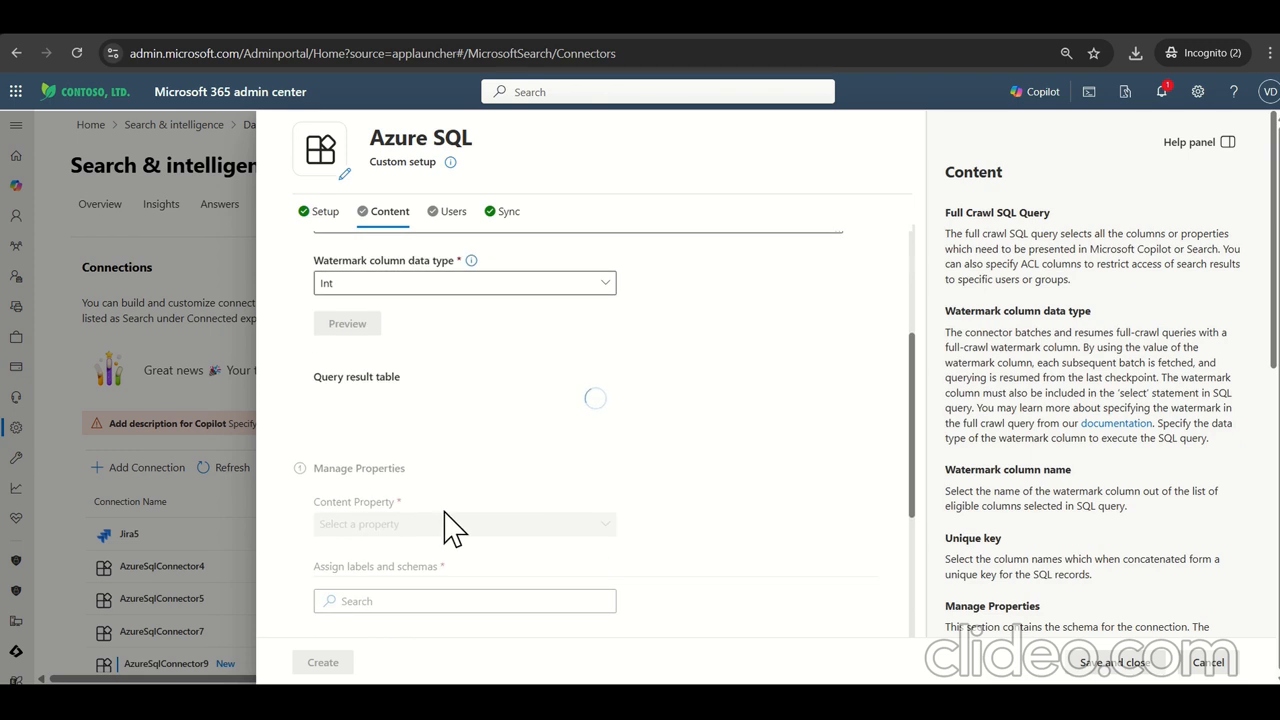
# Step: Preview the query rows, then set AuditID as watermark and unique key, and Comments as content property
pyautogui.click(347, 323)
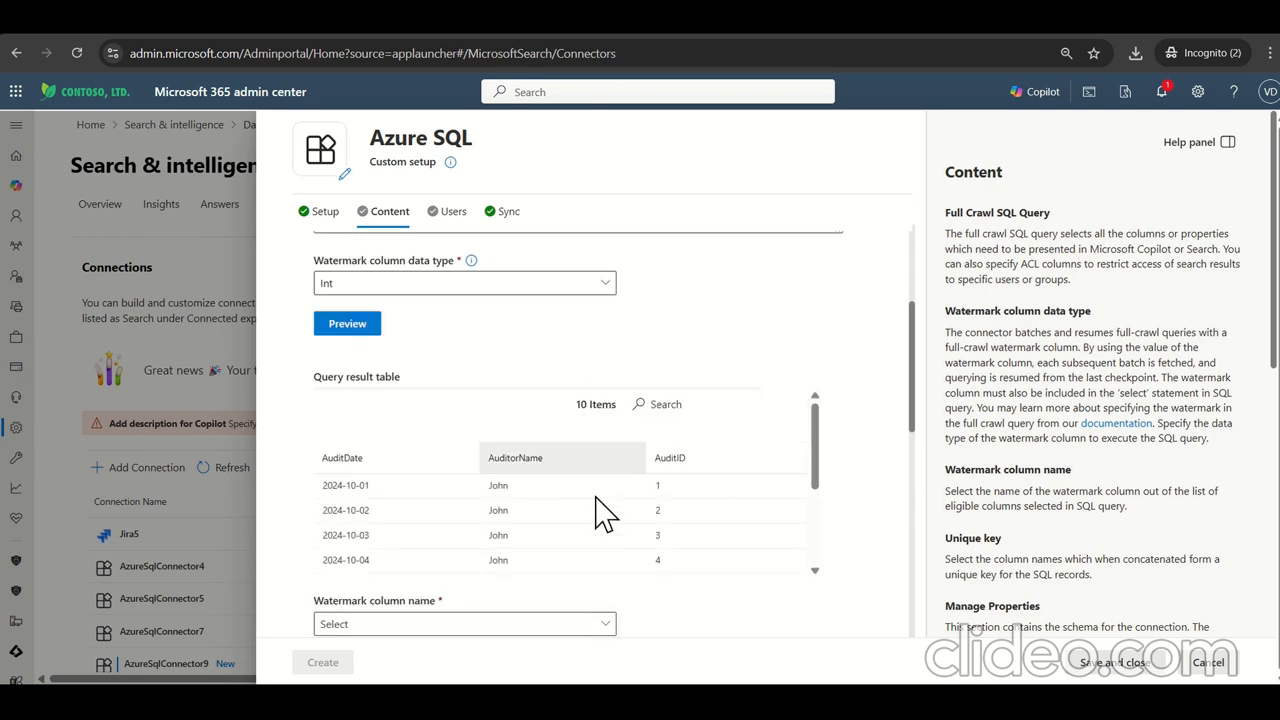
pyautogui.click(463, 371)
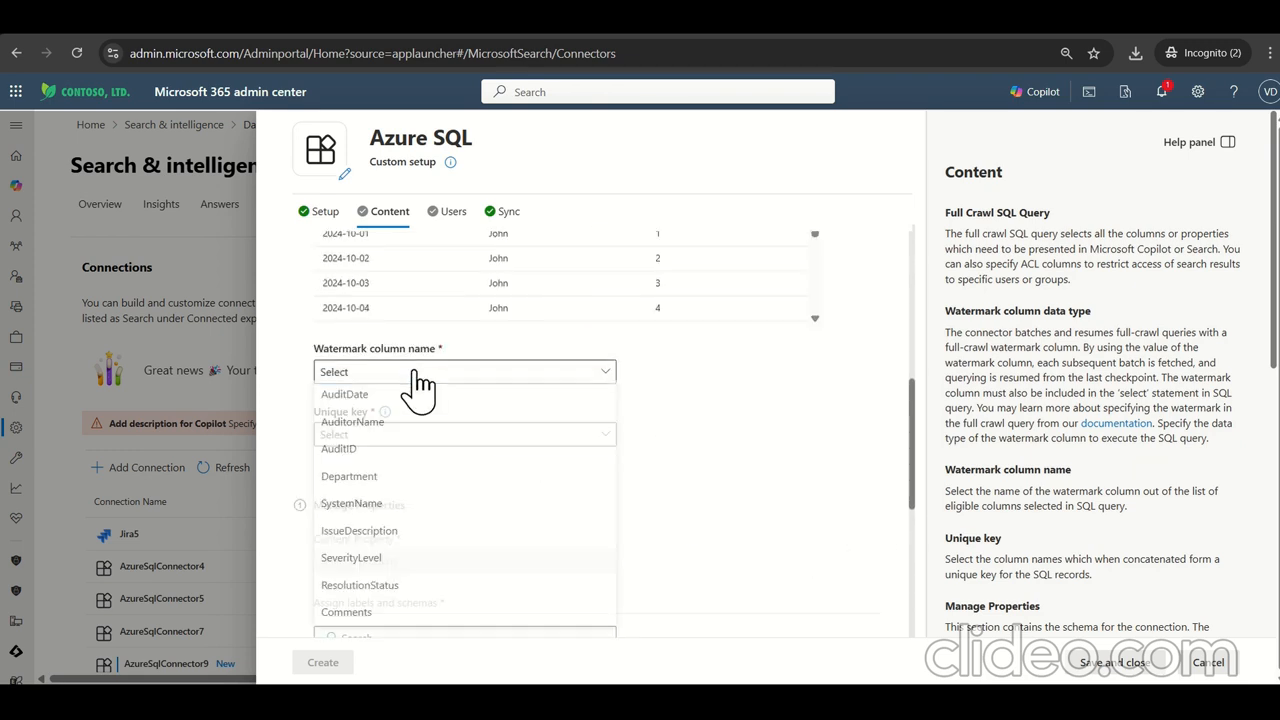
pyautogui.click(338, 448)
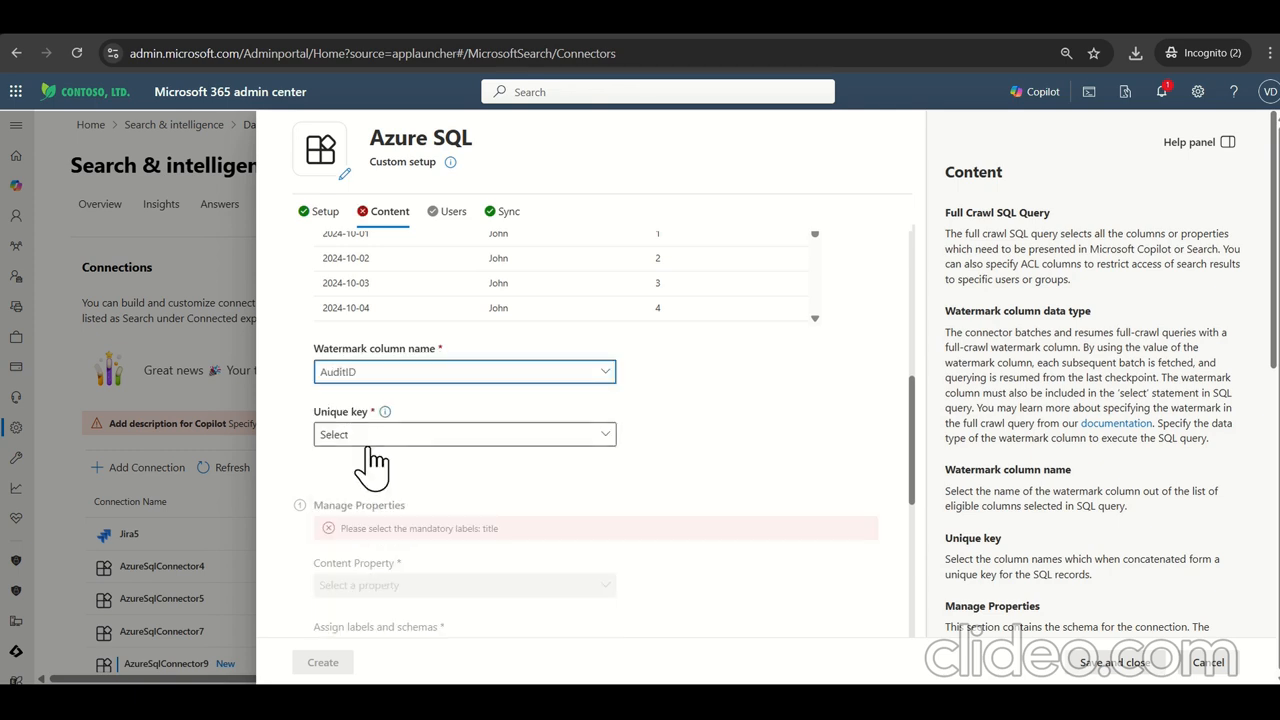
pyautogui.moveTo(418, 445)
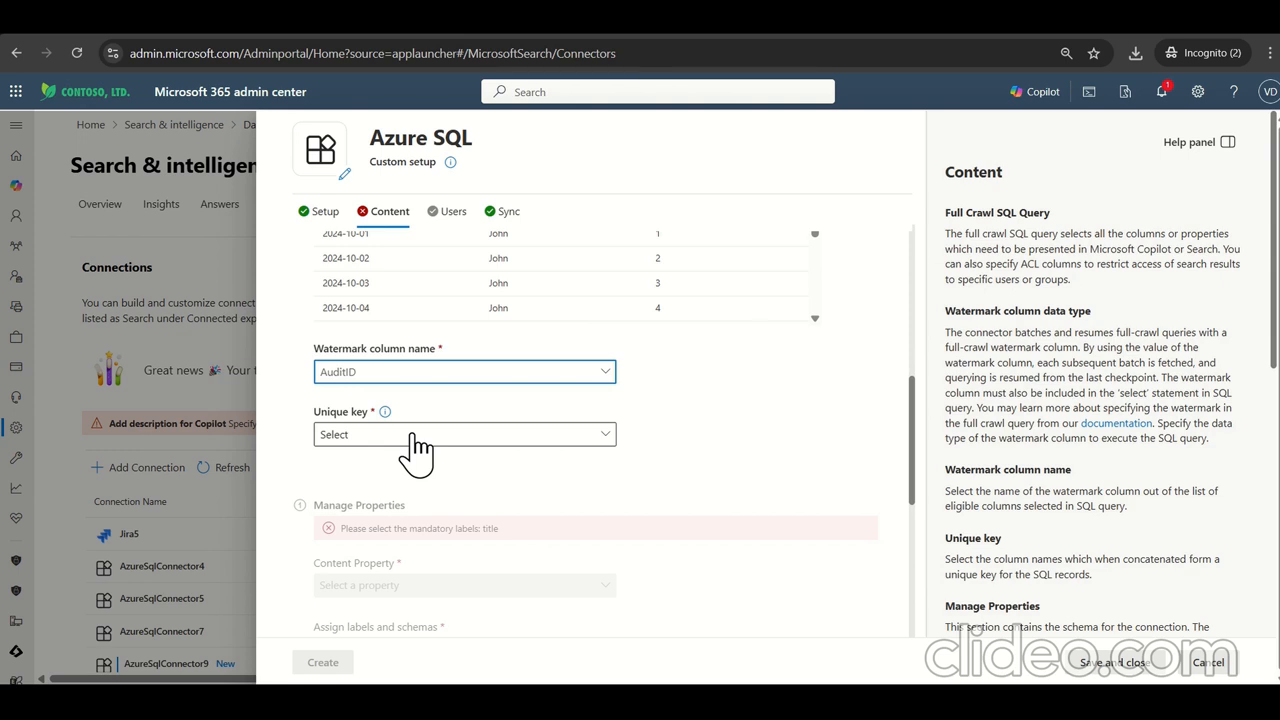
pyautogui.click(464, 434)
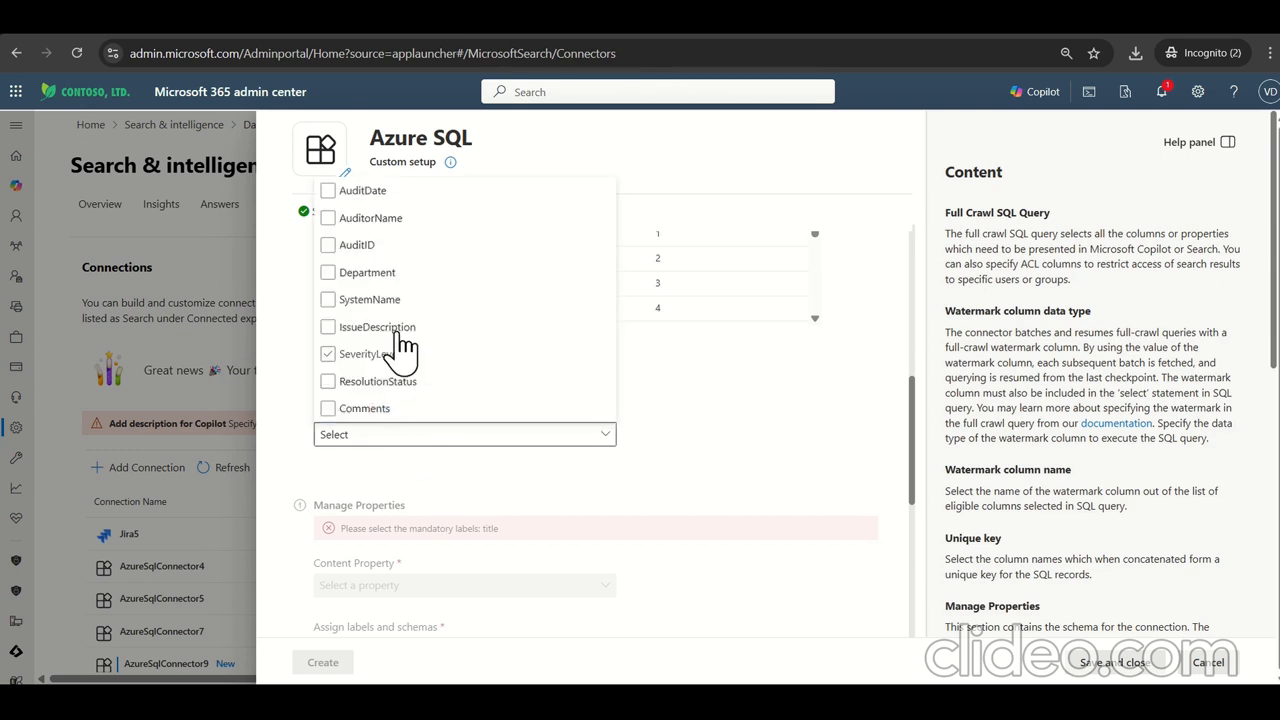
pyautogui.click(327, 244)
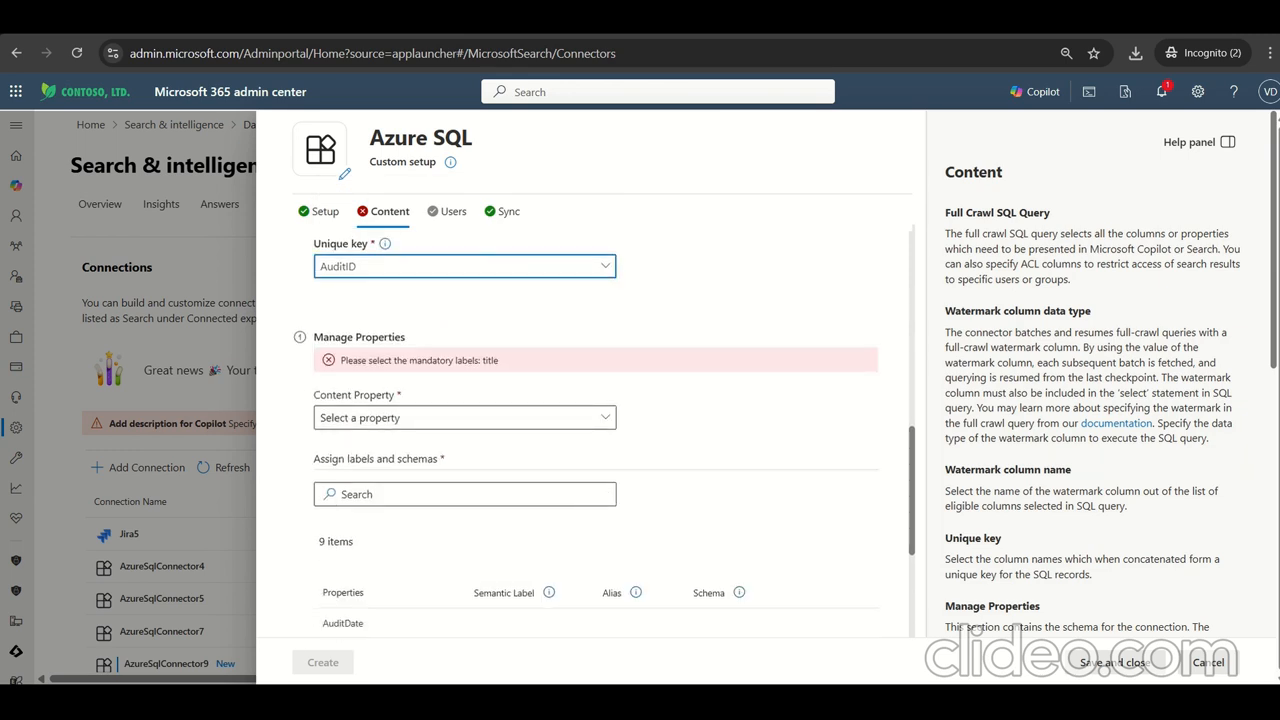
pyautogui.moveTo(62, 490)
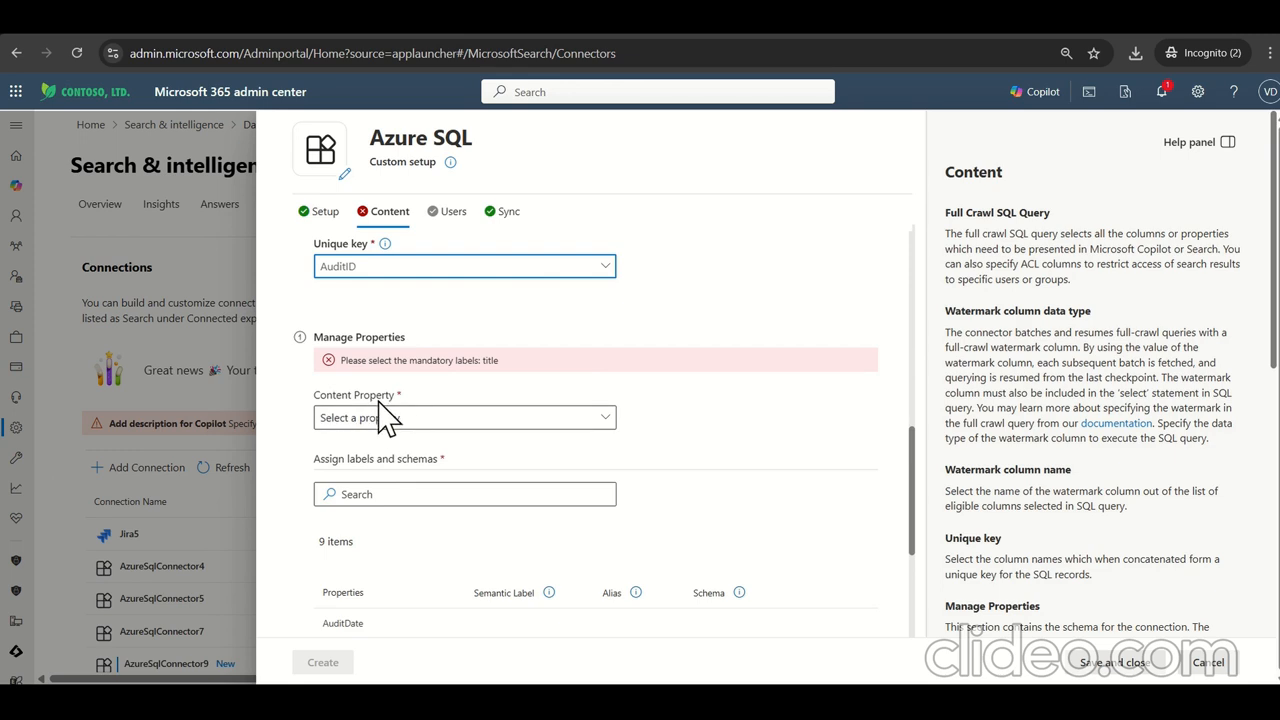
pyautogui.click(463, 417)
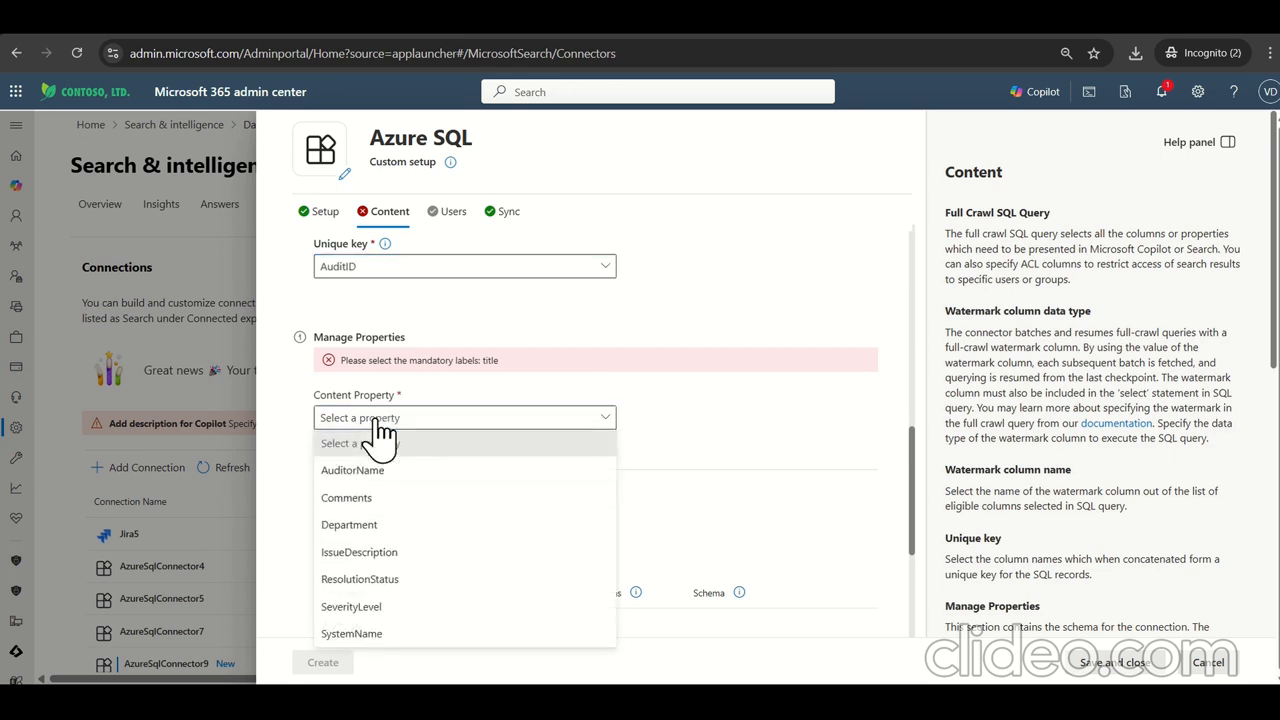
pyautogui.moveTo(355, 510)
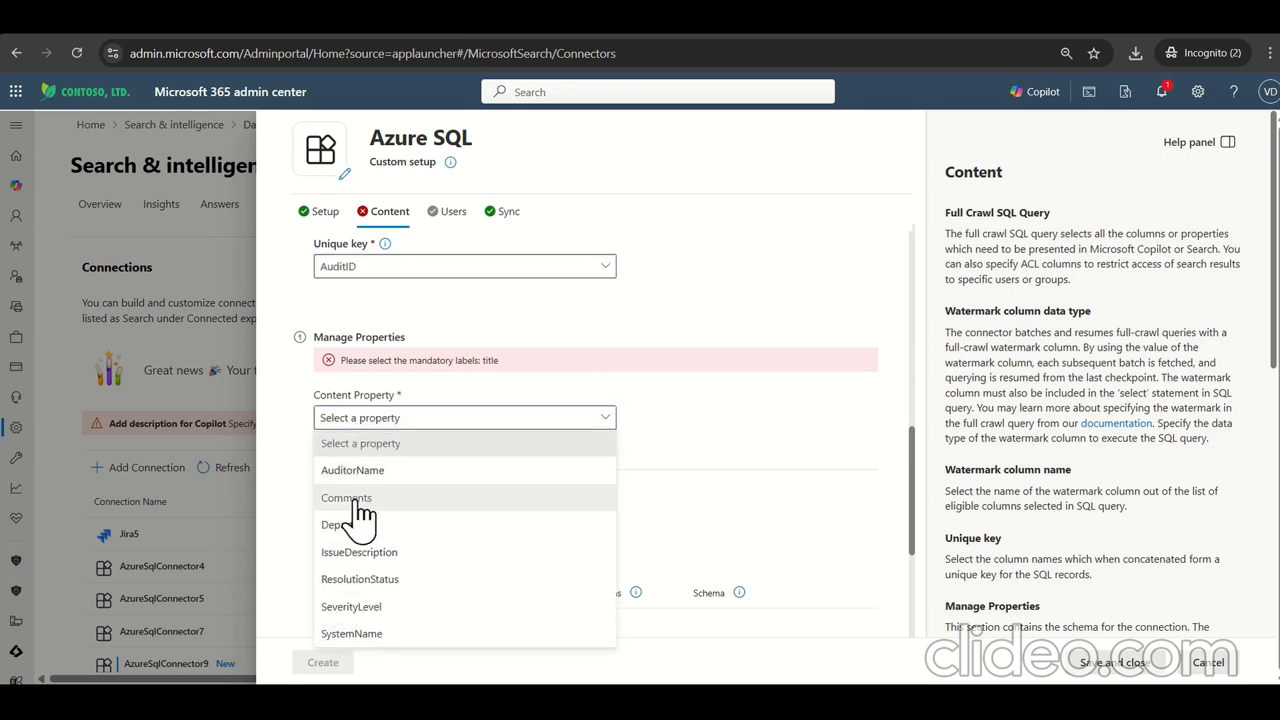
pyautogui.click(345, 497)
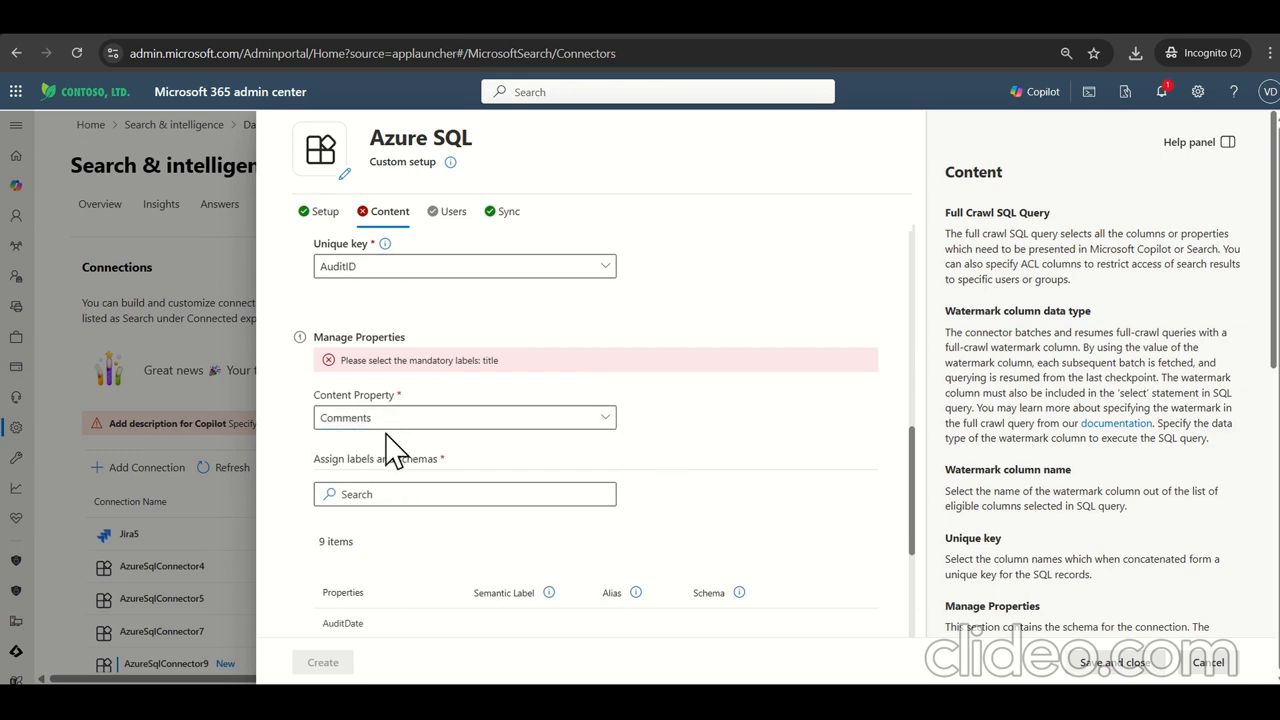
pyautogui.moveTo(650, 475)
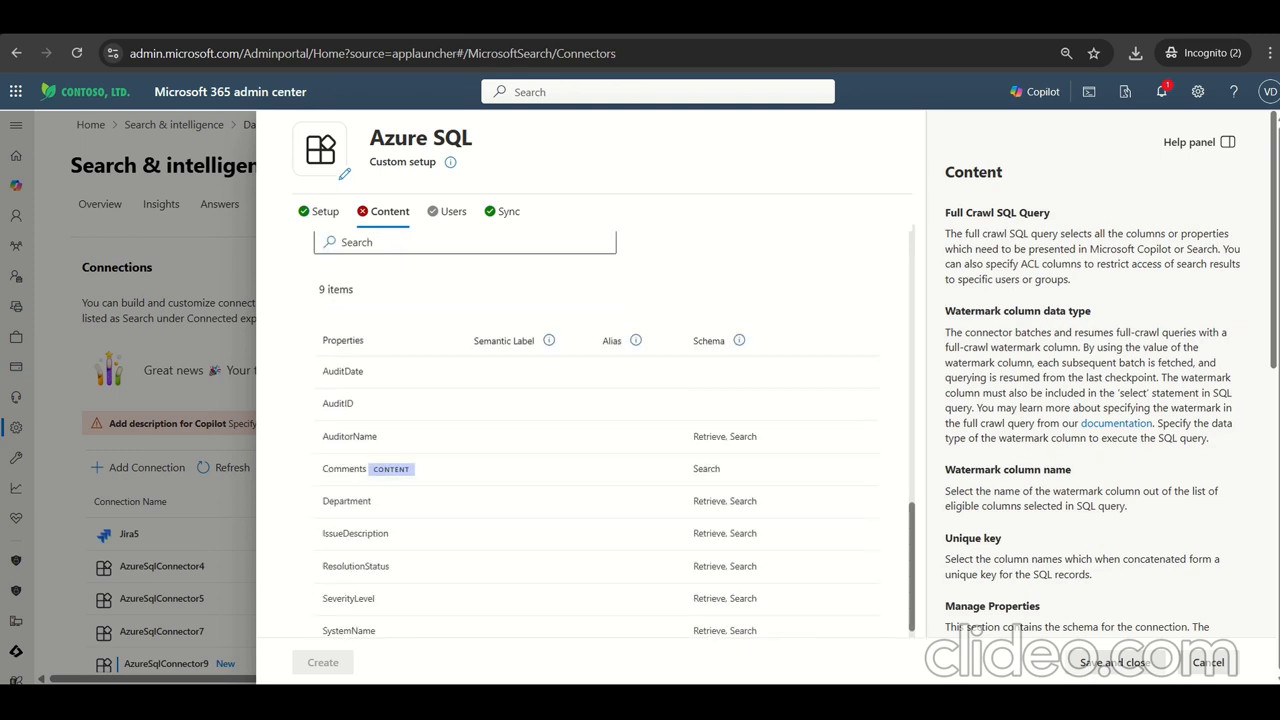
pyautogui.moveTo(392, 560)
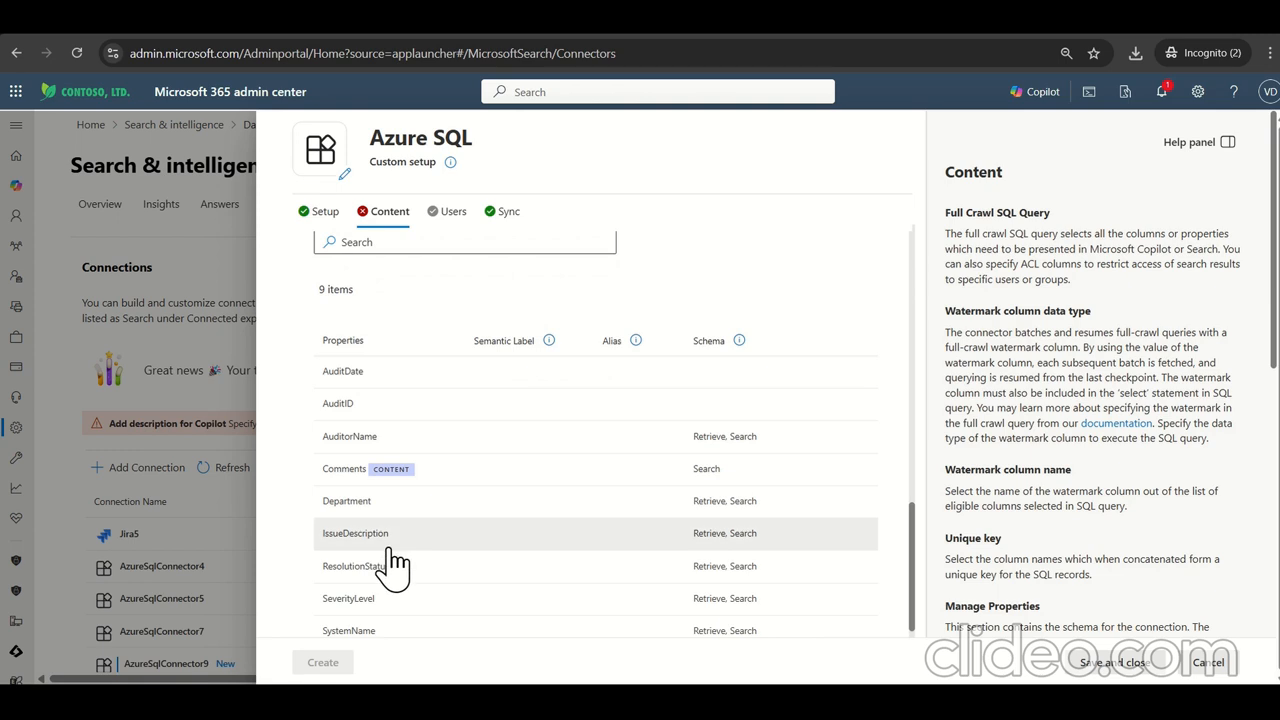
pyautogui.moveTo(408, 515)
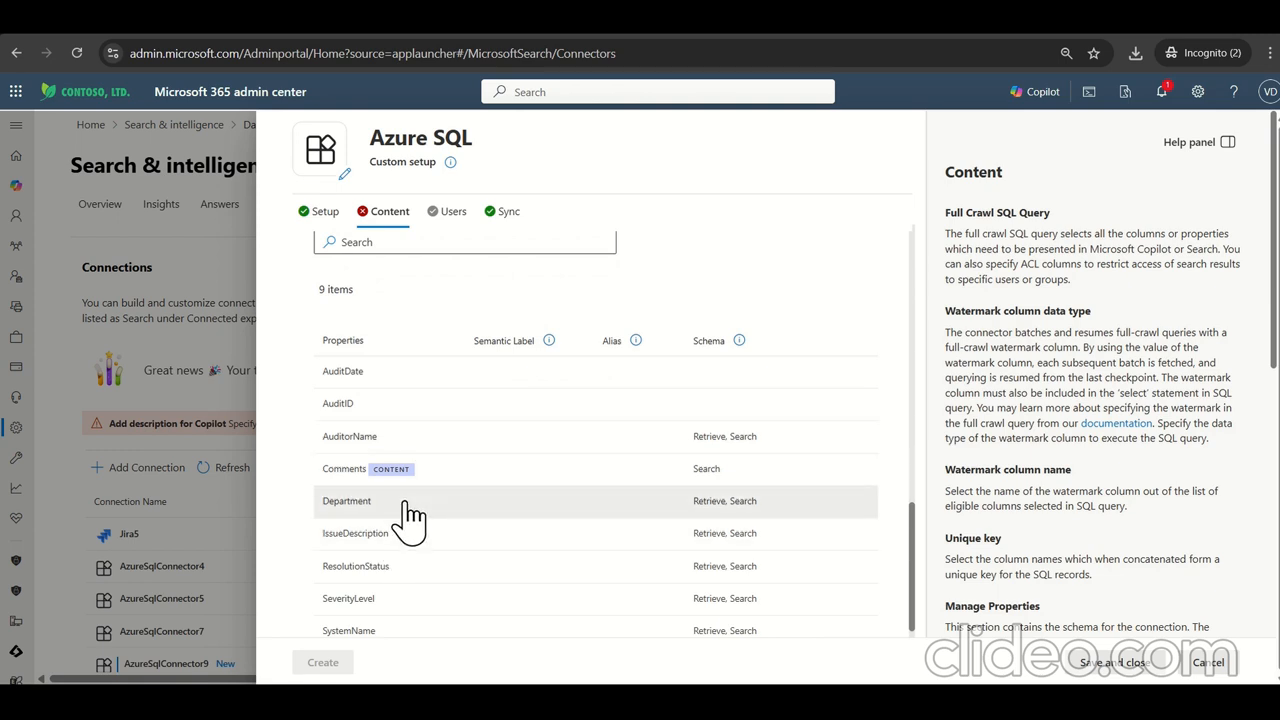
# Step: Give the Department property the semantic label Title
pyautogui.click(347, 500)
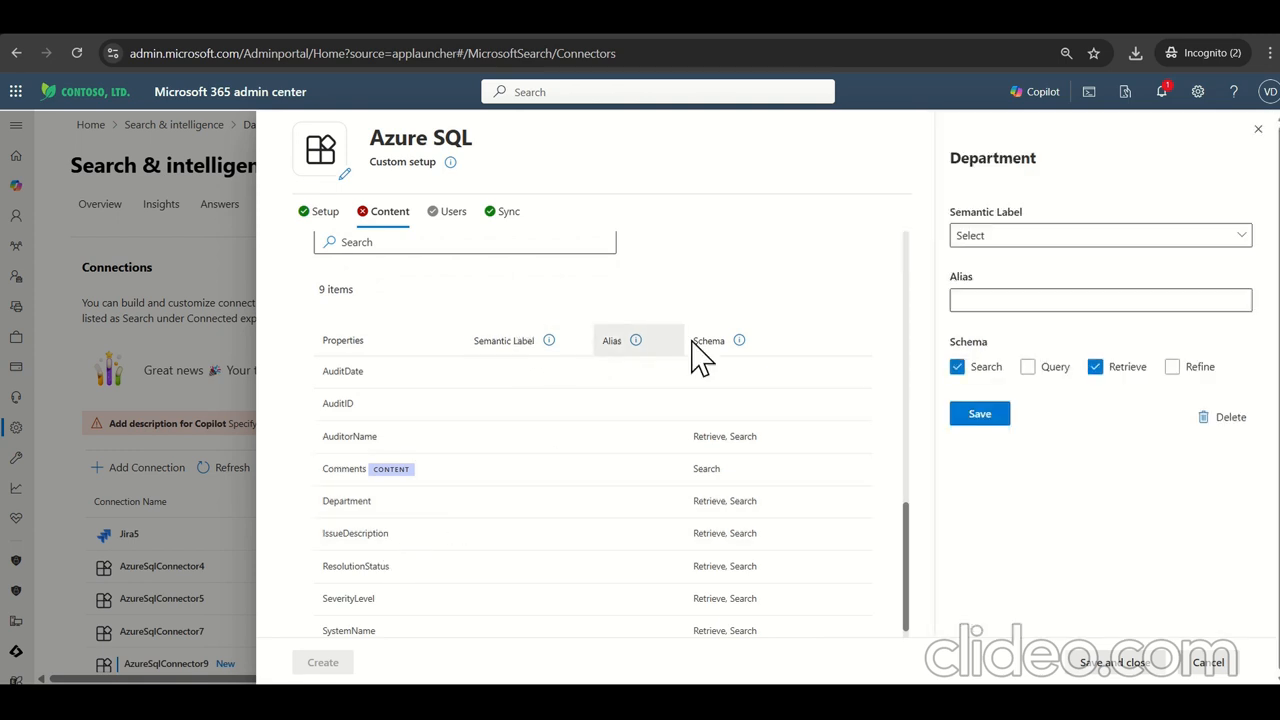
pyautogui.click(1099, 235)
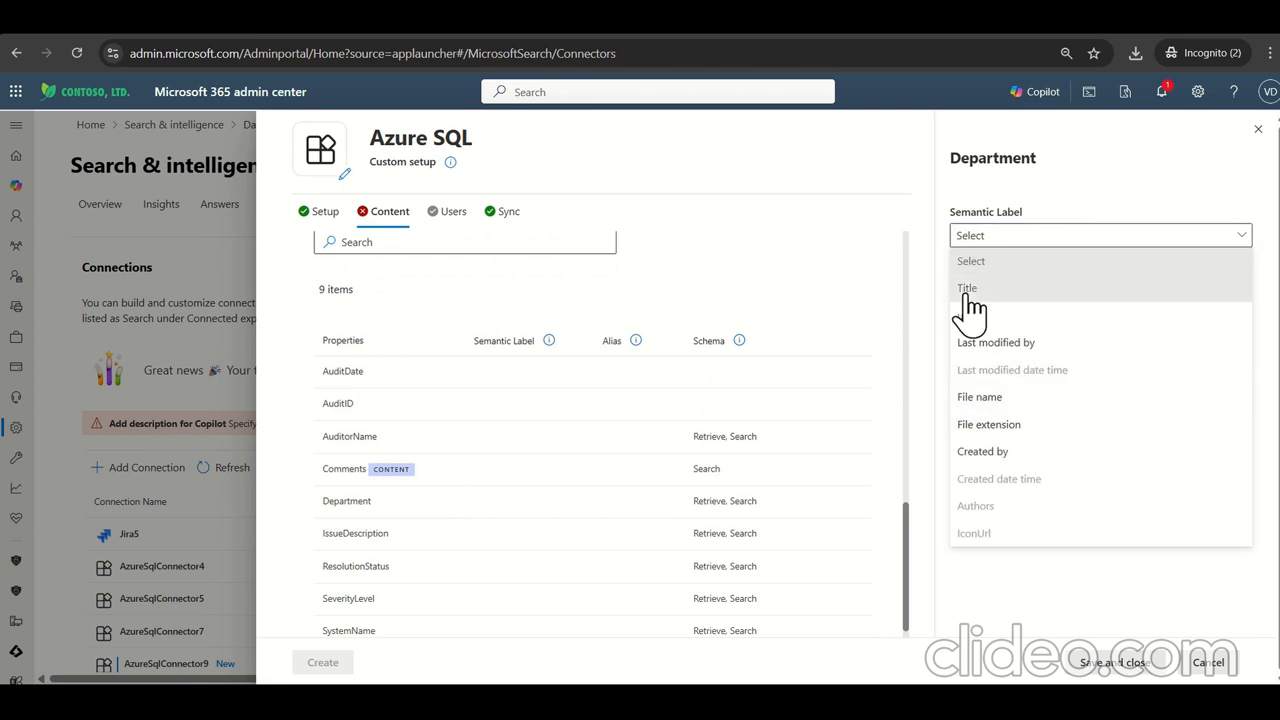
pyautogui.click(967, 288)
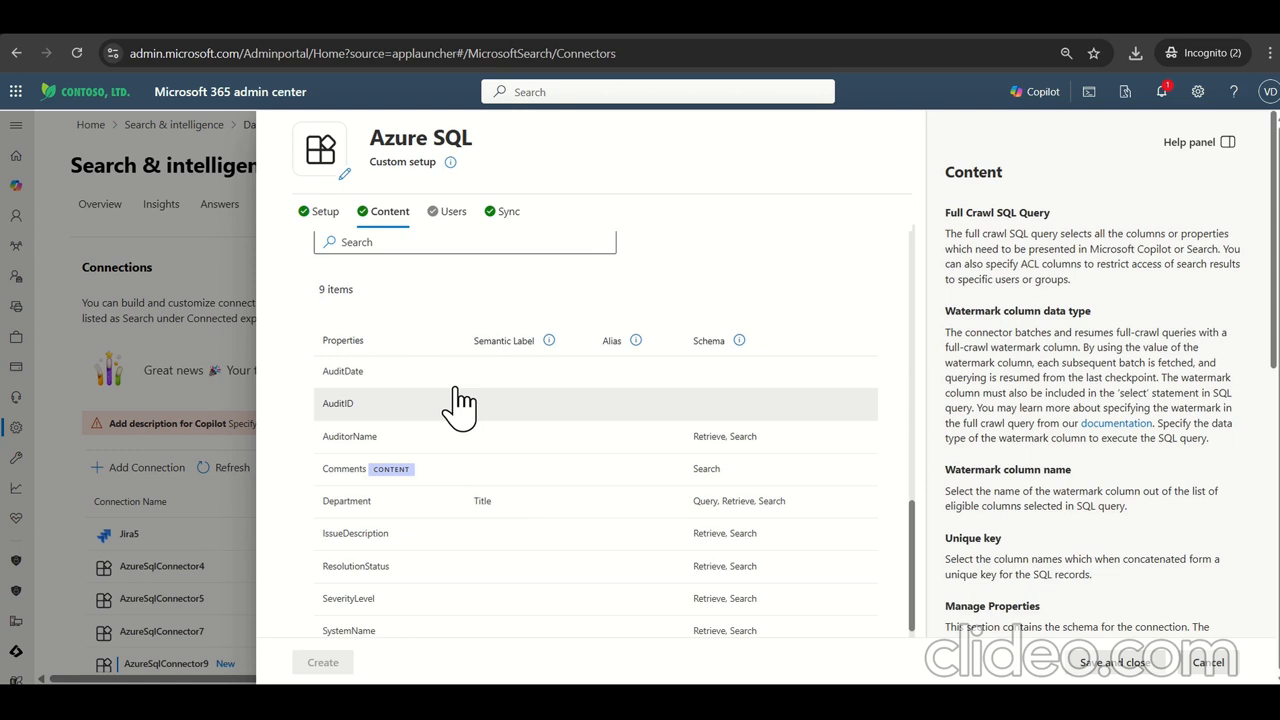
# Step: Enable Query for AuditID, IssueDescription and the remaining properties
pyautogui.click(343, 370)
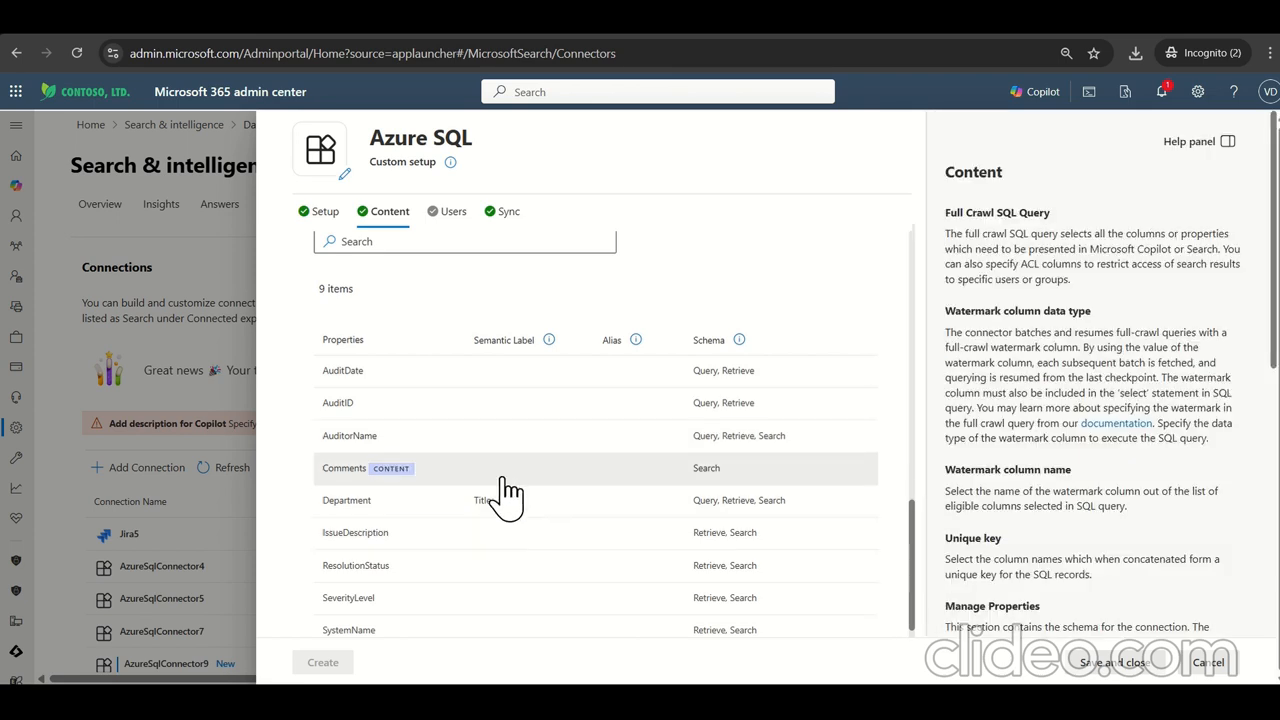
pyautogui.click(343, 468)
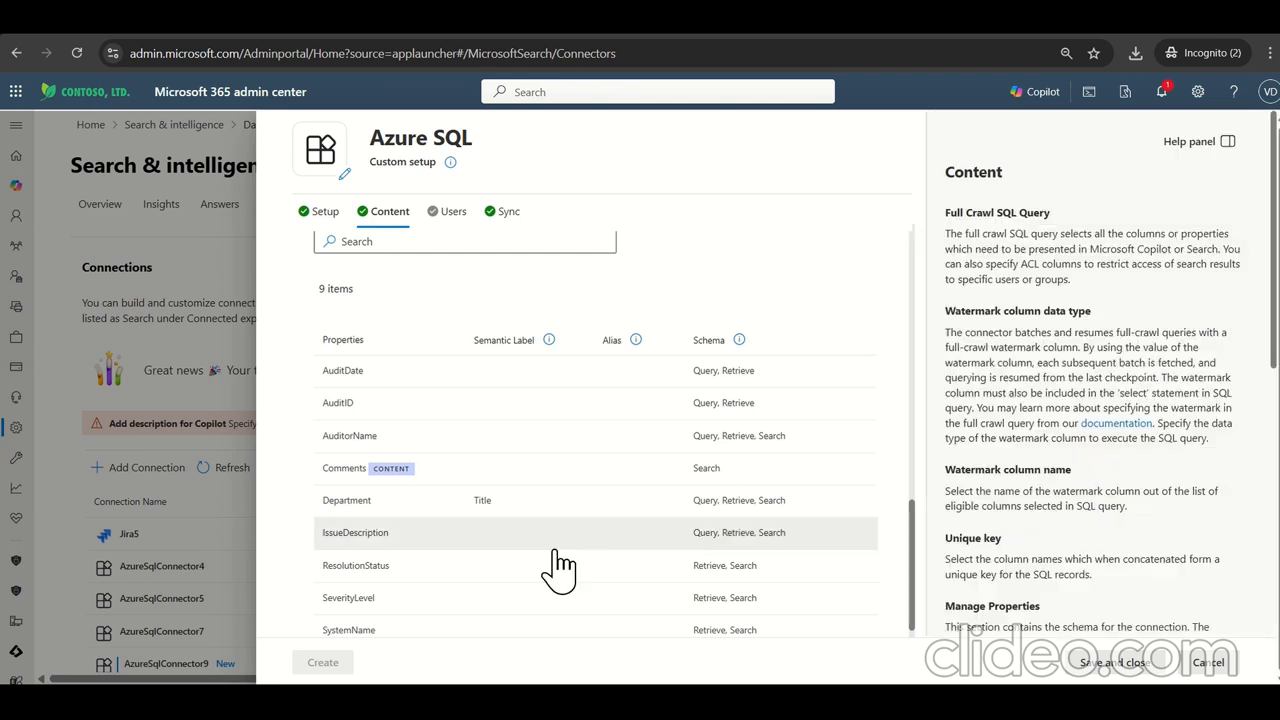
pyautogui.click(355, 565)
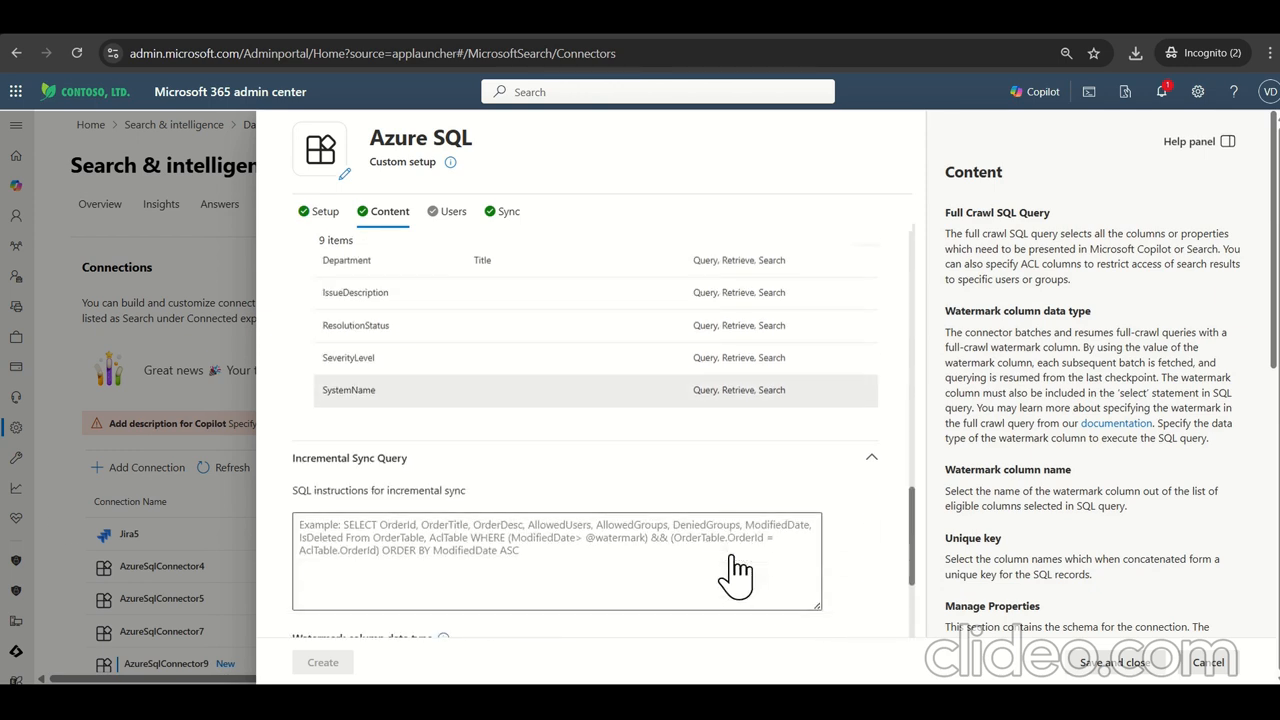
# Step: Set the incremental sync watermark to AuditID with data type Number(p,0), then continue
pyautogui.scroll(-3)
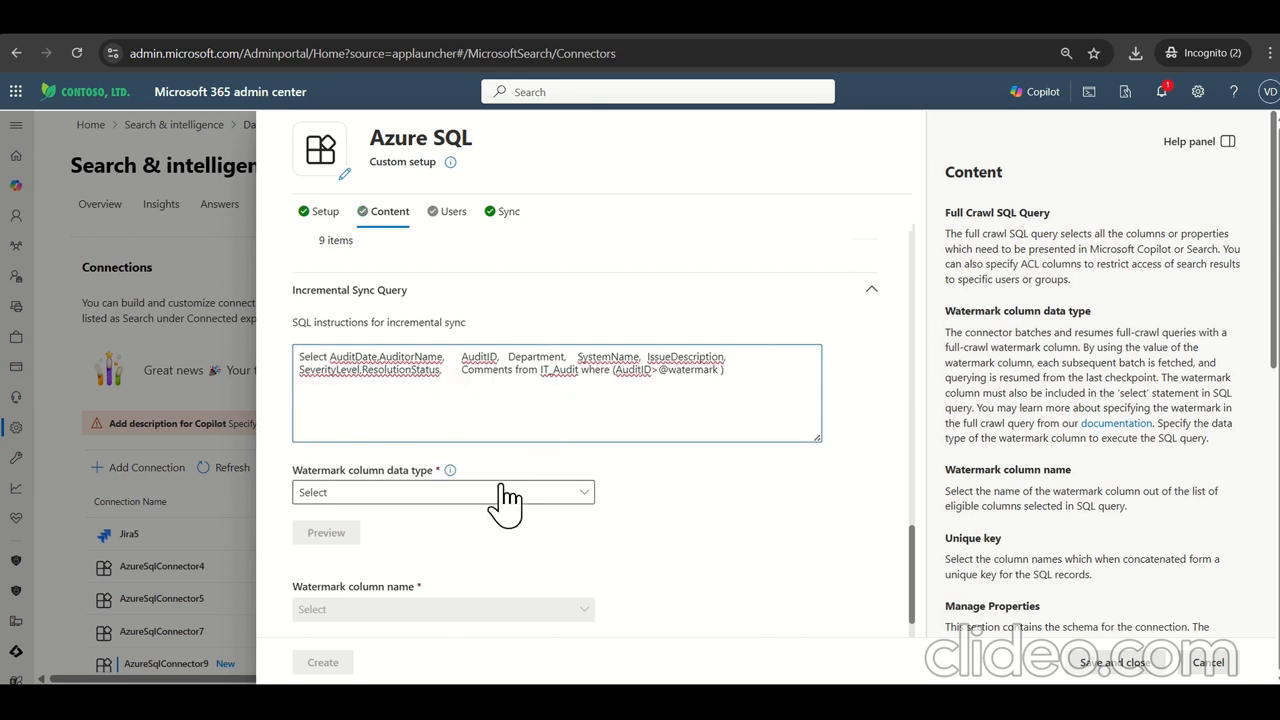
pyautogui.click(440, 491)
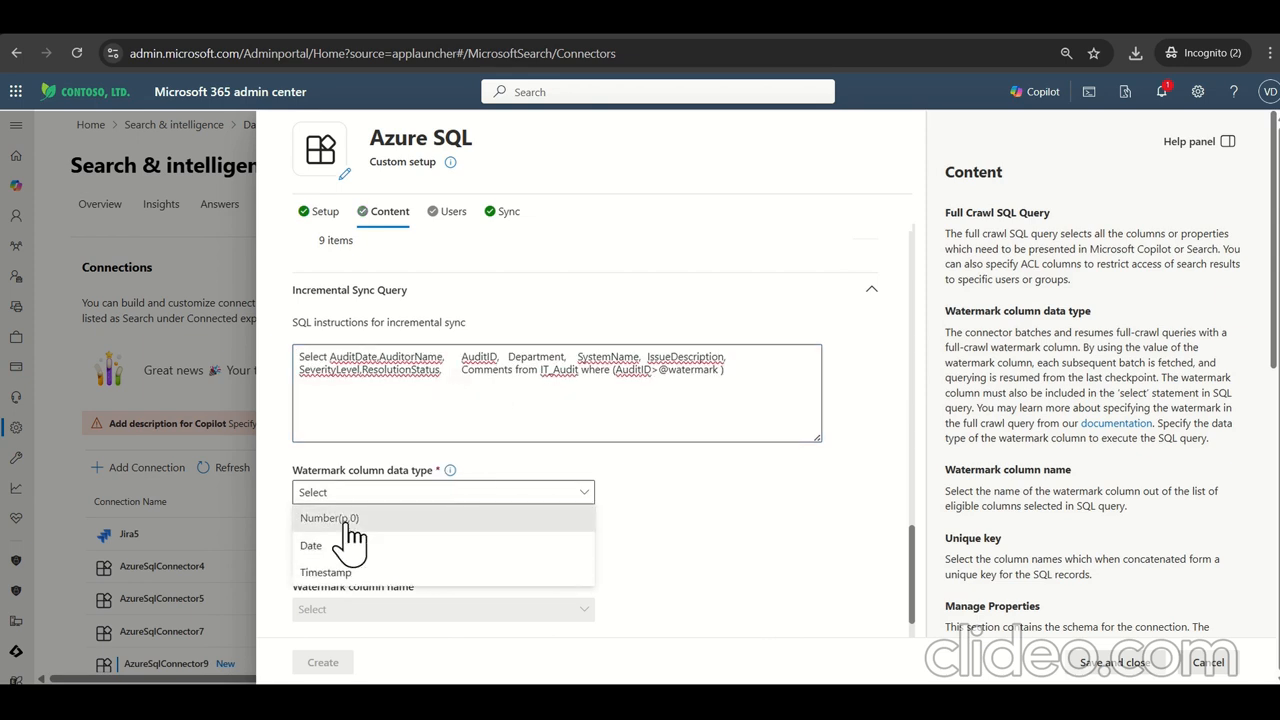
pyautogui.click(329, 518)
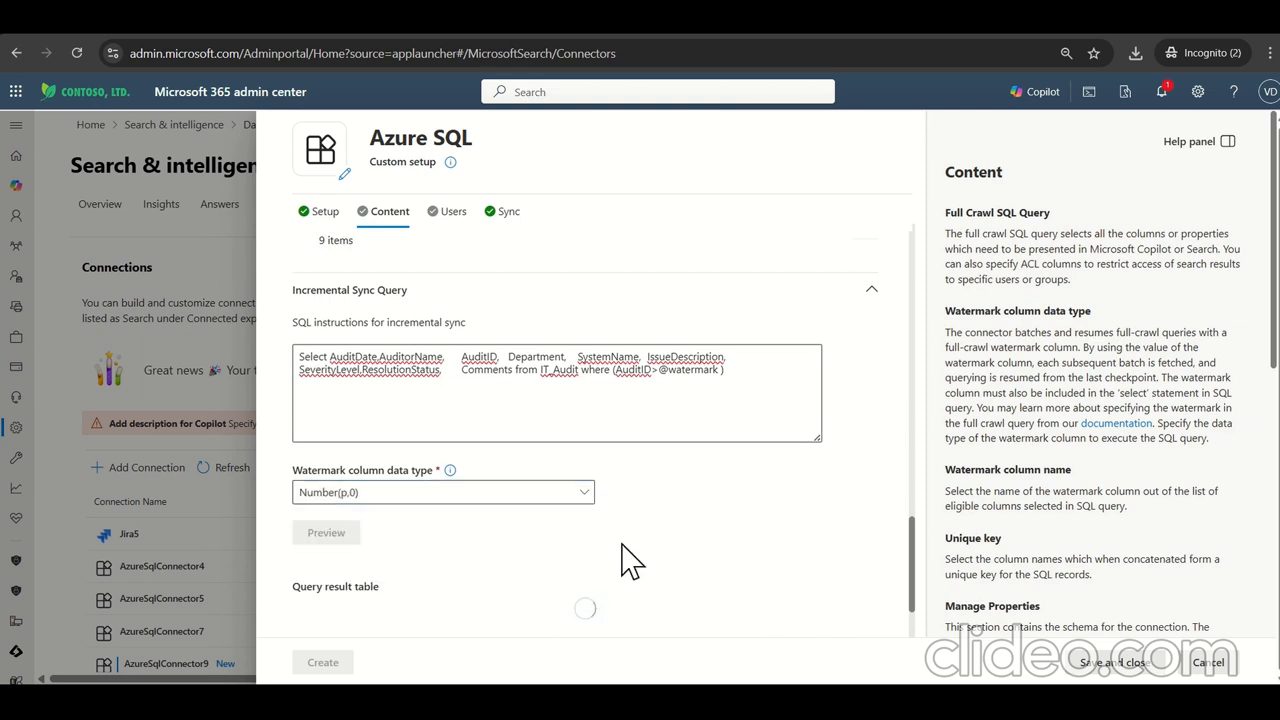
pyautogui.click(326, 532)
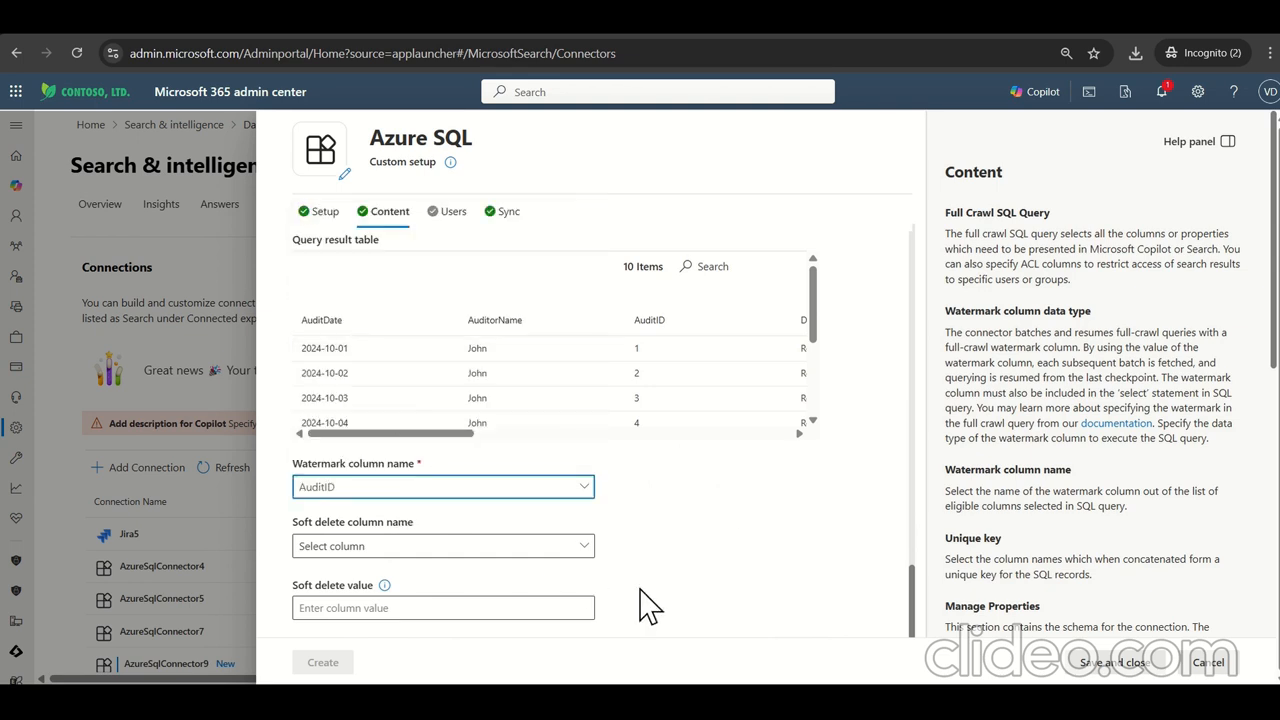
pyautogui.click(452, 211)
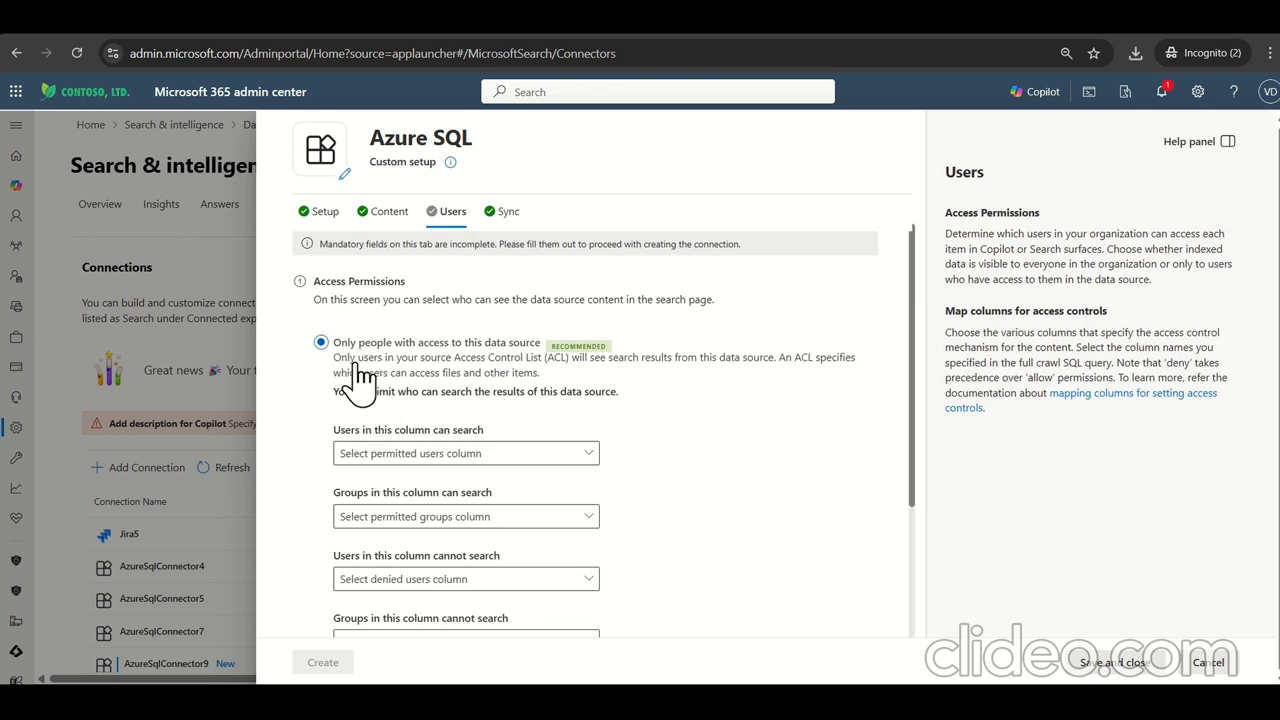
pyautogui.moveTo(528, 365)
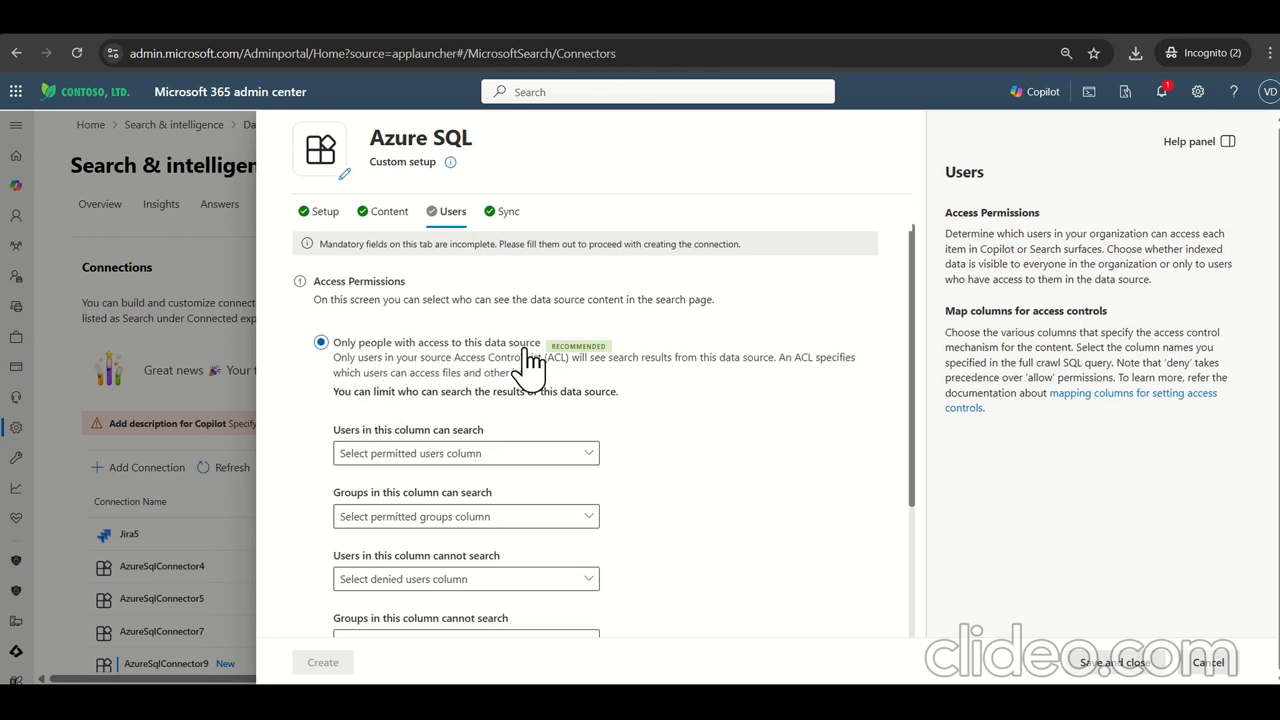
# Step: Scroll to Access Permissions on the Users tab and grant access to Everyone
pyautogui.scroll(-3)
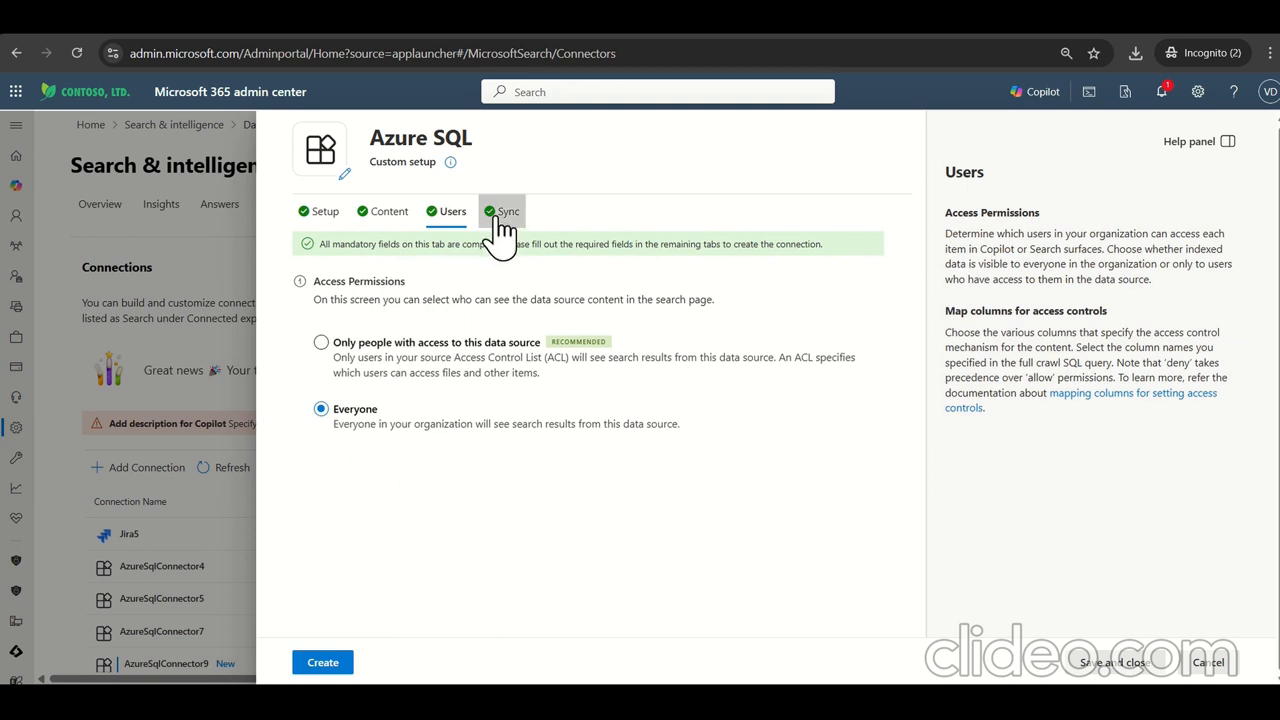
# Step: Create AzureSqlConnector10 using the default sync refresh settings
pyautogui.click(508, 211)
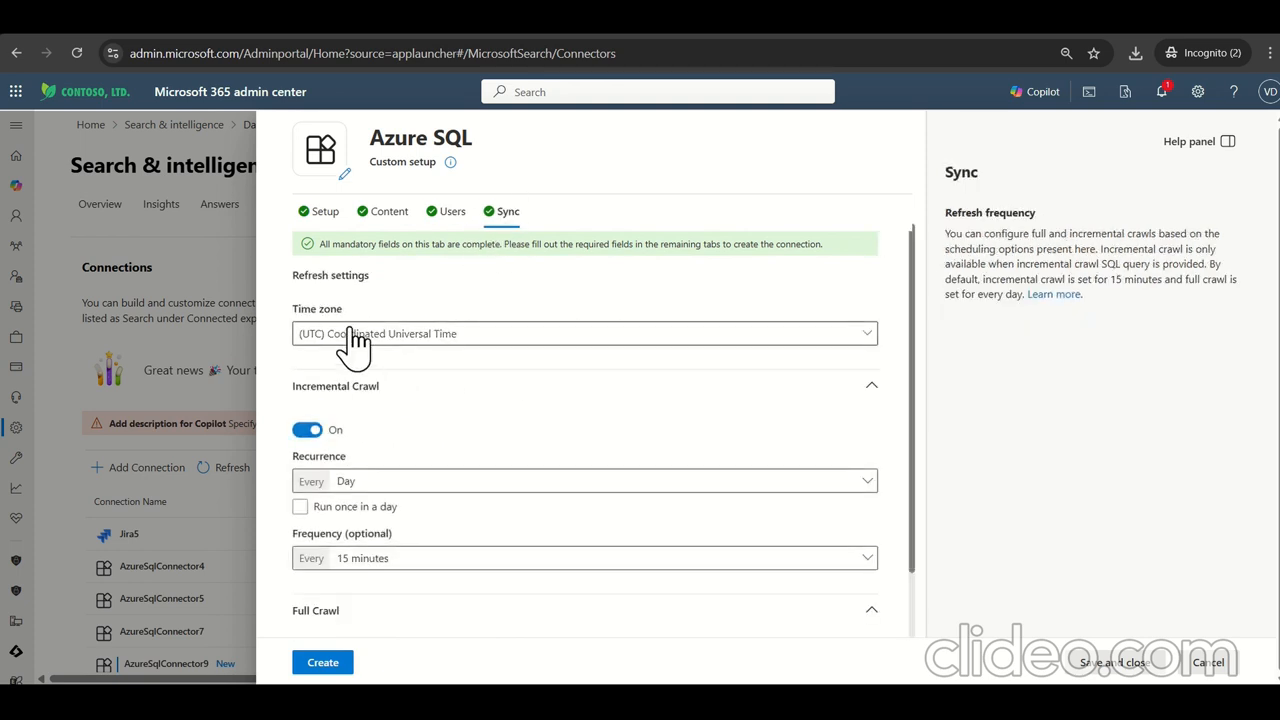
pyautogui.scroll(-3)
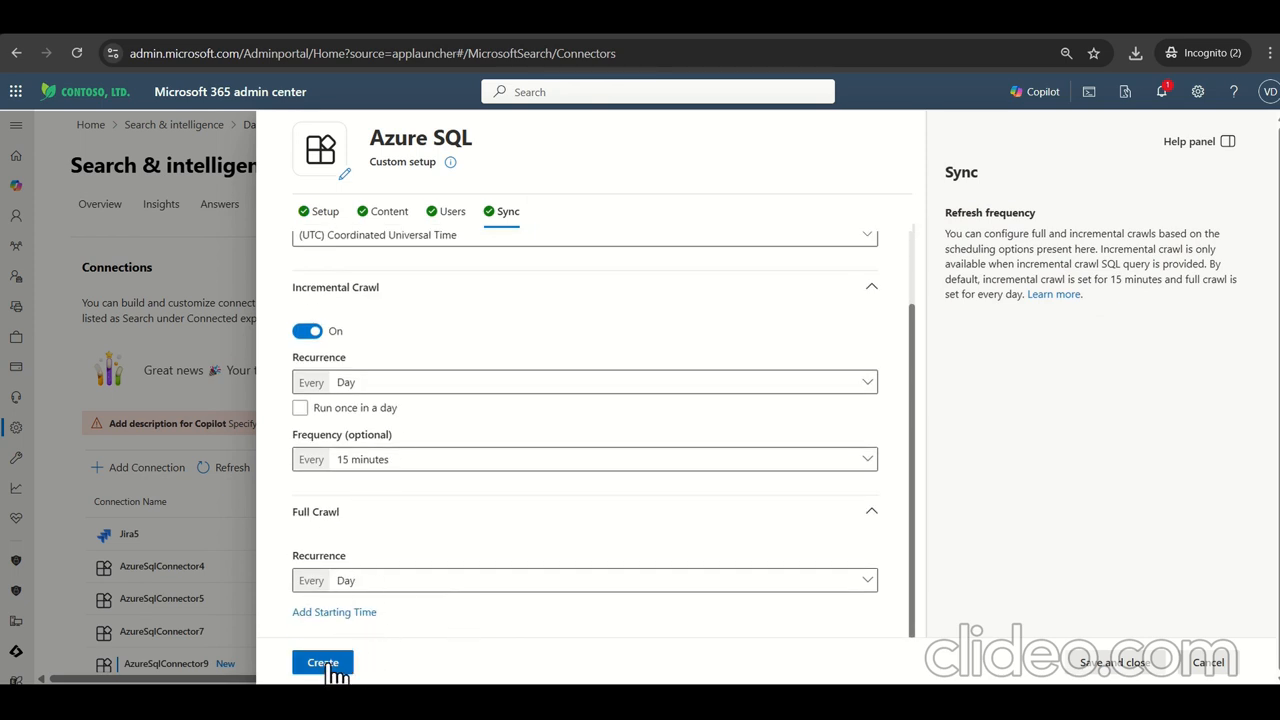
pyautogui.click(322, 662)
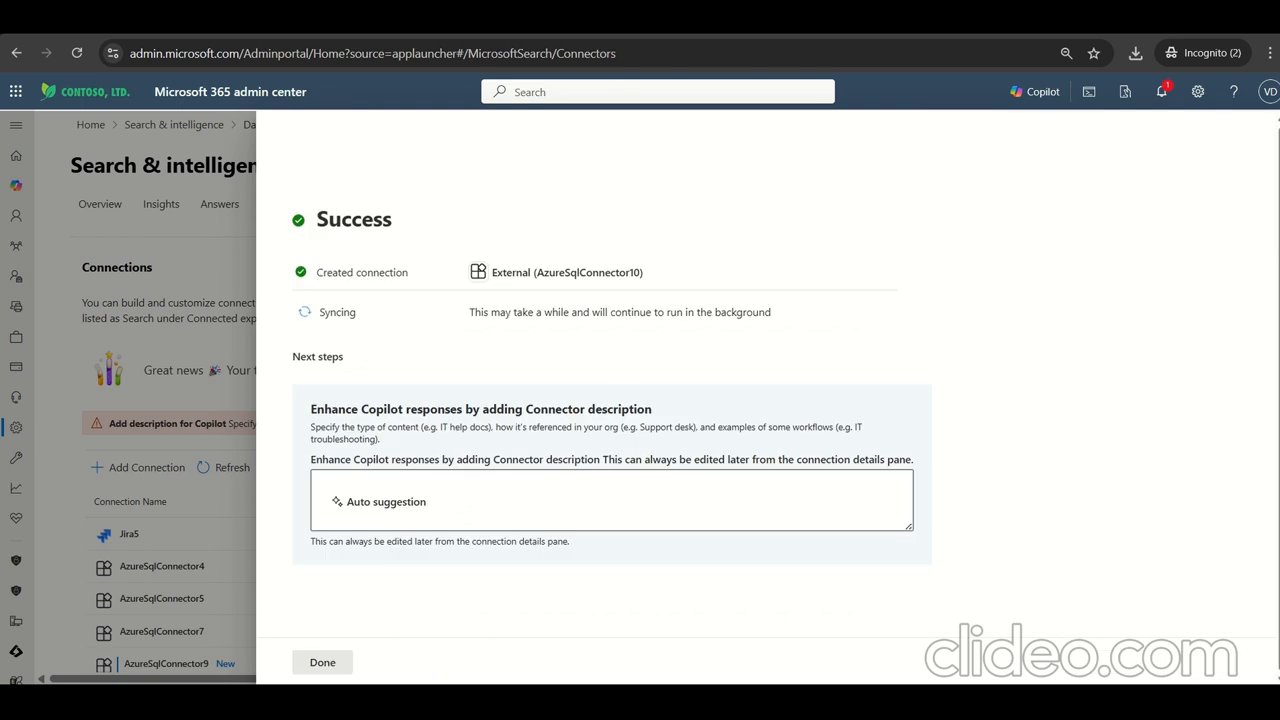
pyautogui.moveTo(360, 360)
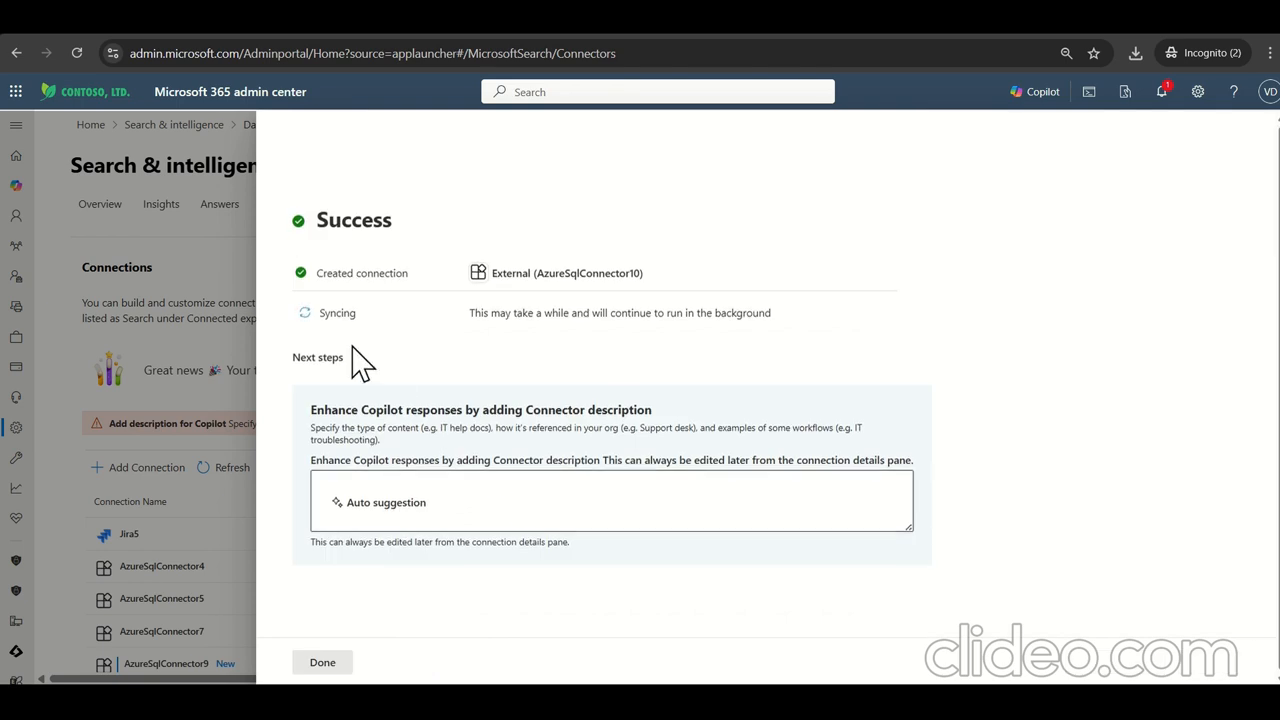
pyautogui.moveTo(355, 545)
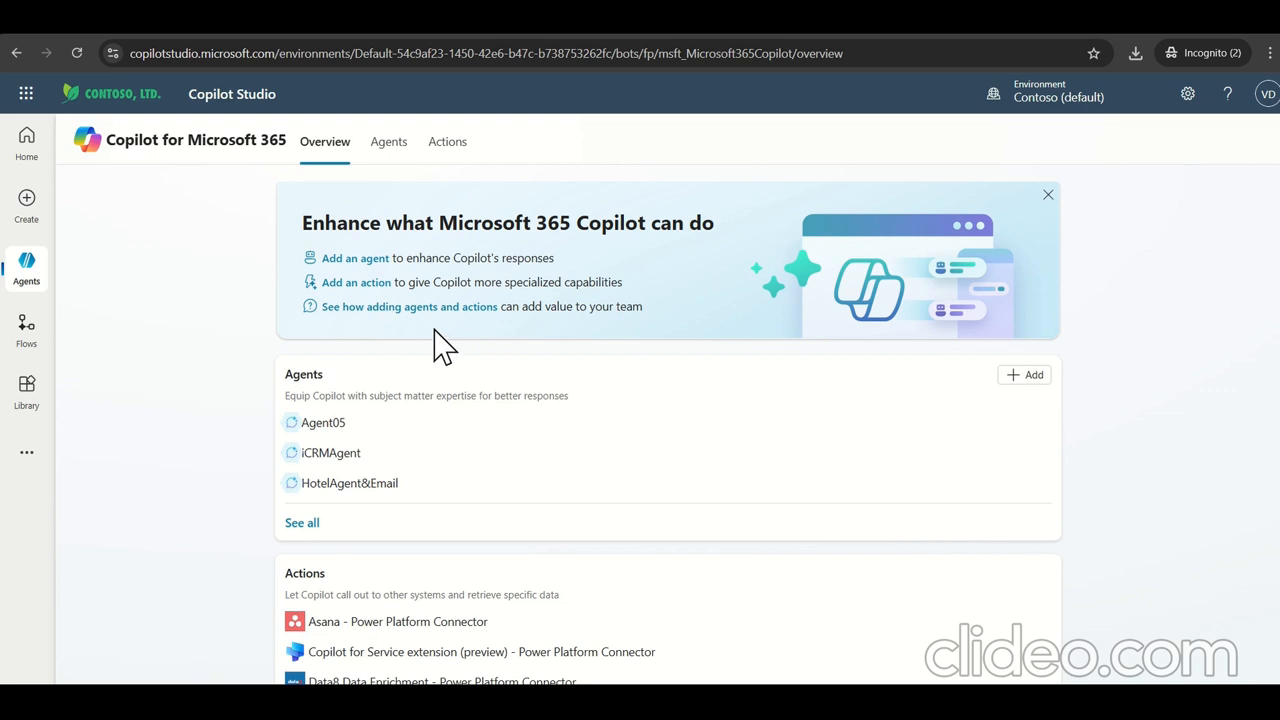
pyautogui.moveTo(210, 95)
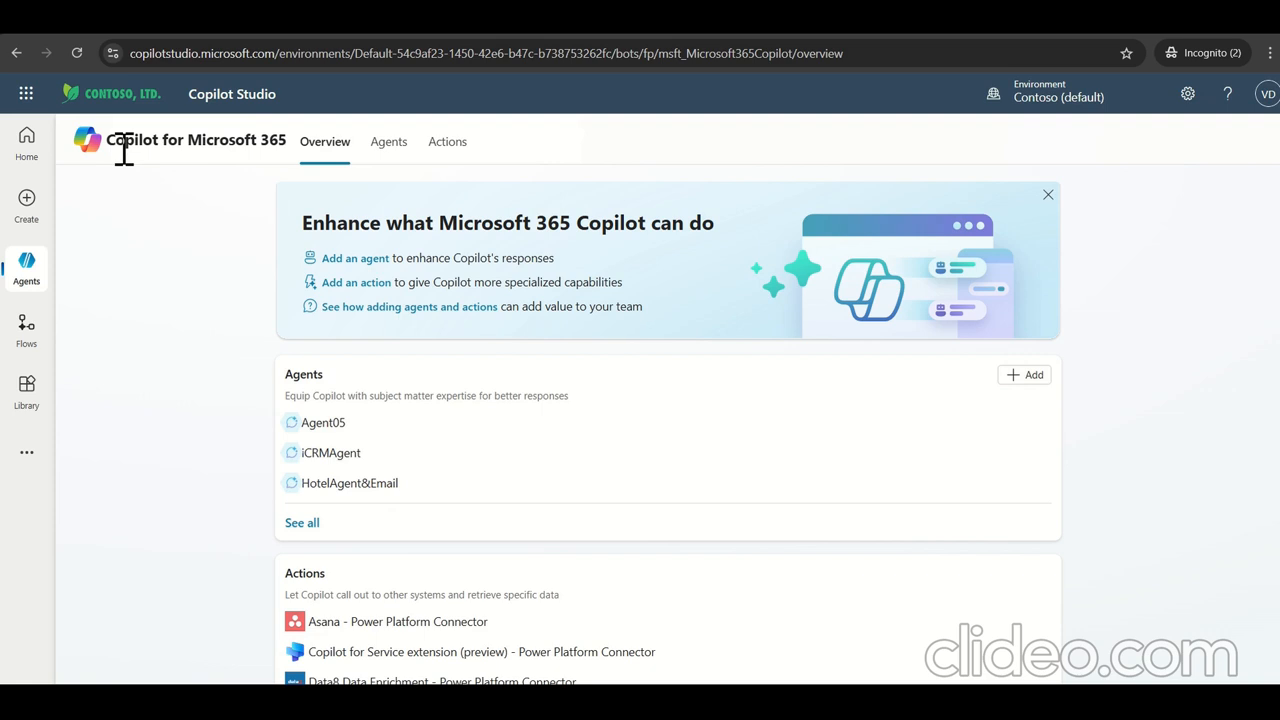
pyautogui.moveTo(272, 150)
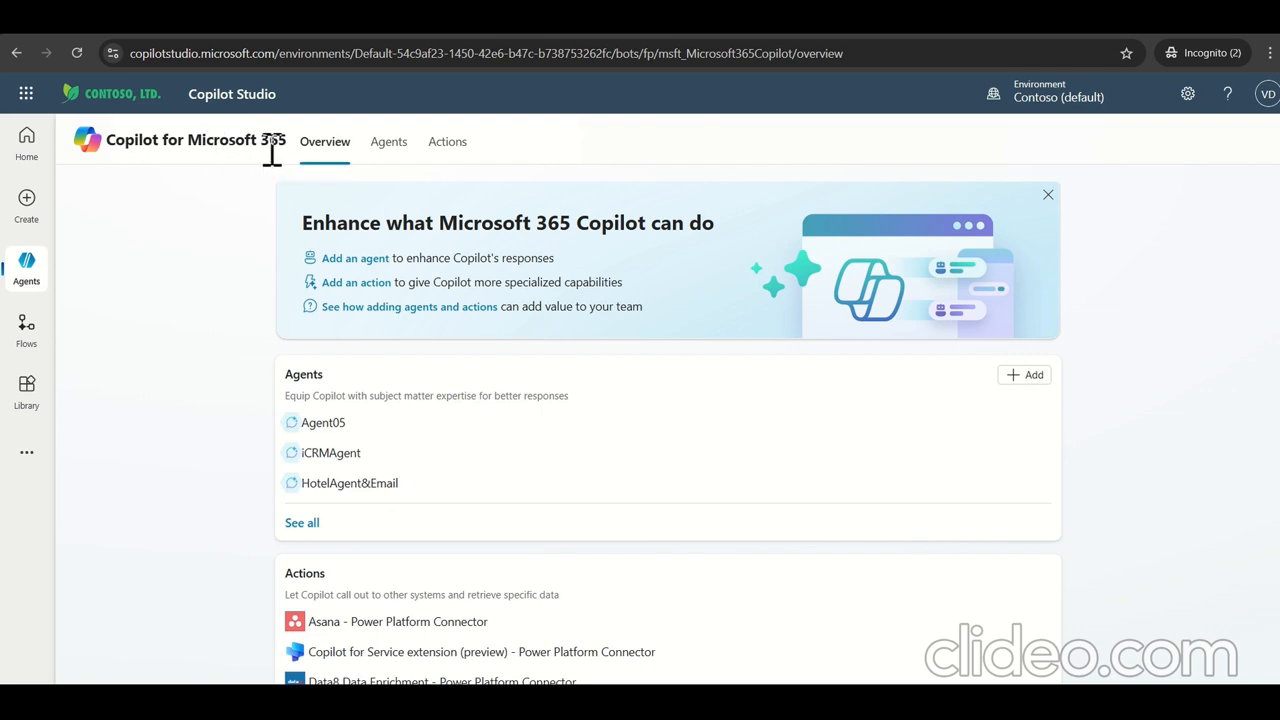
pyautogui.moveTo(435, 210)
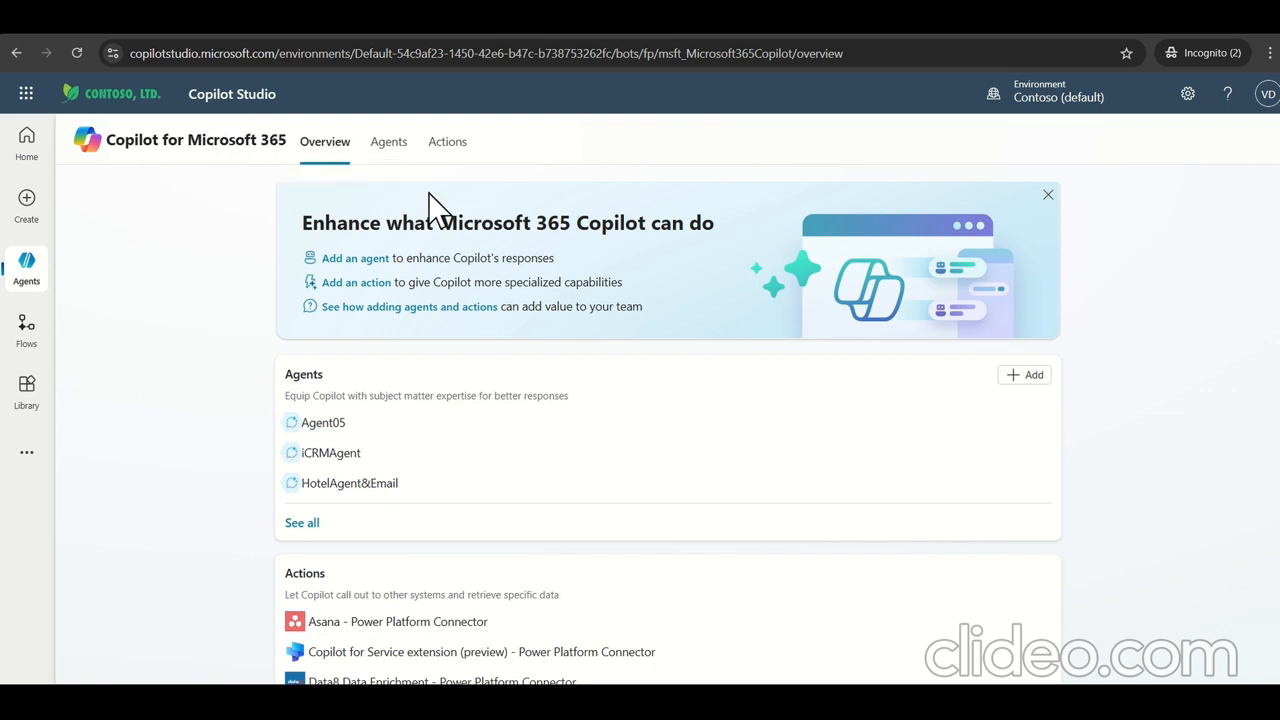
# Step: Show the Agents list for Copilot for Microsoft 365
pyautogui.click(388, 141)
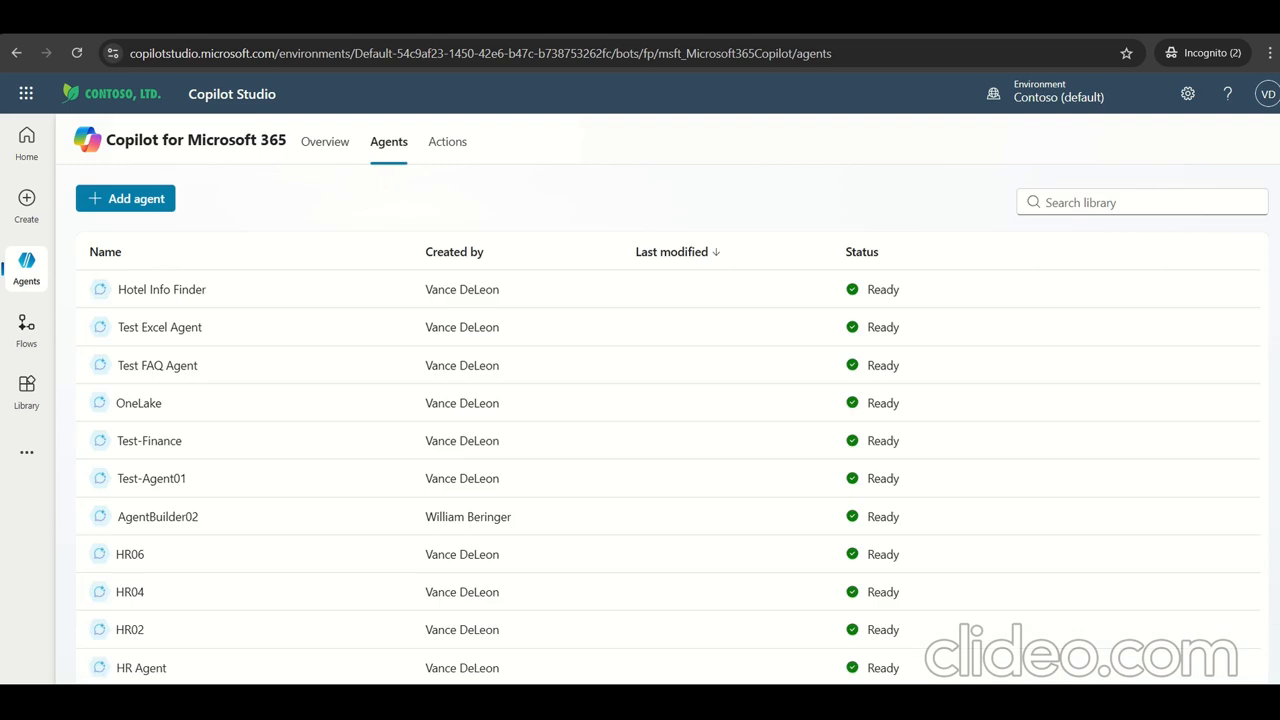
# Step: Ask Copilot to build a new agent with the request 'create Audit Log agwnt'
pyautogui.click(125, 198)
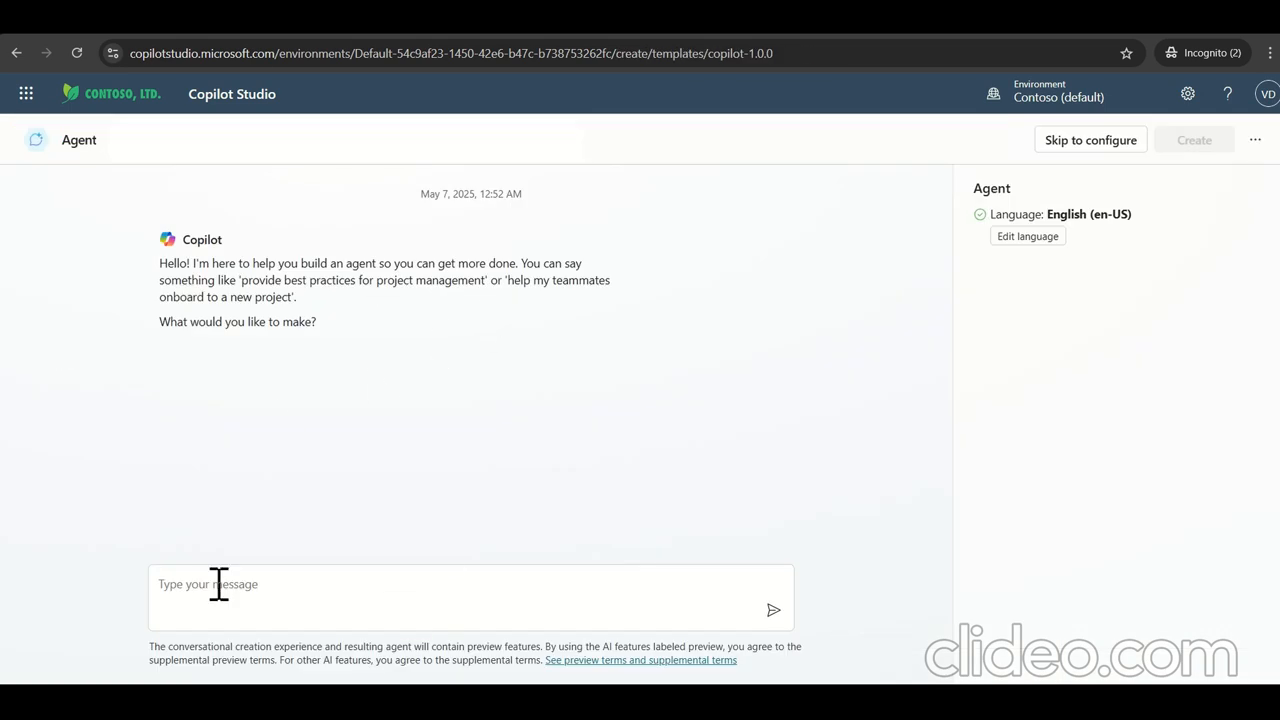
pyautogui.write('SQL')
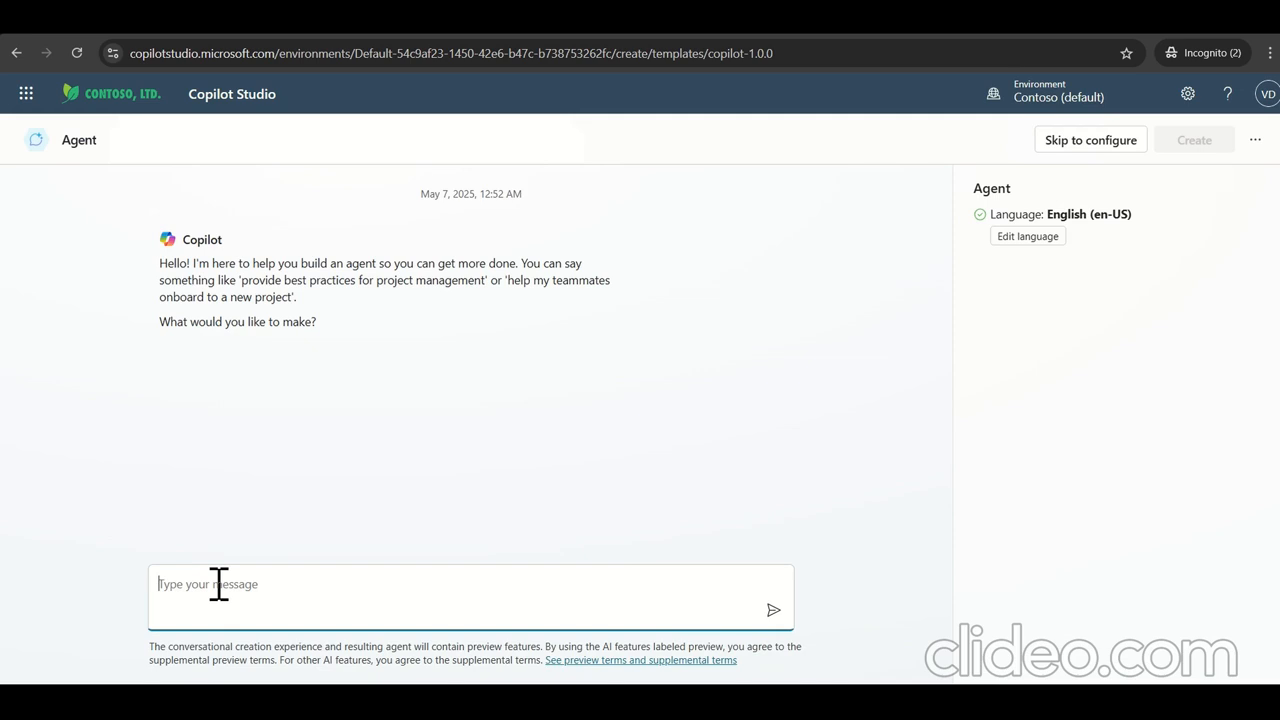
pyautogui.write('Audit Log agwnt')
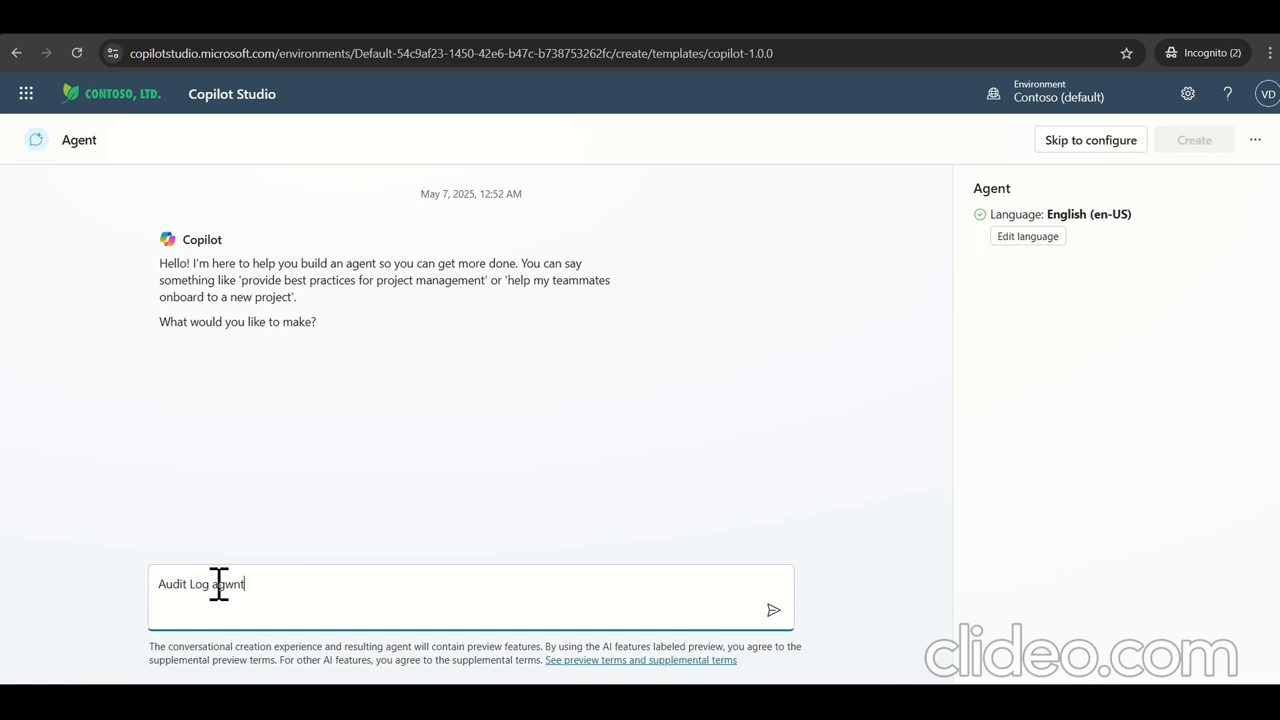
pyautogui.write('creat')
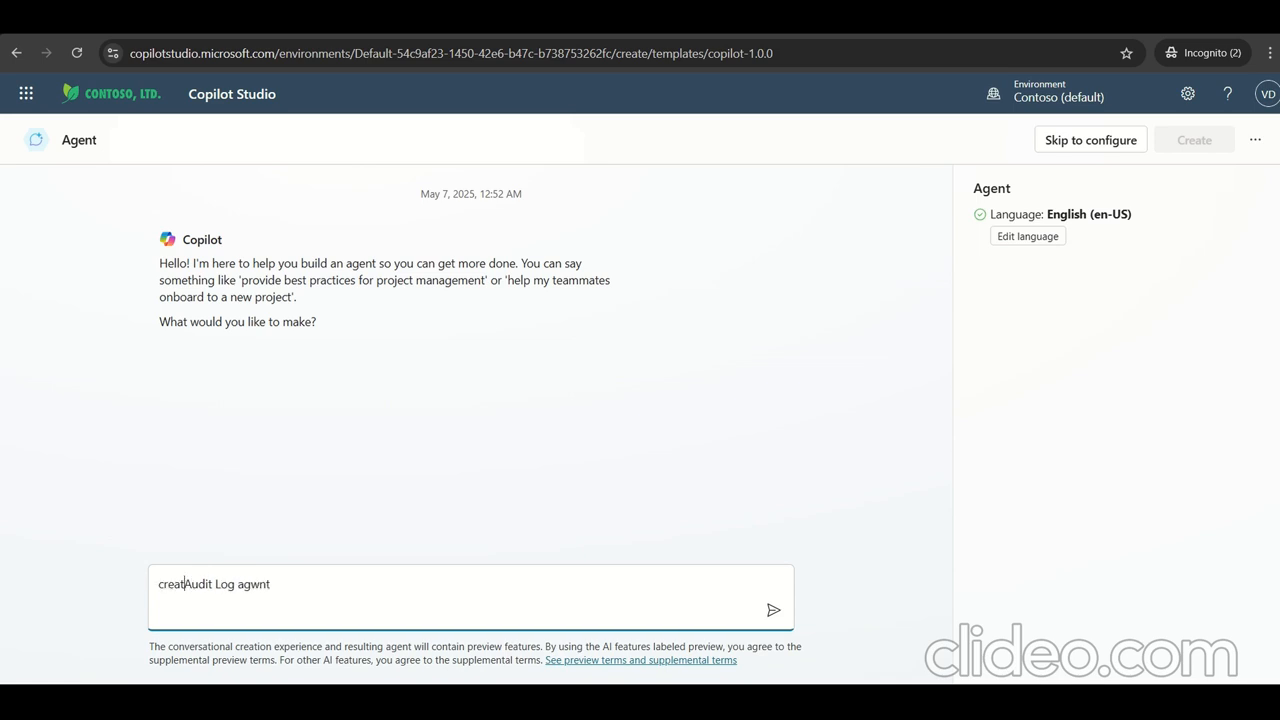
pyautogui.write('create Audit Log agwnt')
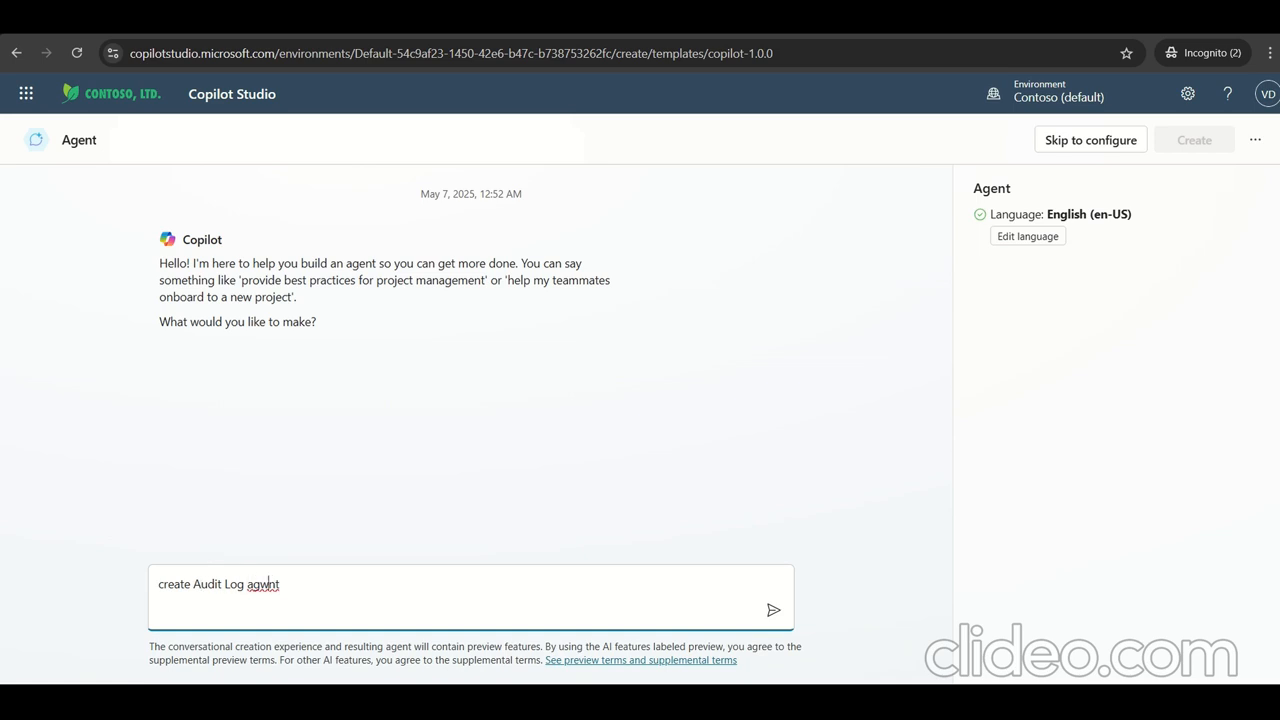
pyautogui.click(773, 610)
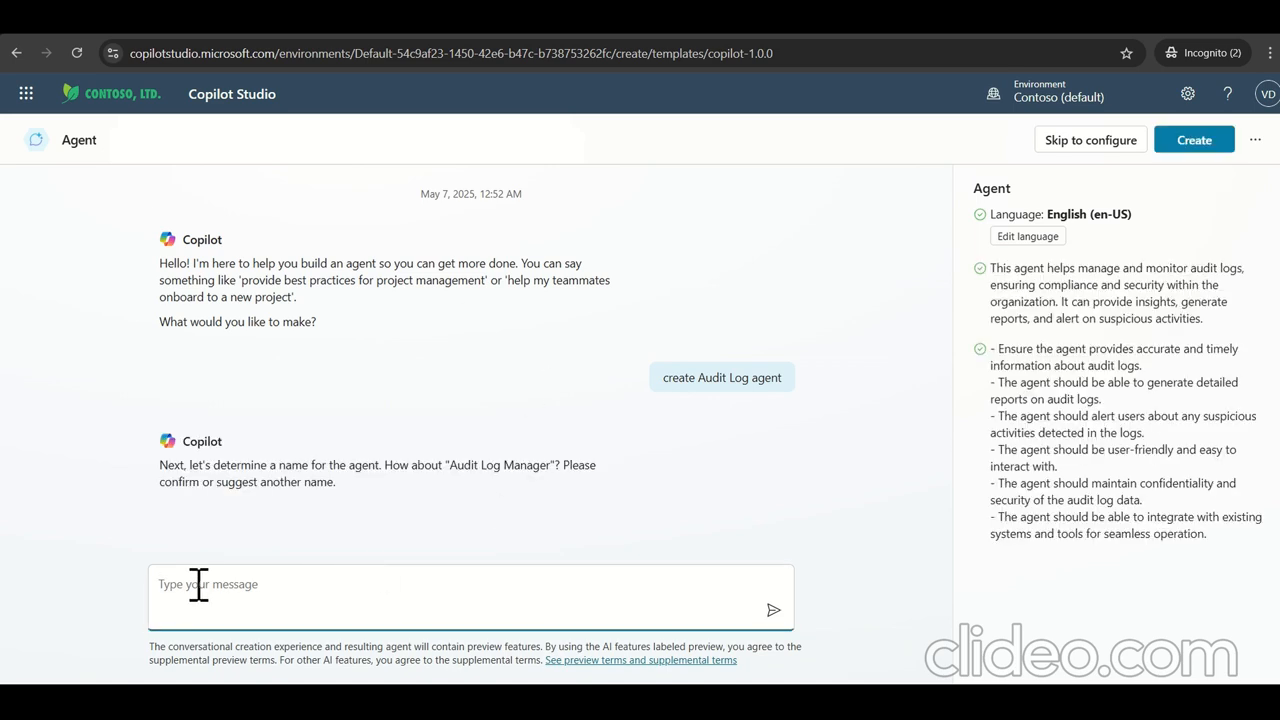
# Step: Describe finding audit logs by severity, status and department, then create the agent
pyautogui.write('It will help to find the audit logs details related to severity, status and associated to person and department')
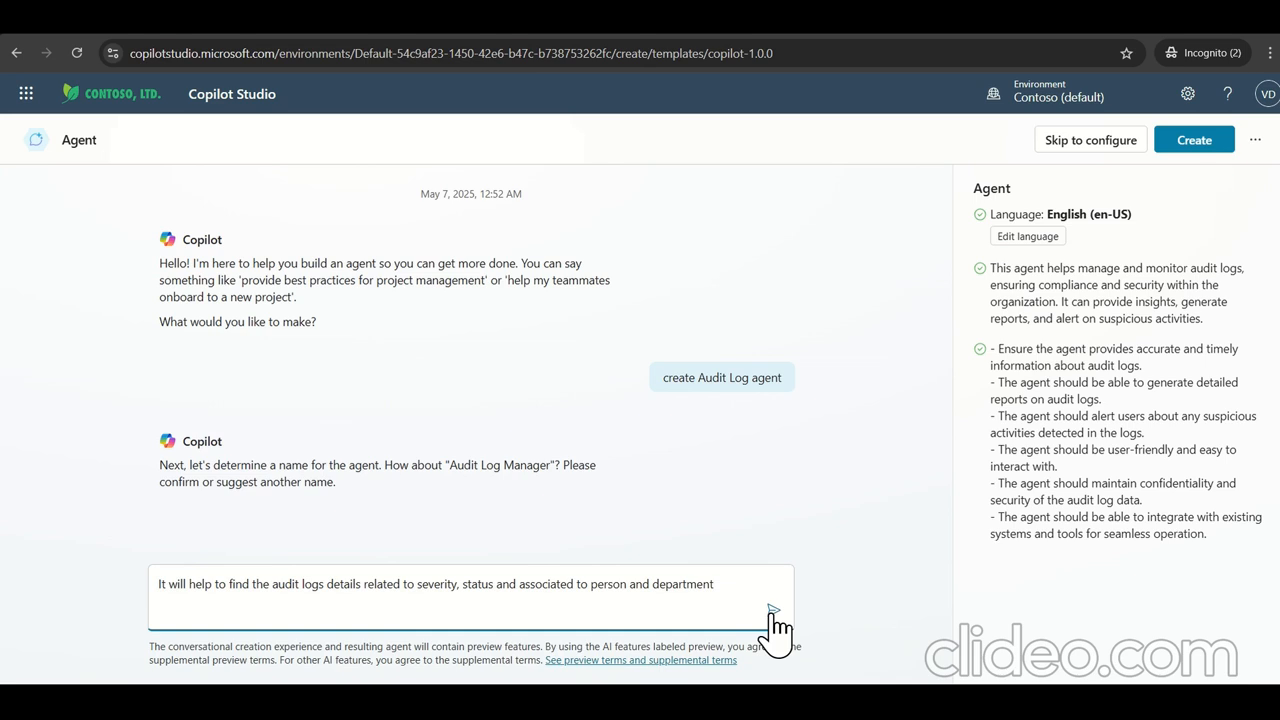
pyautogui.click(773, 610)
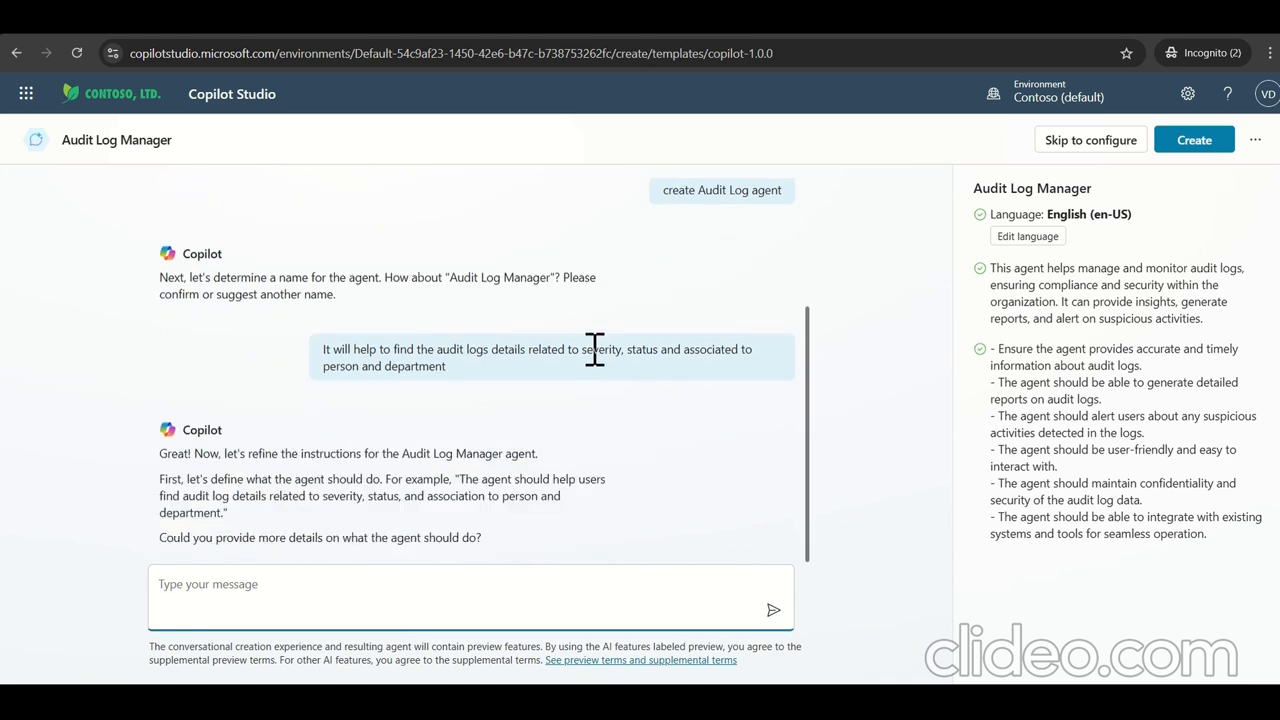
pyautogui.moveTo(1194, 139)
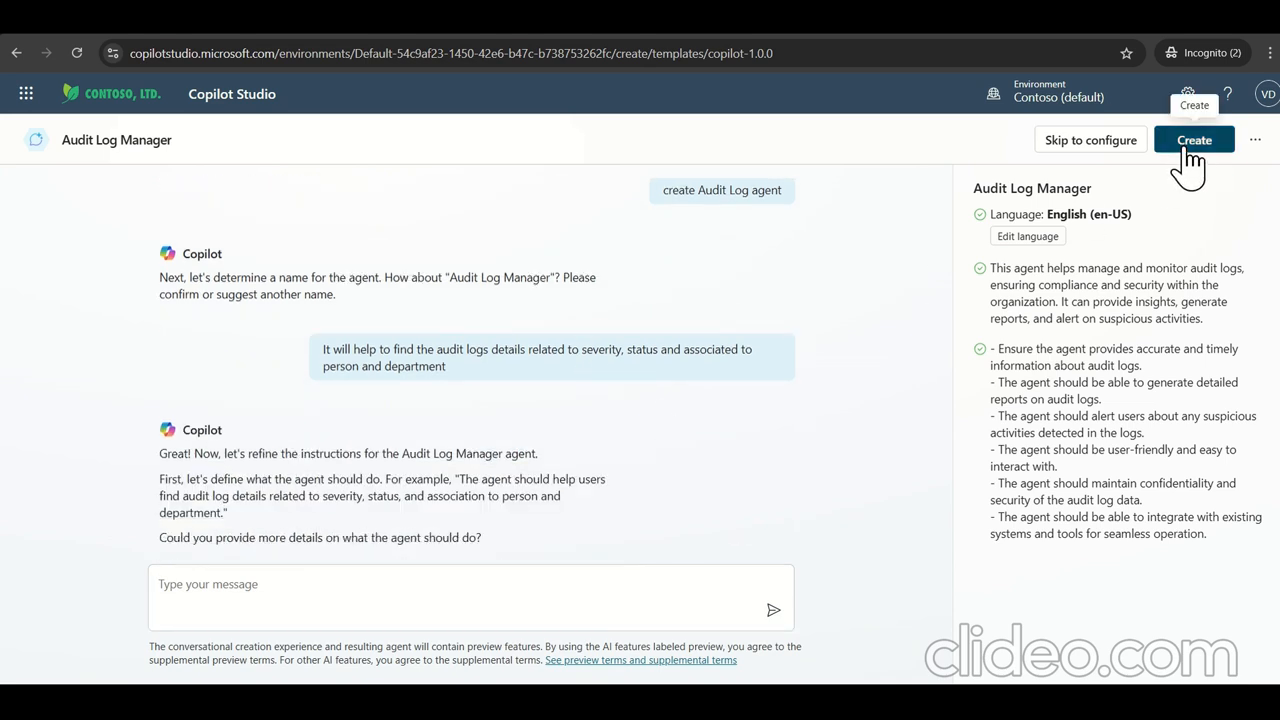
pyautogui.click(1193, 139)
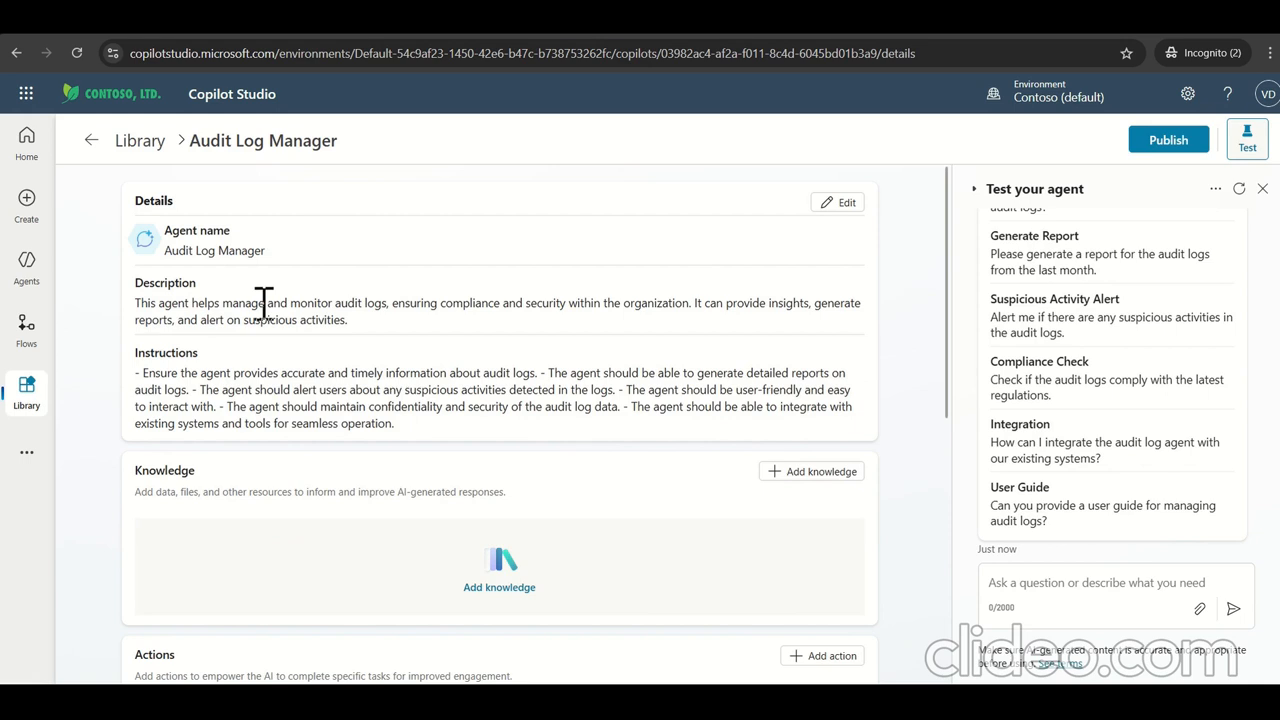
pyautogui.moveTo(217, 363)
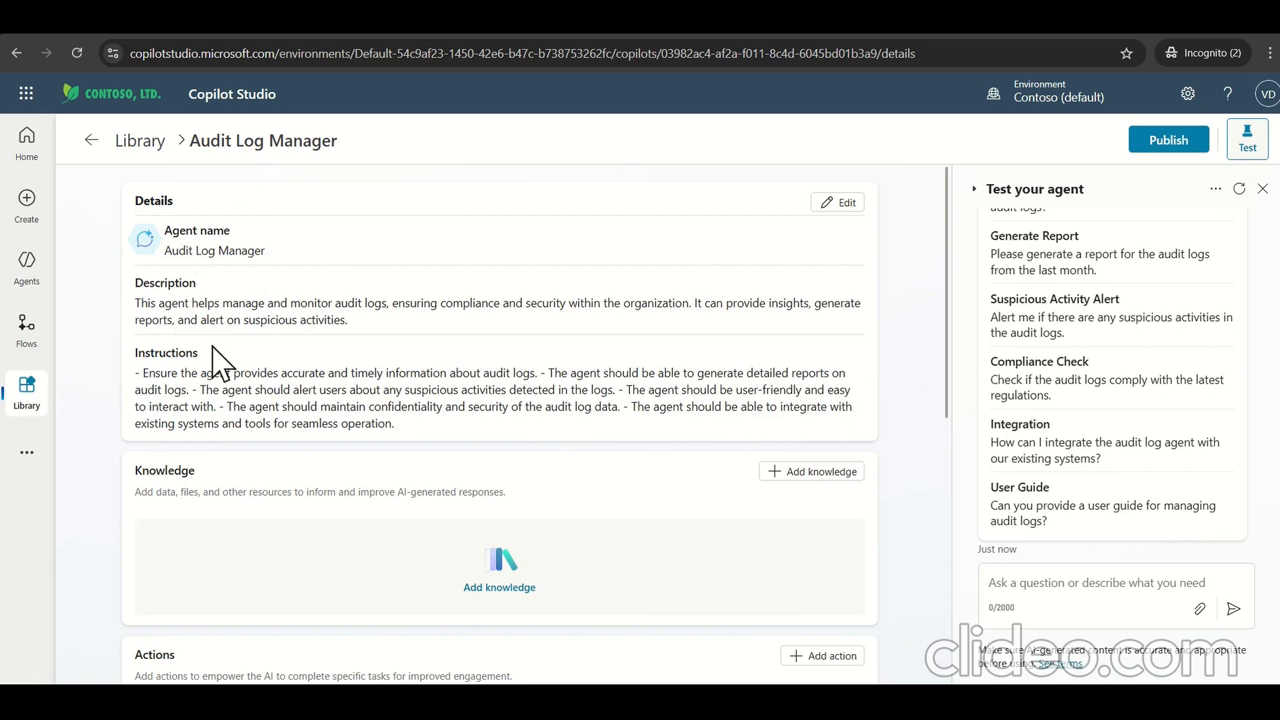
pyautogui.scroll(-3)
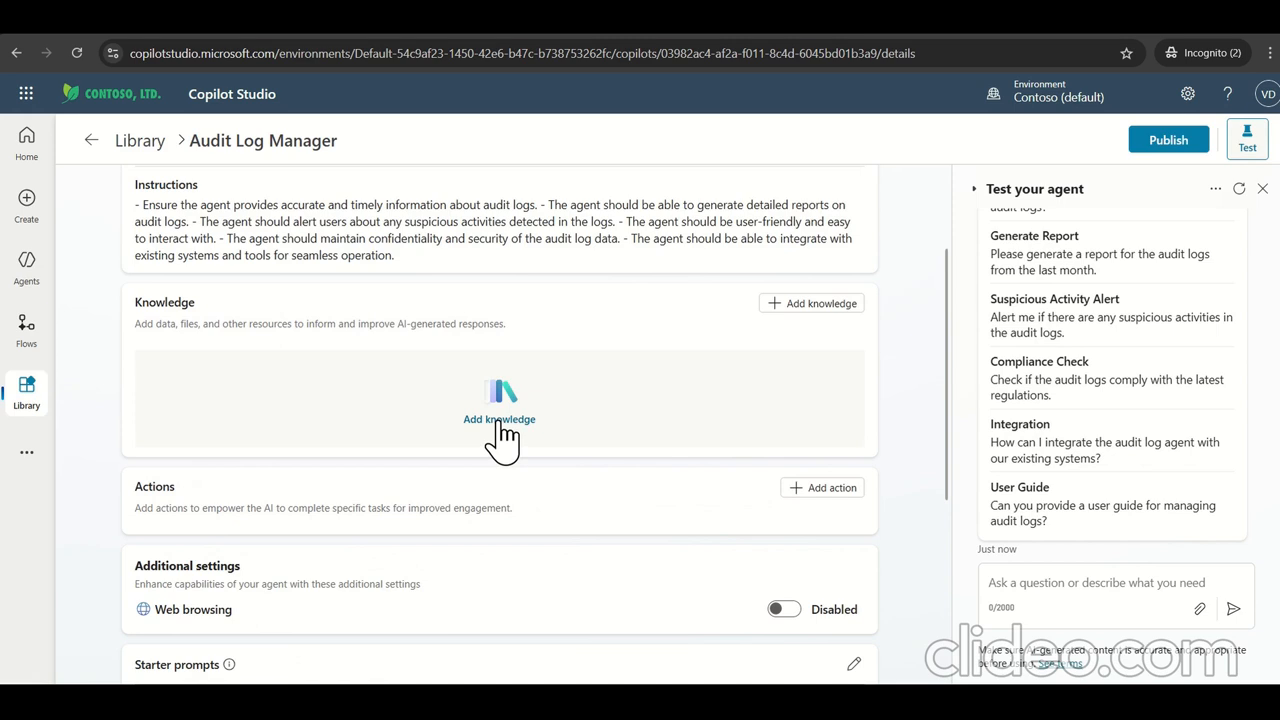
# Step: Add the Azure SQL connection AzureSqlConnector9 as knowledge and publish Audit Log Manager
pyautogui.click(499, 419)
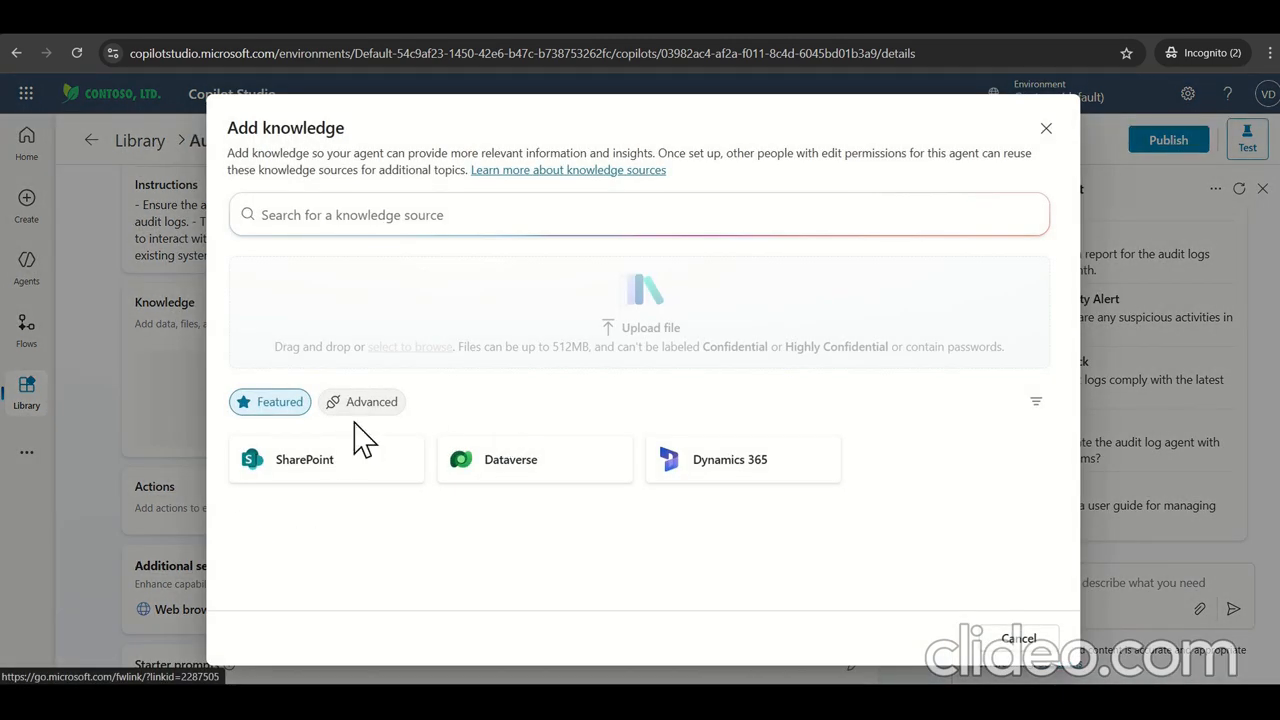
pyautogui.click(362, 401)
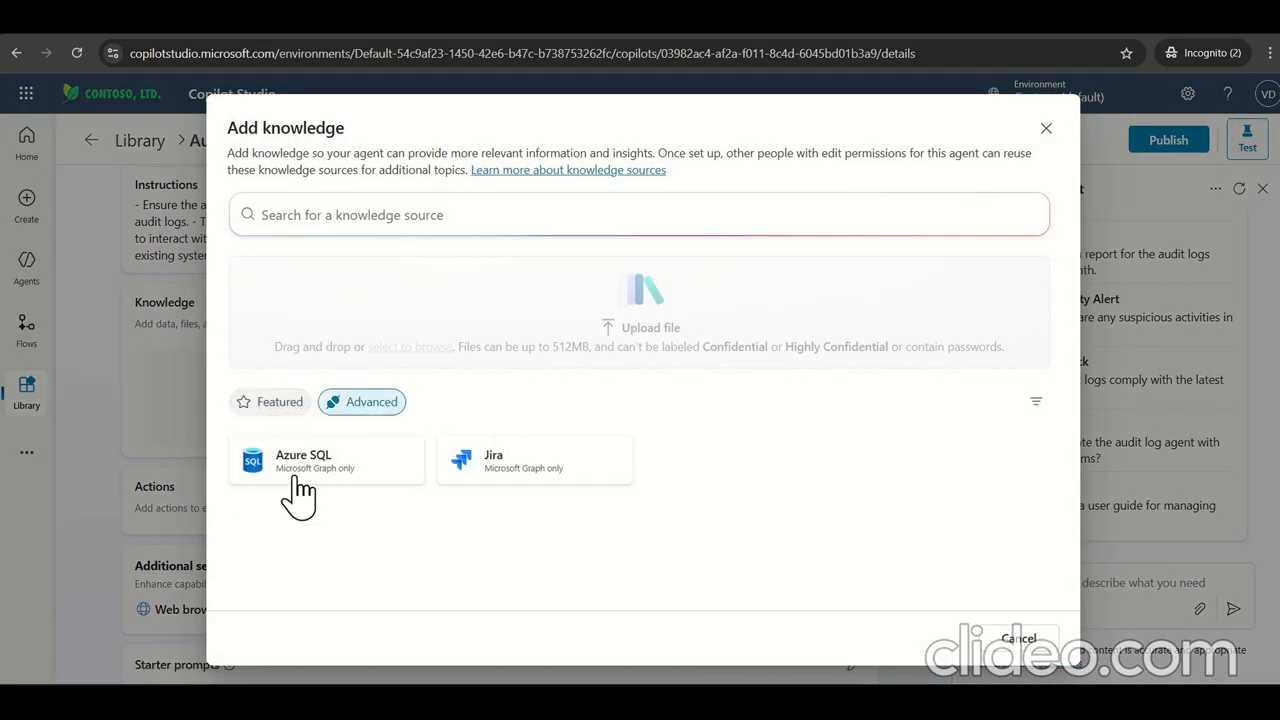
pyautogui.click(325, 460)
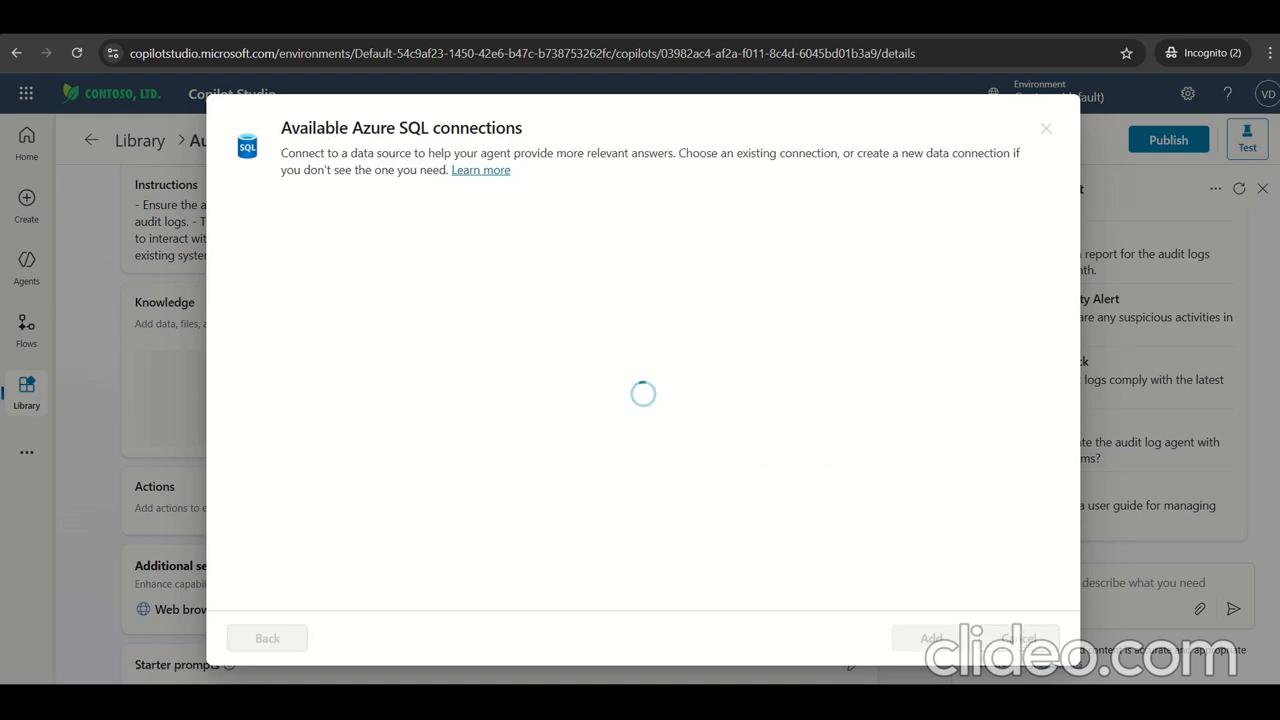
pyautogui.moveTo(578, 425)
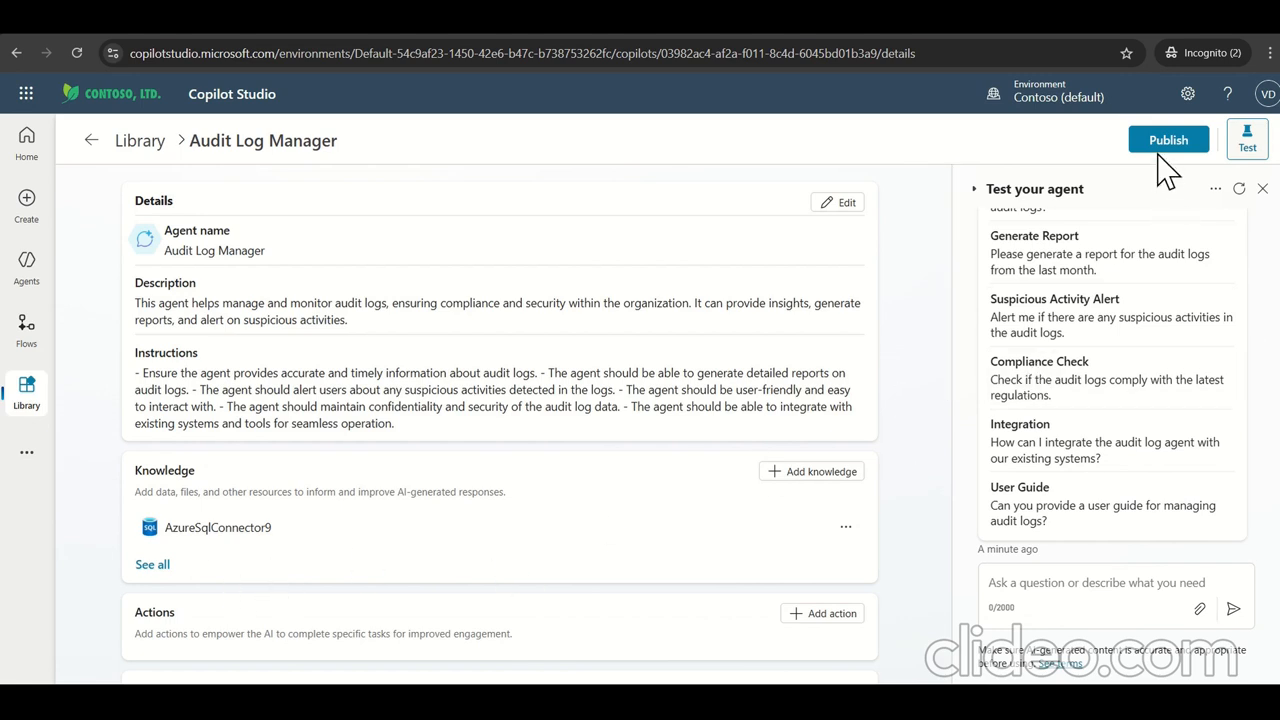
pyautogui.click(1168, 139)
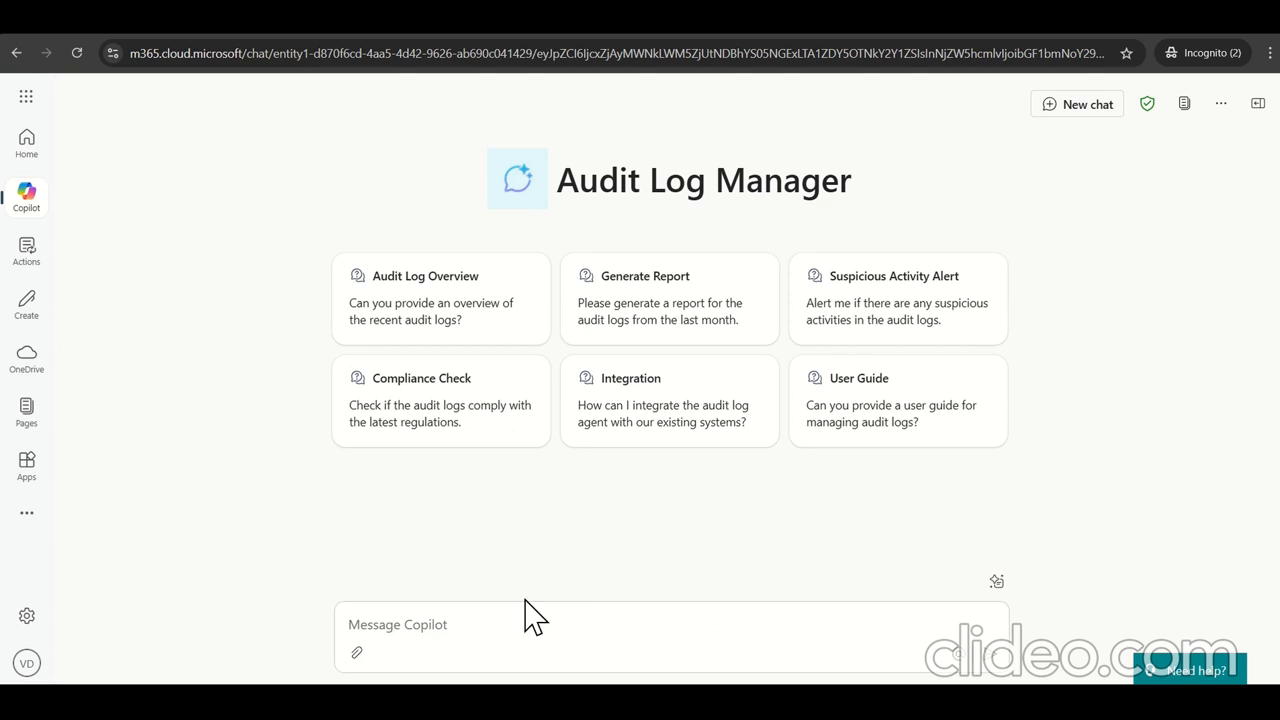
pyautogui.moveTo(530, 578)
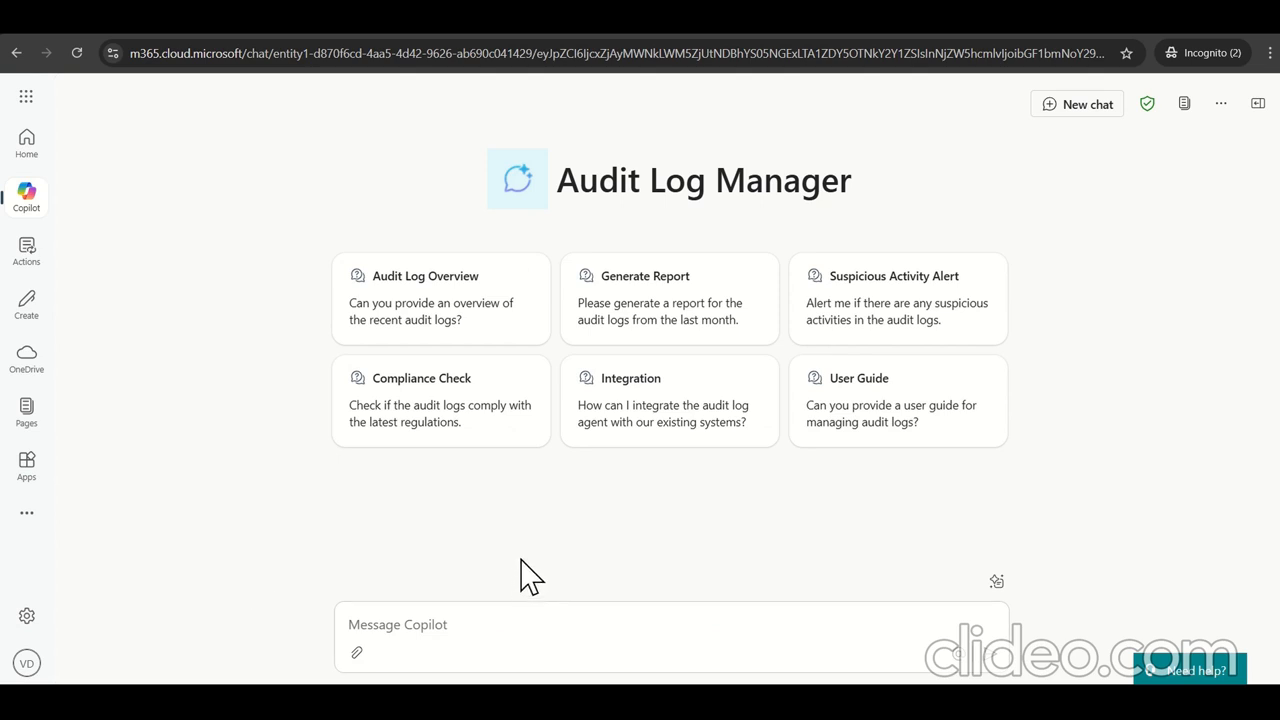
pyautogui.moveTo(928, 170)
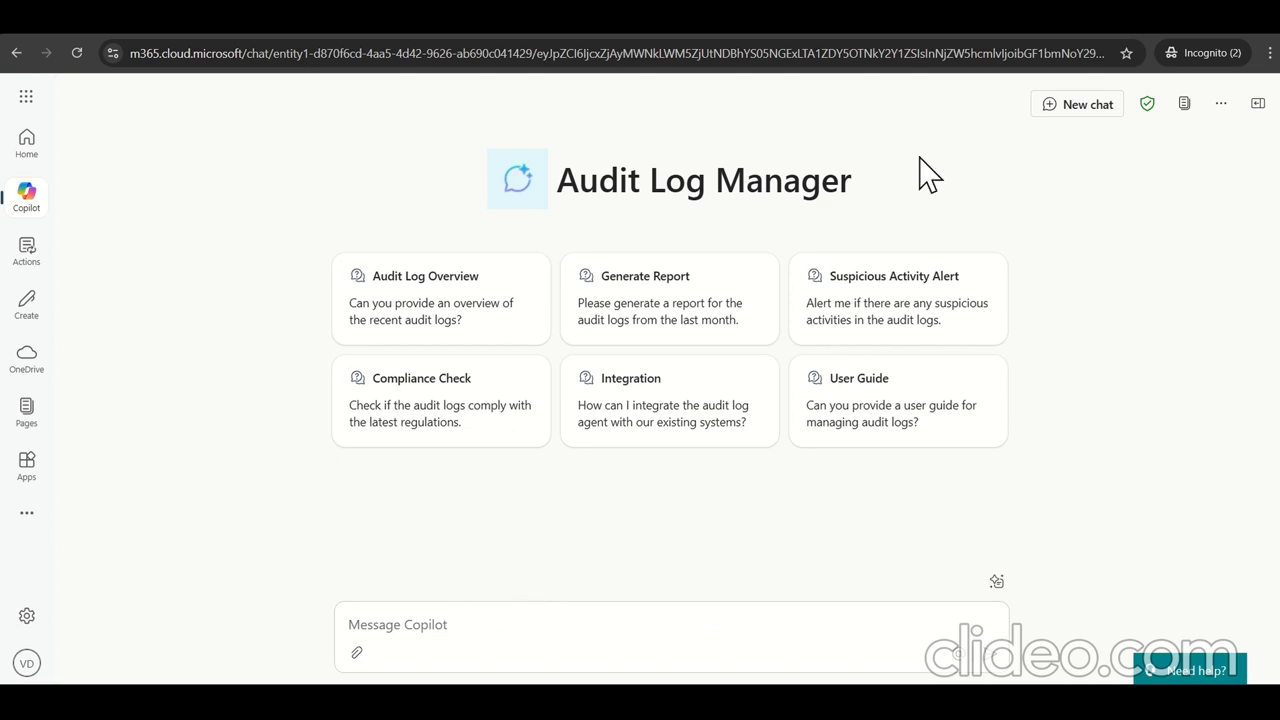
pyautogui.moveTo(588, 278)
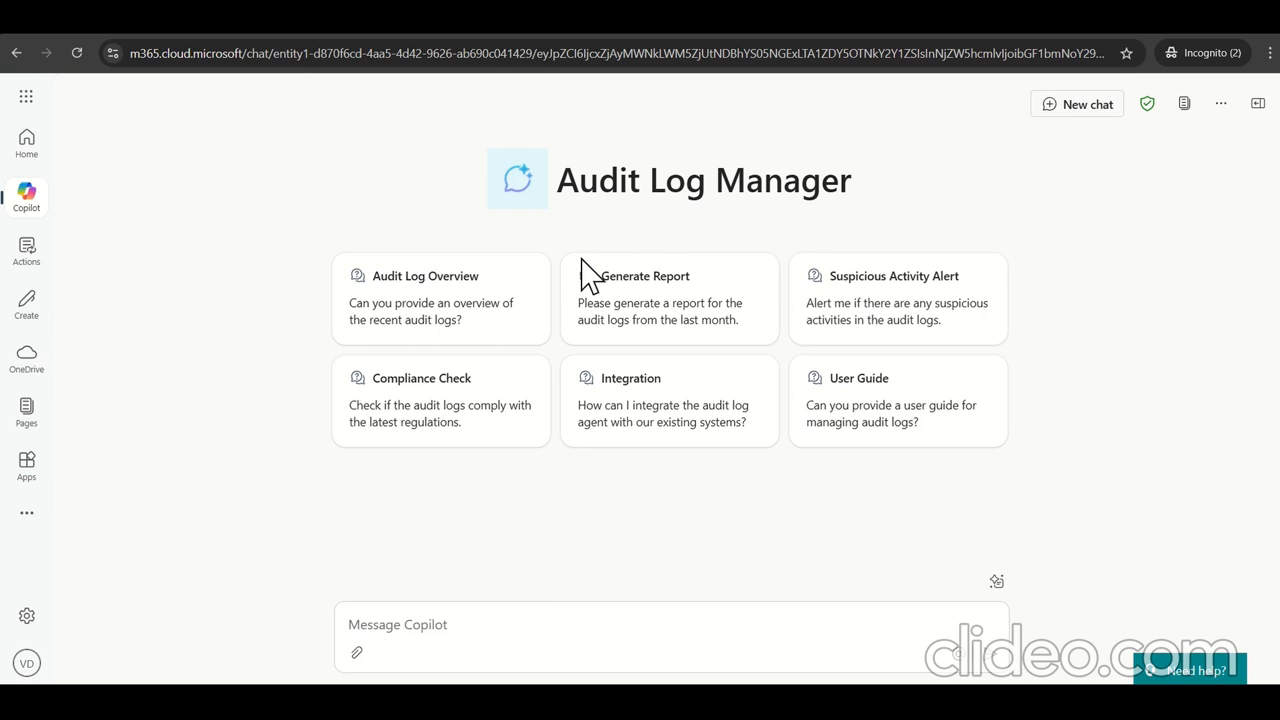
pyautogui.moveTo(388, 624)
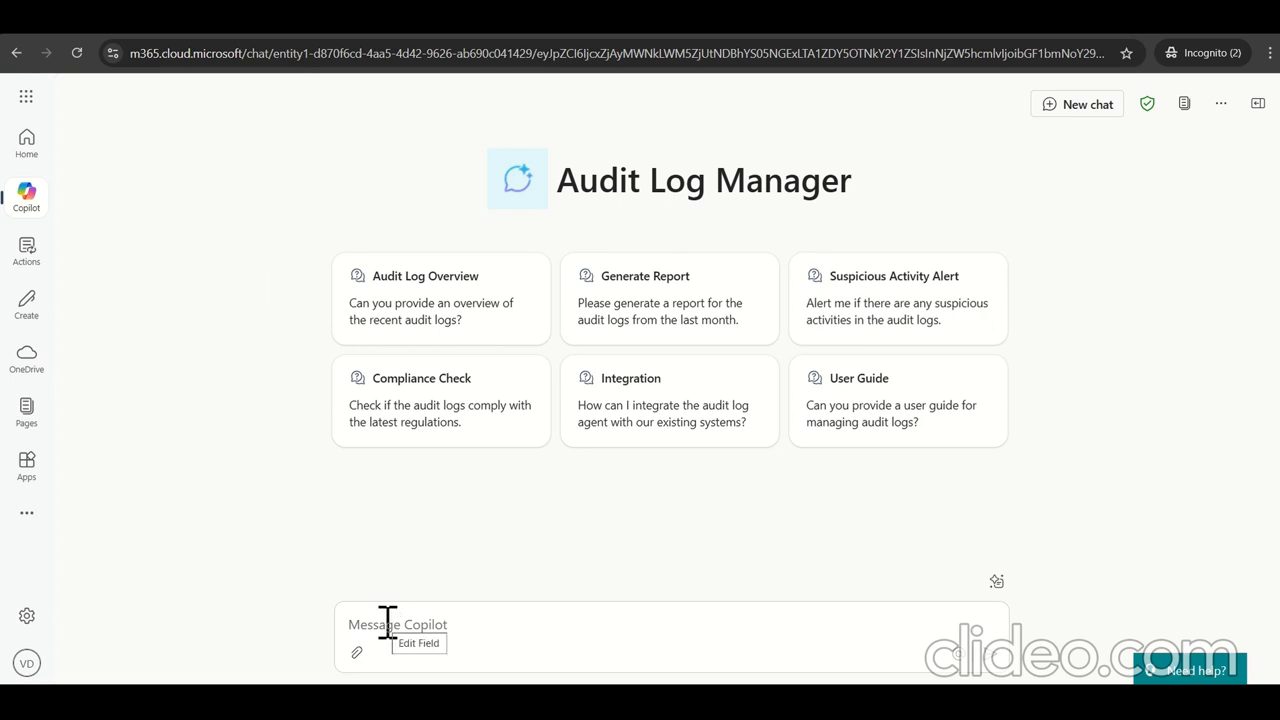
# Step: Ask Audit Log Manager: 'list down the audit log which data loss during migration'
pyautogui.write('list down the audit log which data loss during migration')
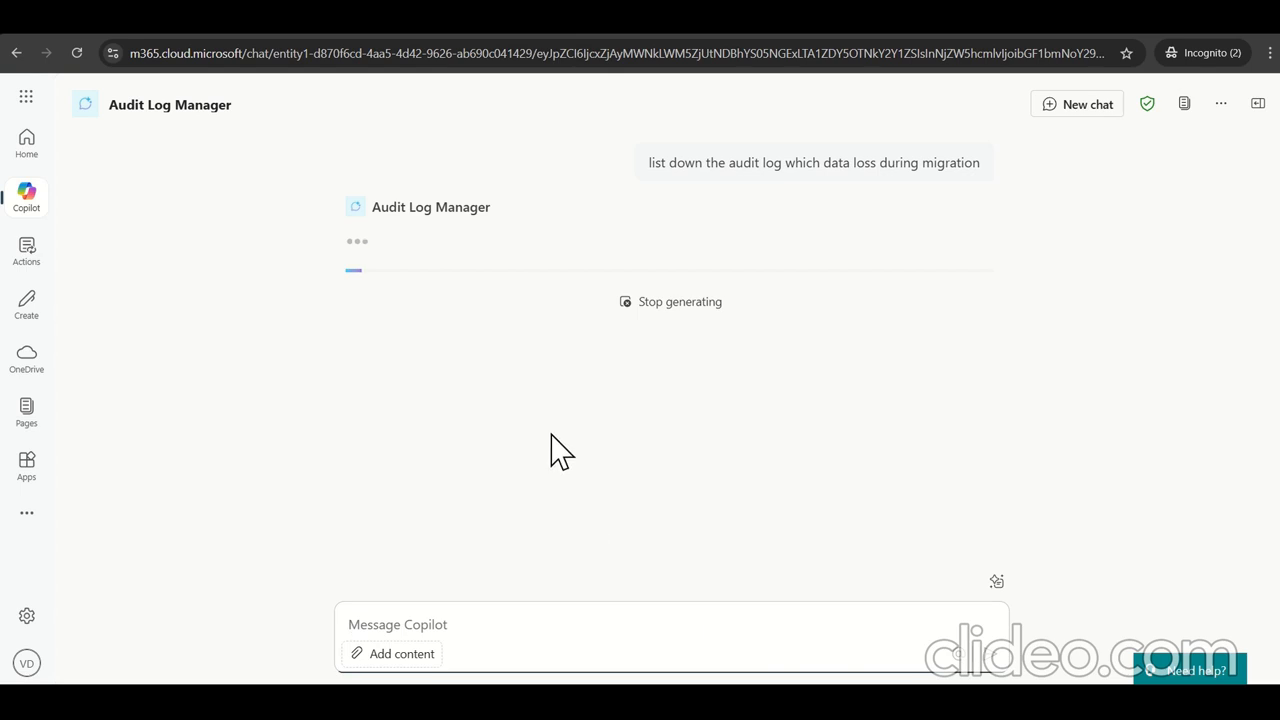
pyautogui.moveTo(565, 448)
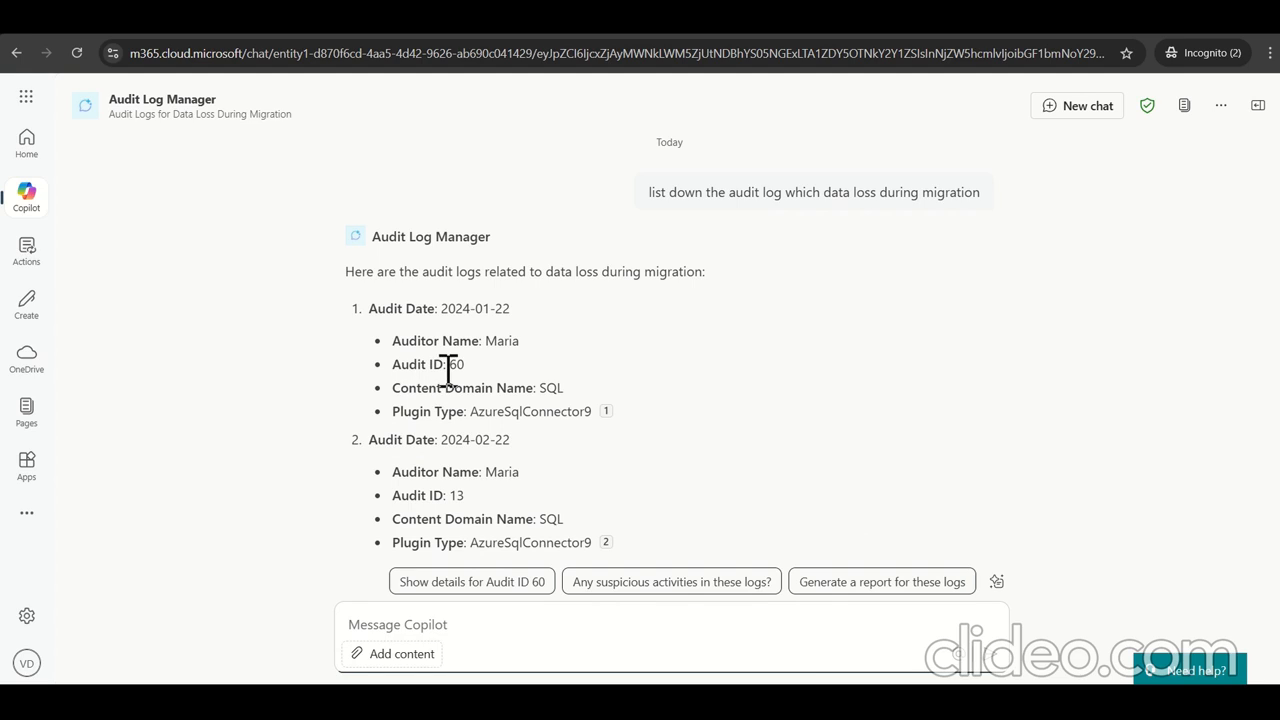
pyautogui.moveTo(518, 420)
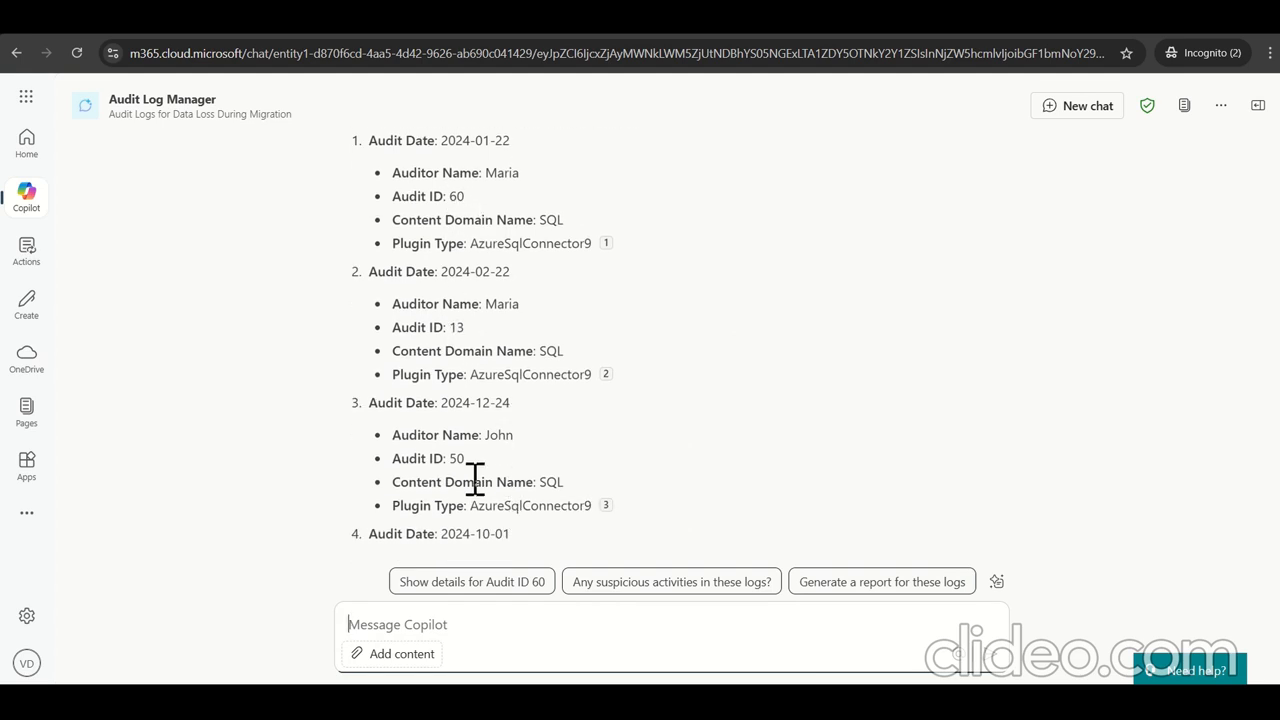
pyautogui.moveTo(725, 213)
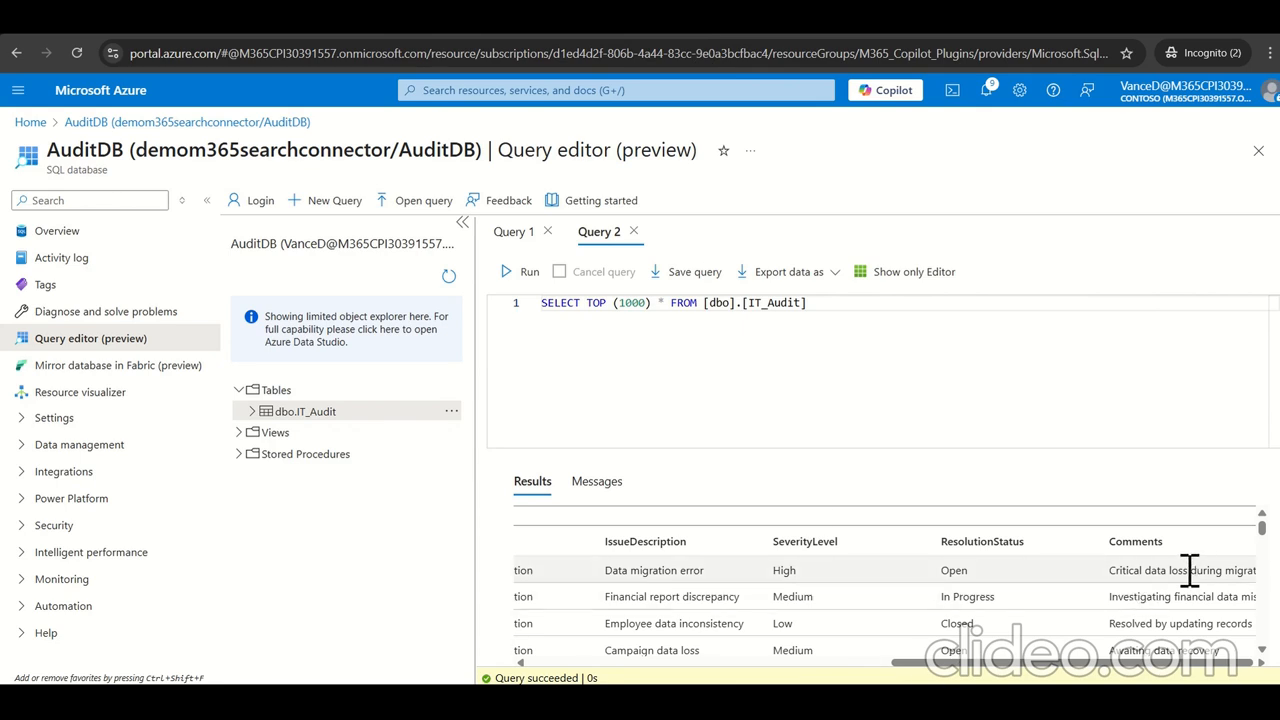
pyautogui.moveTo(1165, 627)
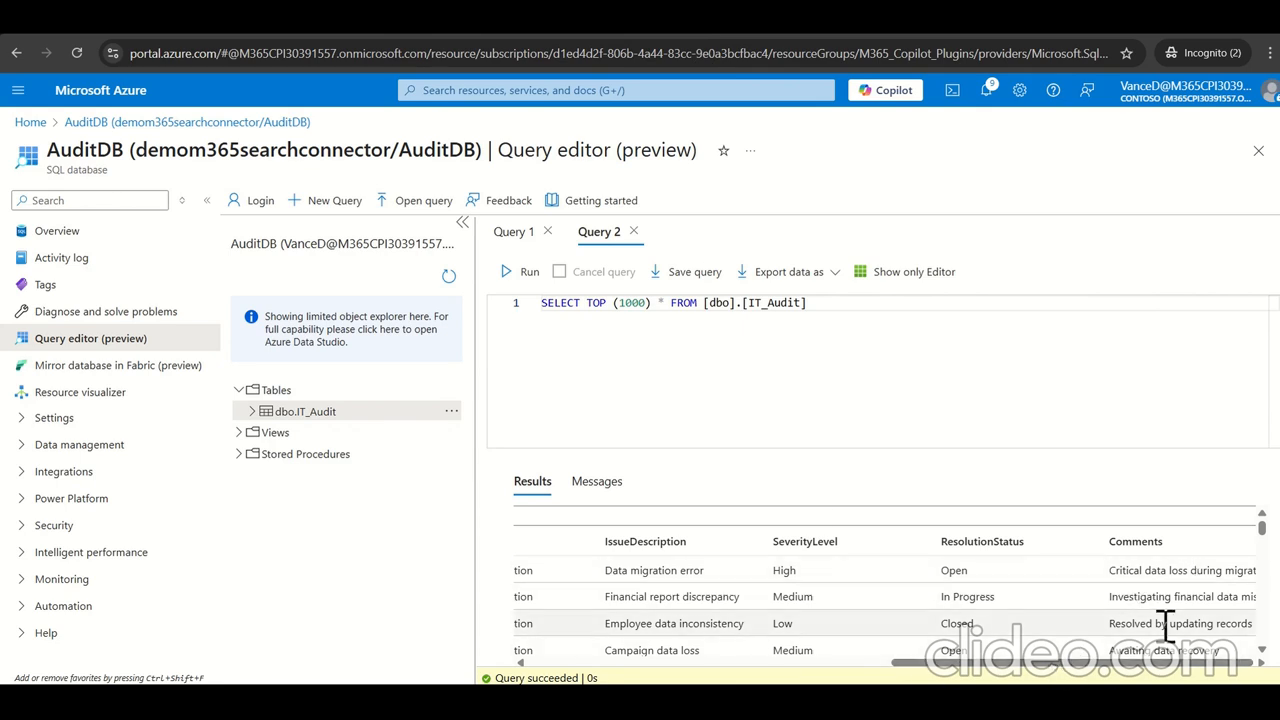
# Step: Scroll through the IT_Audit results grid in the AuditDB query editor
pyautogui.scroll(-3)
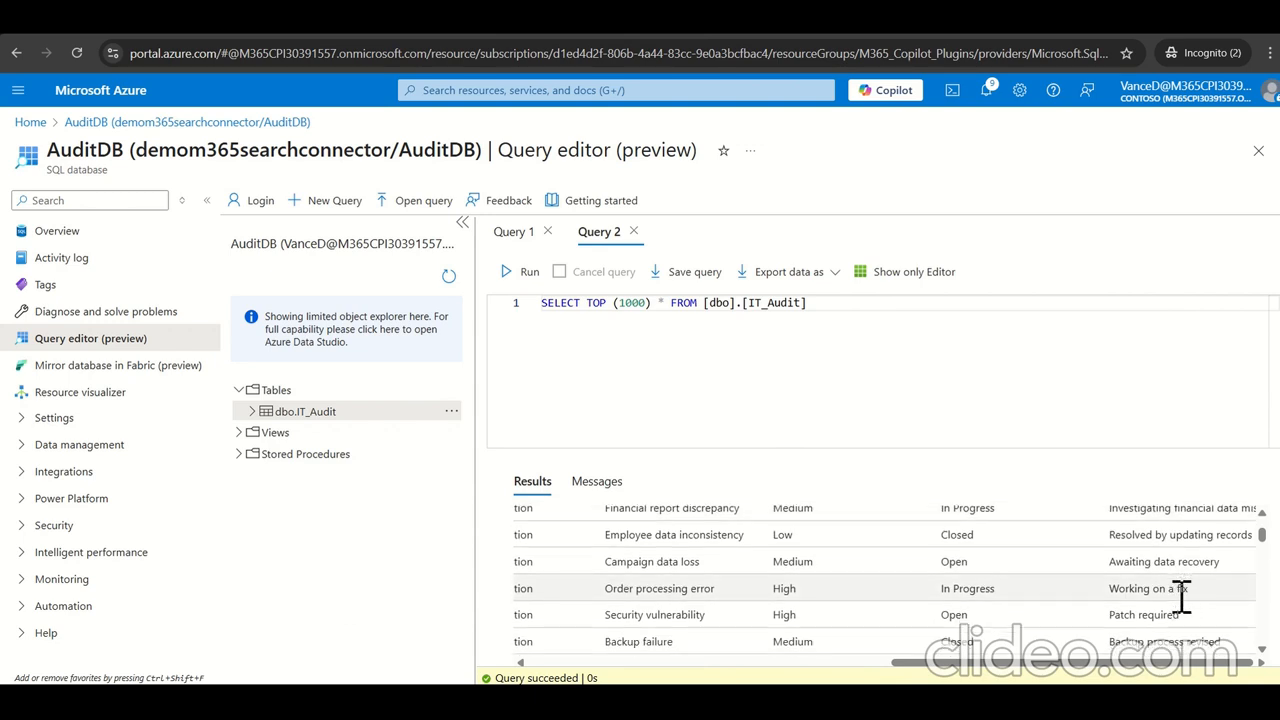
pyautogui.scroll(-3)
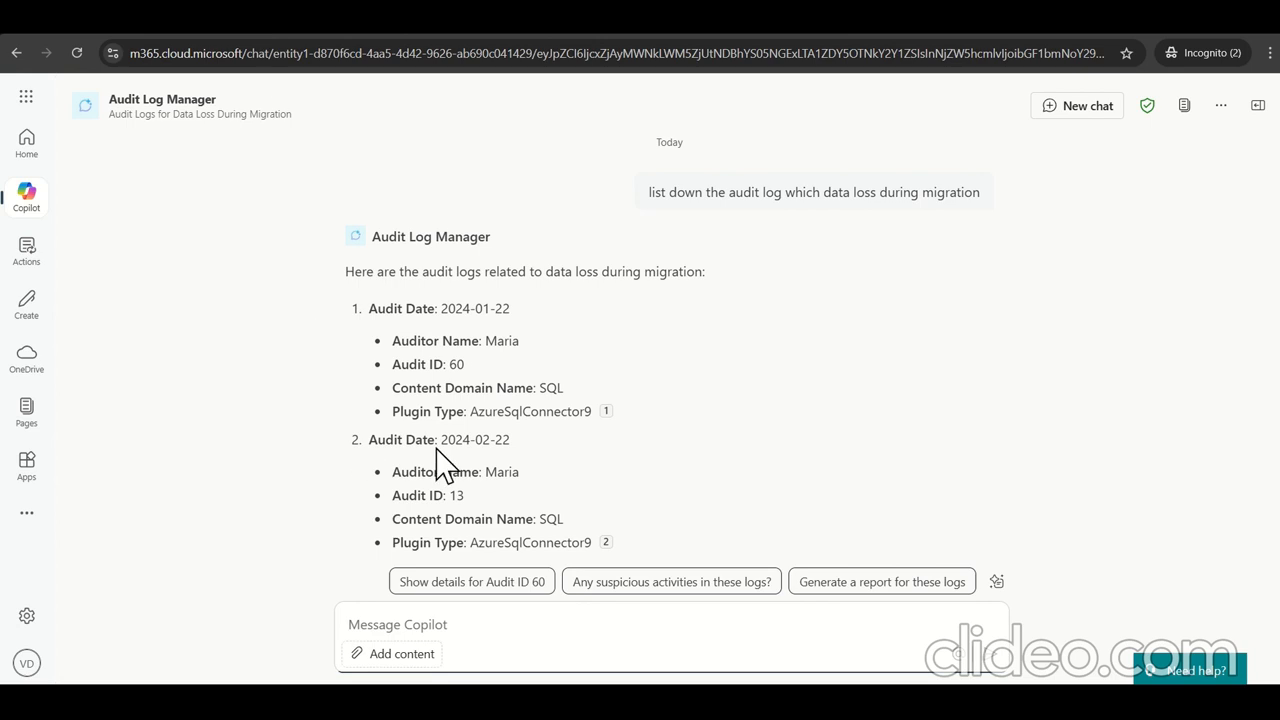
# Step: Scroll through Audit Log Manager's reply listing eight data-loss audit logs to its closing offer
pyautogui.scroll(-3)
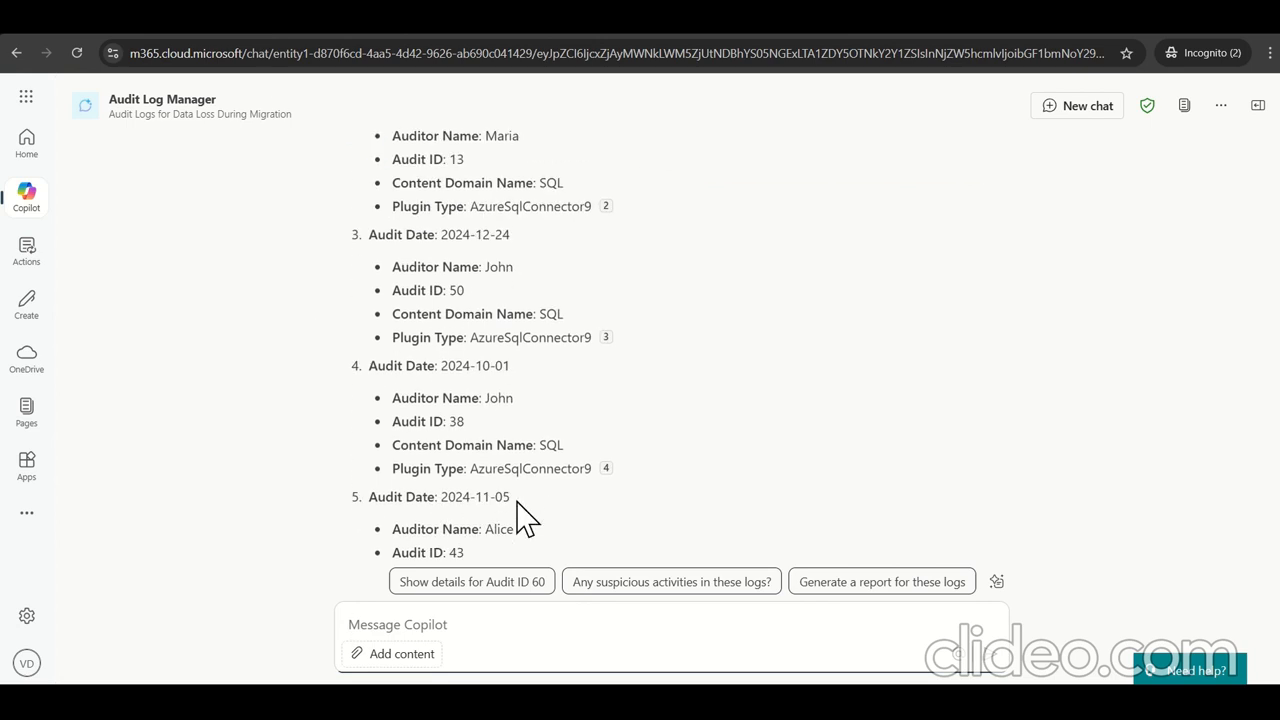
pyautogui.scroll(-3)
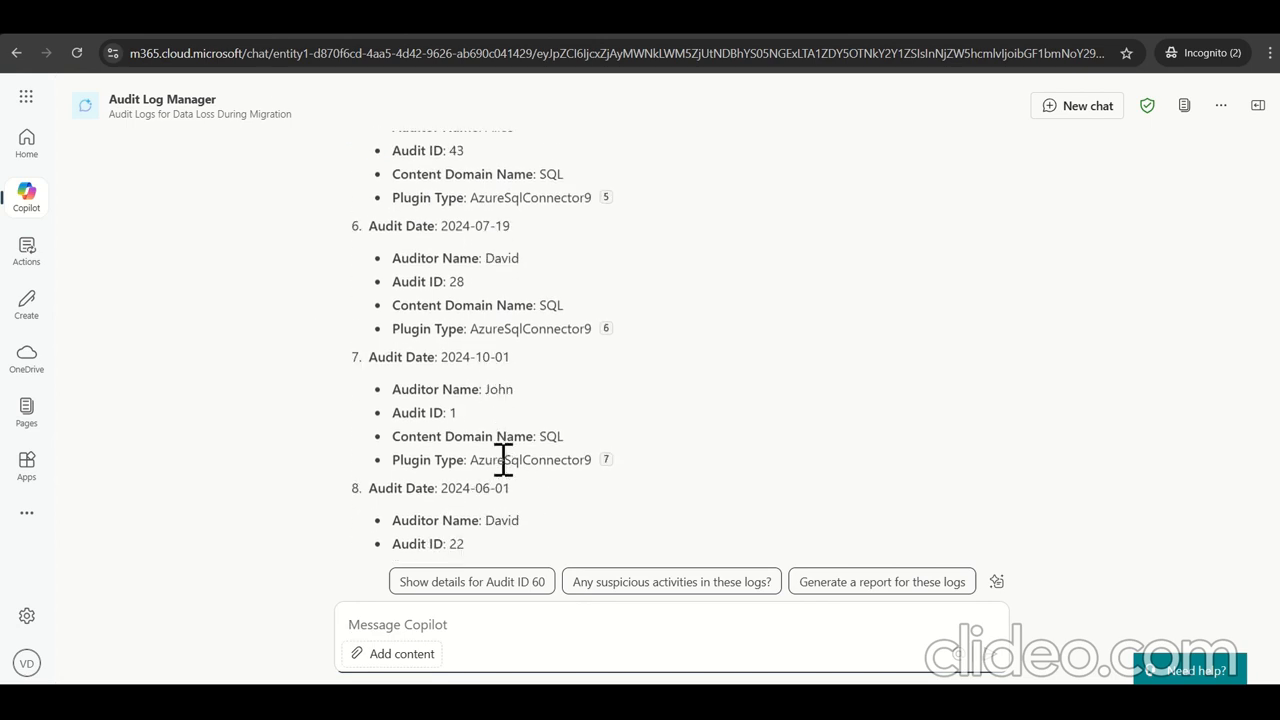
pyautogui.scroll(-3)
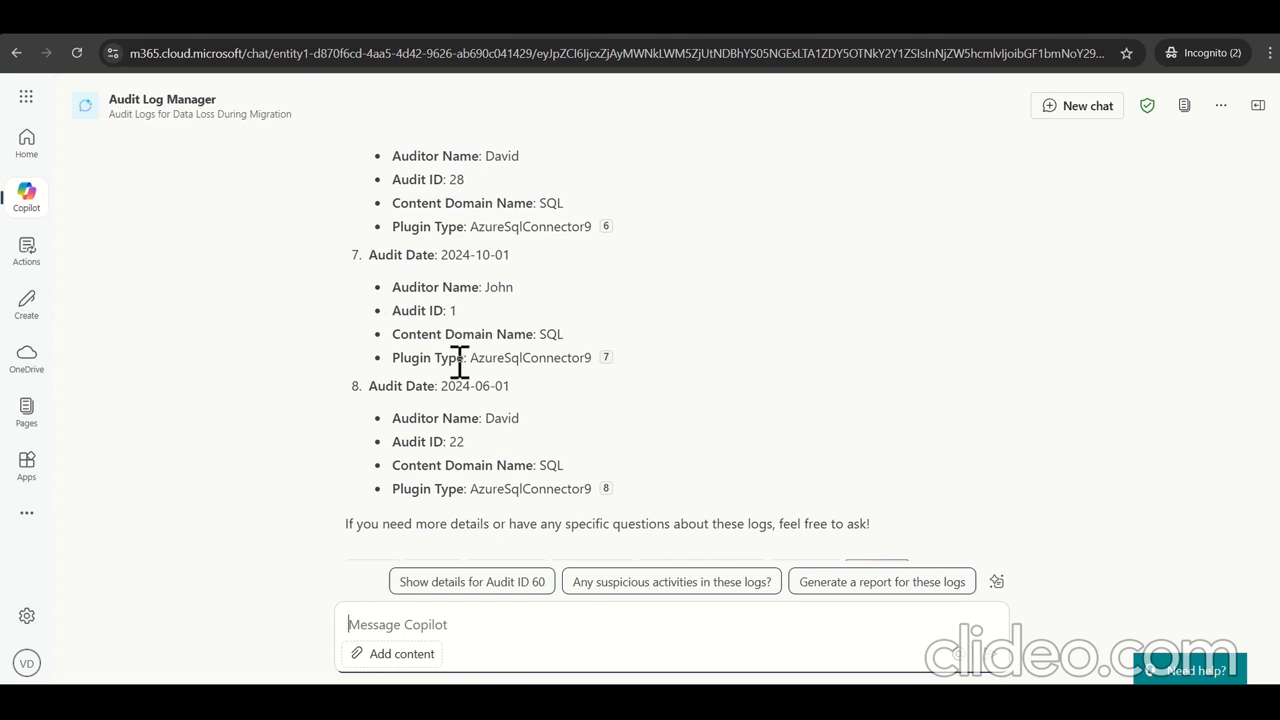
pyautogui.moveTo(425, 307)
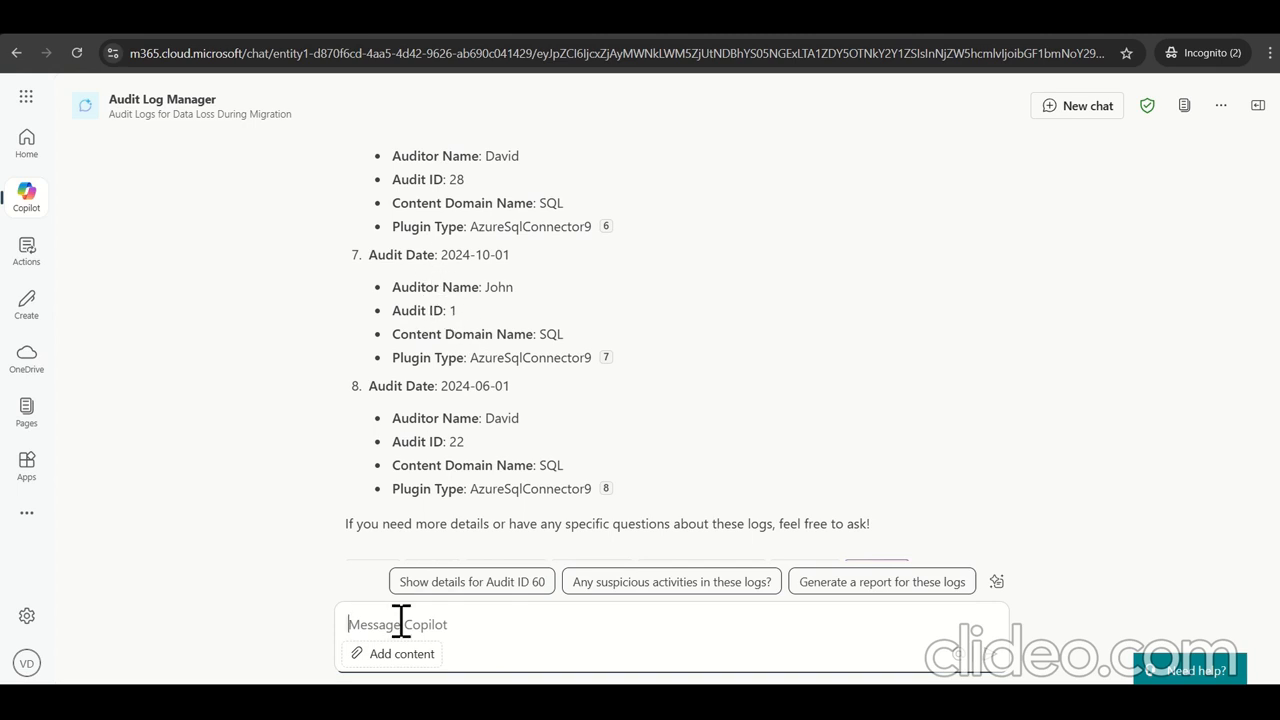
pyautogui.moveTo(527, 336)
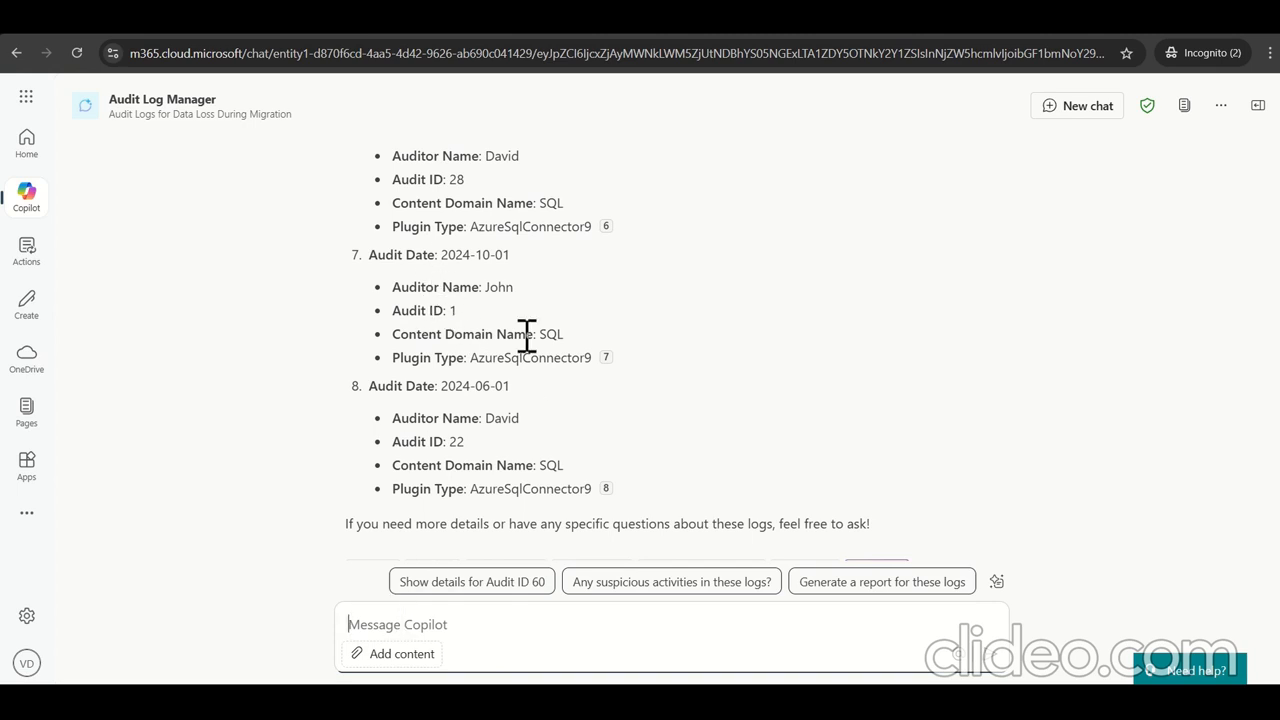